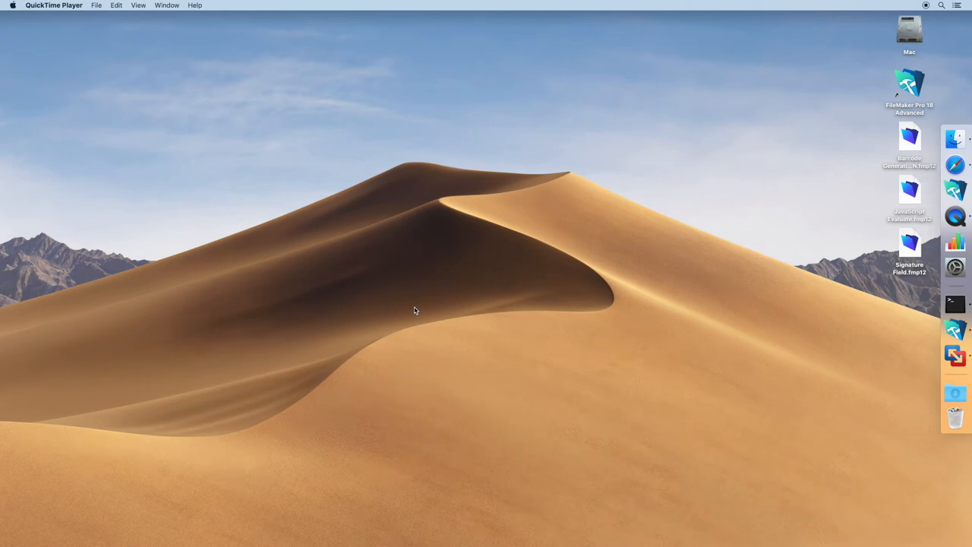
pyautogui.moveTo(730, 401)
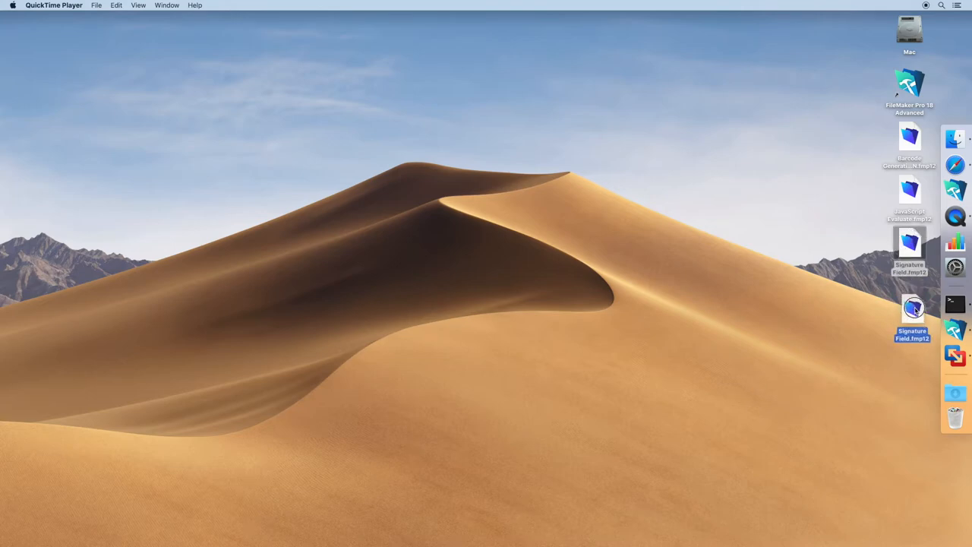
# - Open the Signature Field example, save a test drawing to the container, then clear the container
pyautogui.doubleClick(908, 307)
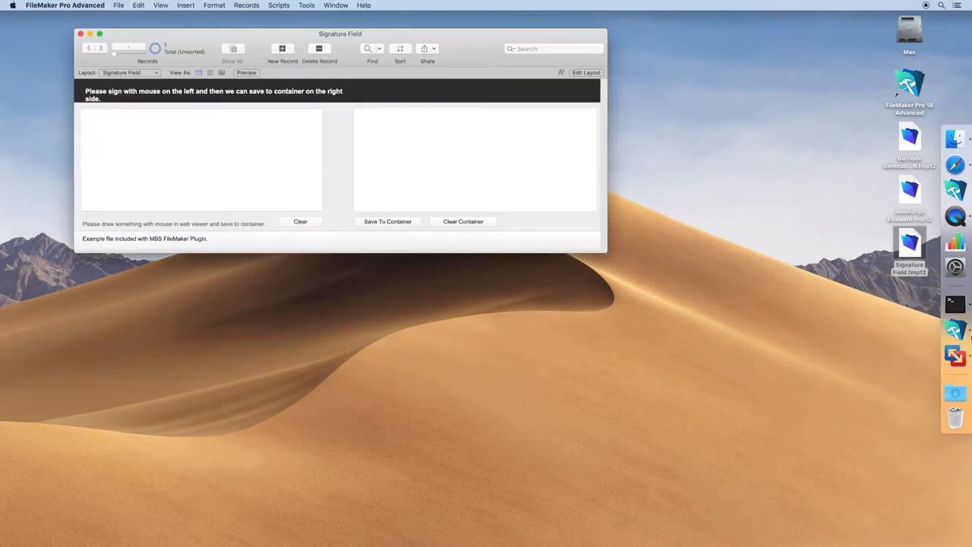
pyautogui.moveTo(829, 319)
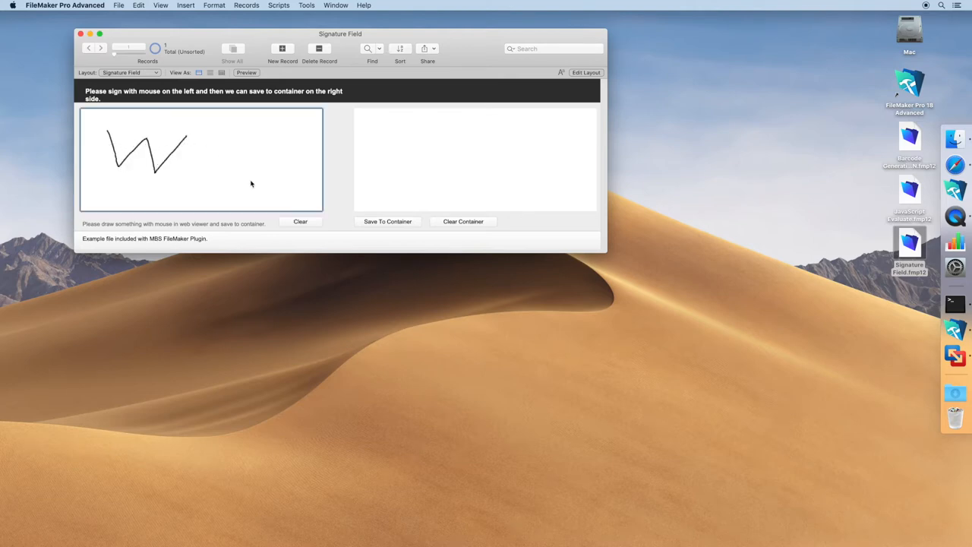
pyautogui.click(388, 222)
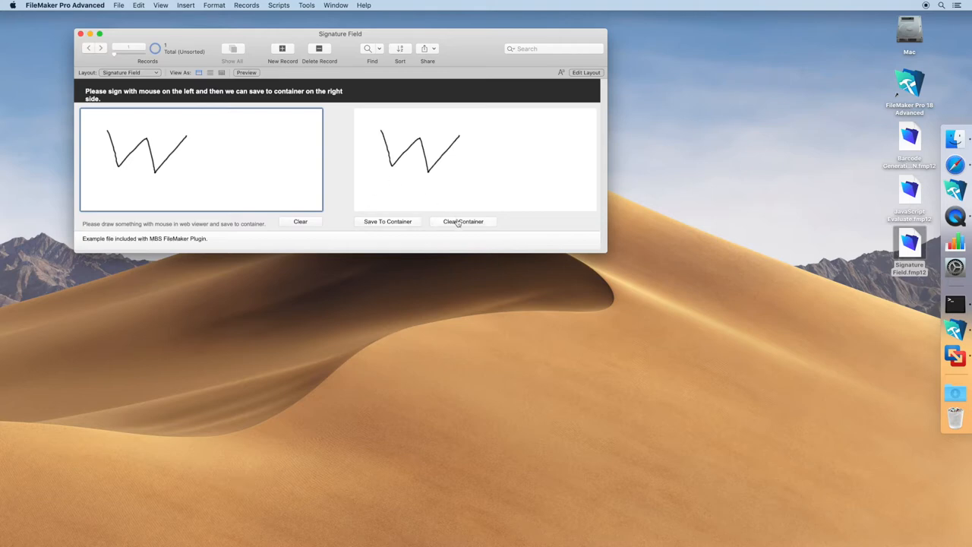
pyautogui.click(461, 222)
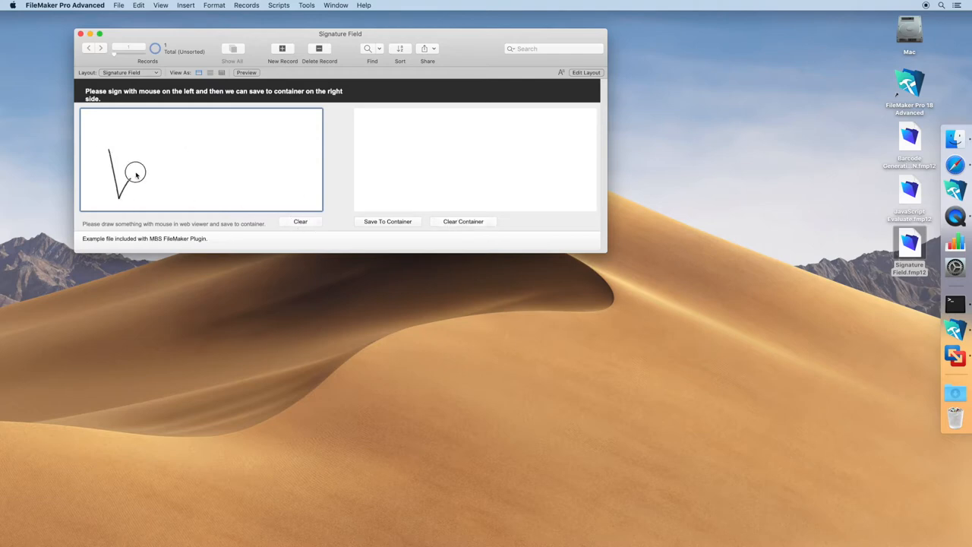
# - Draw a zigzag signature in the sketch area and save it into the container
pyautogui.moveTo(118, 170); pyautogui.dragTo(273, 134)
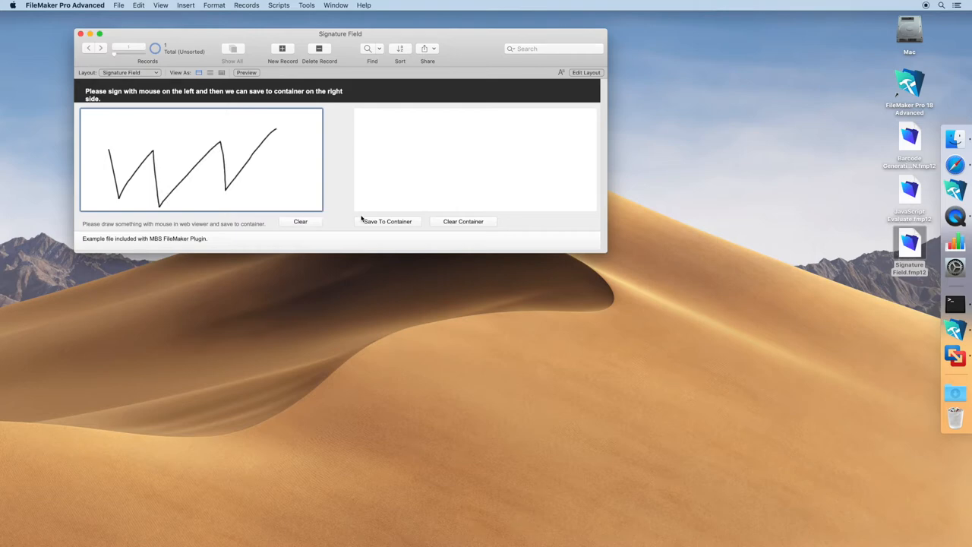
pyautogui.click(387, 222)
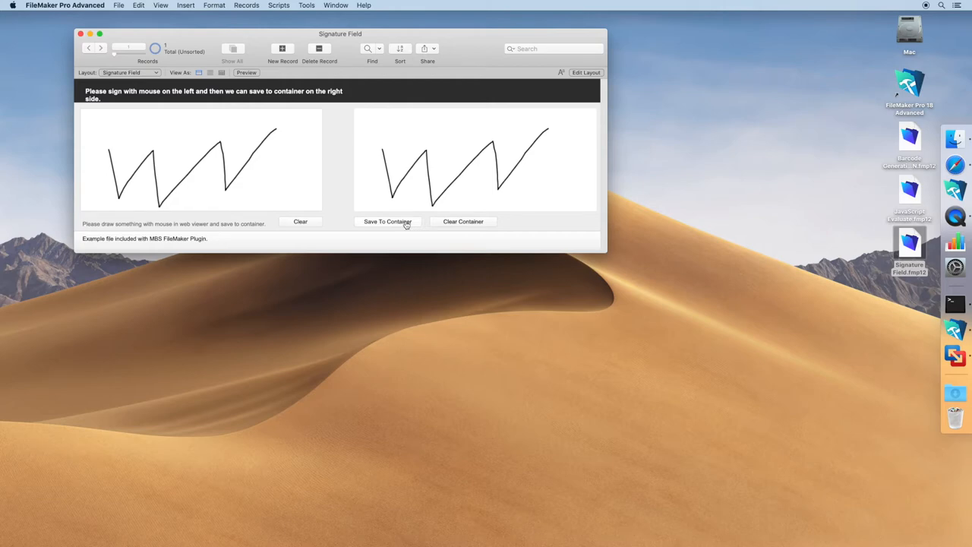
pyautogui.moveTo(237, 176)
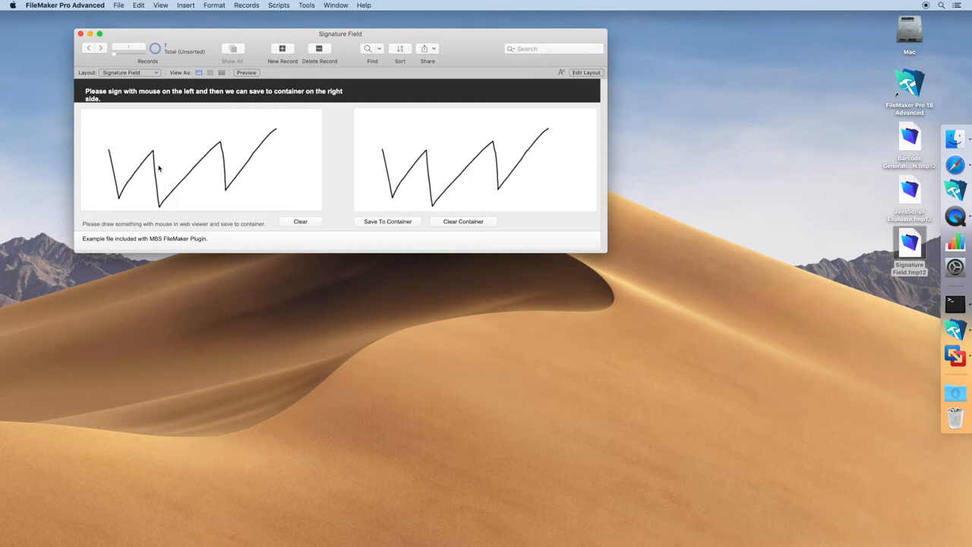
pyautogui.moveTo(161, 167)
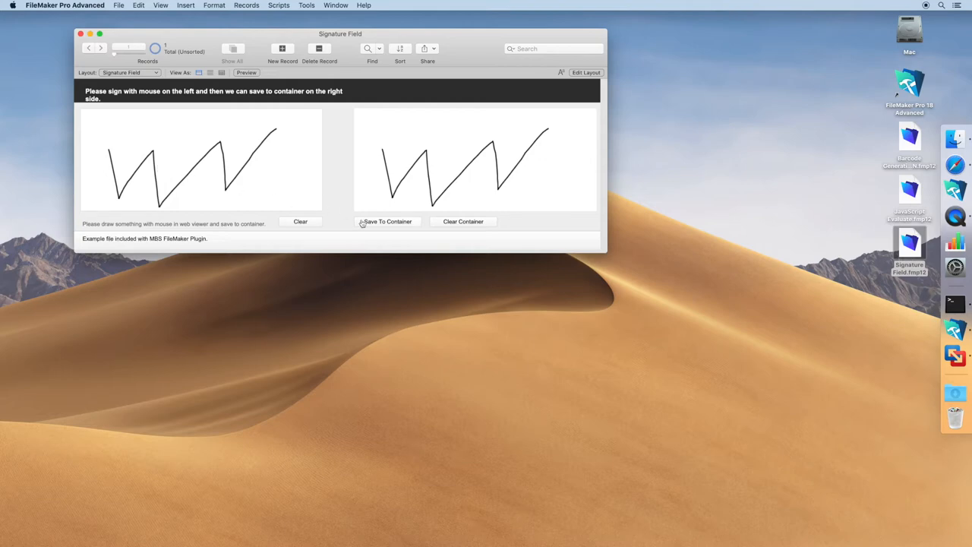
pyautogui.click(279, 6)
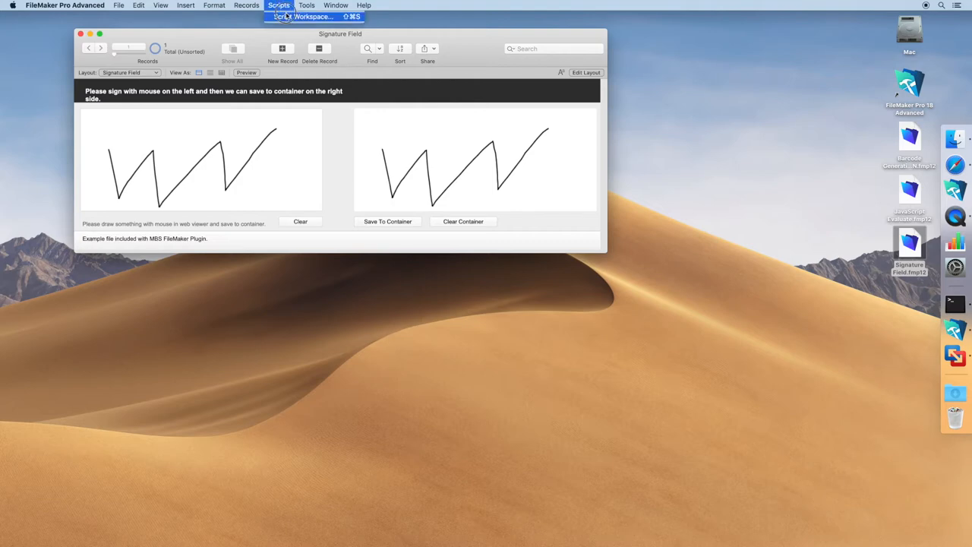
# - In Script Workspace, inspect the Save To Field script's JavaScript Set Variable step and Base64Decode calculation
pyautogui.click(304, 16)
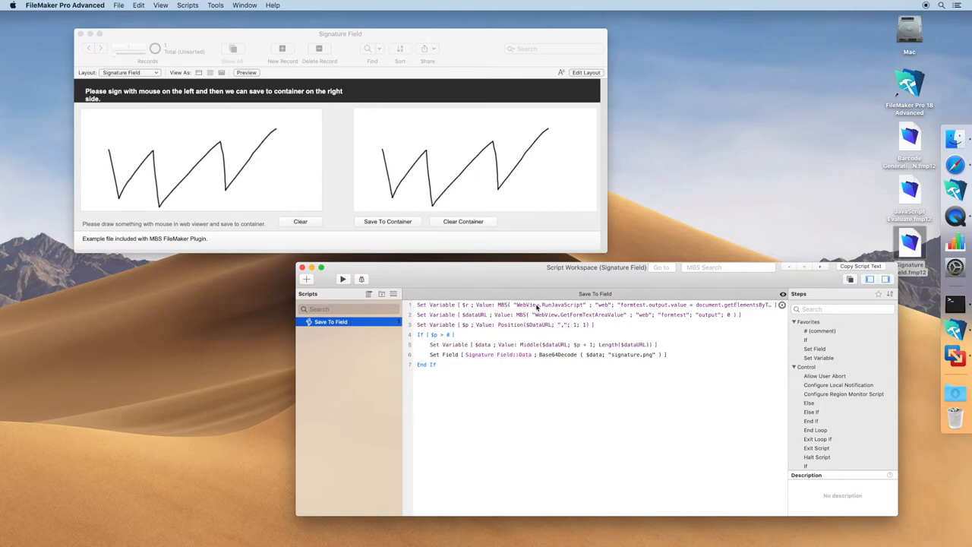
pyautogui.doubleClick(531, 304)
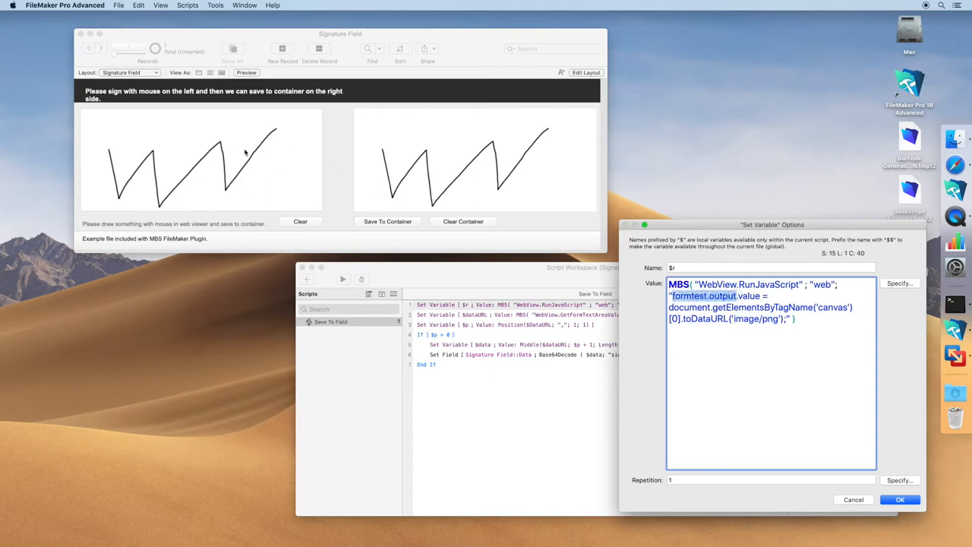
pyautogui.click(899, 498)
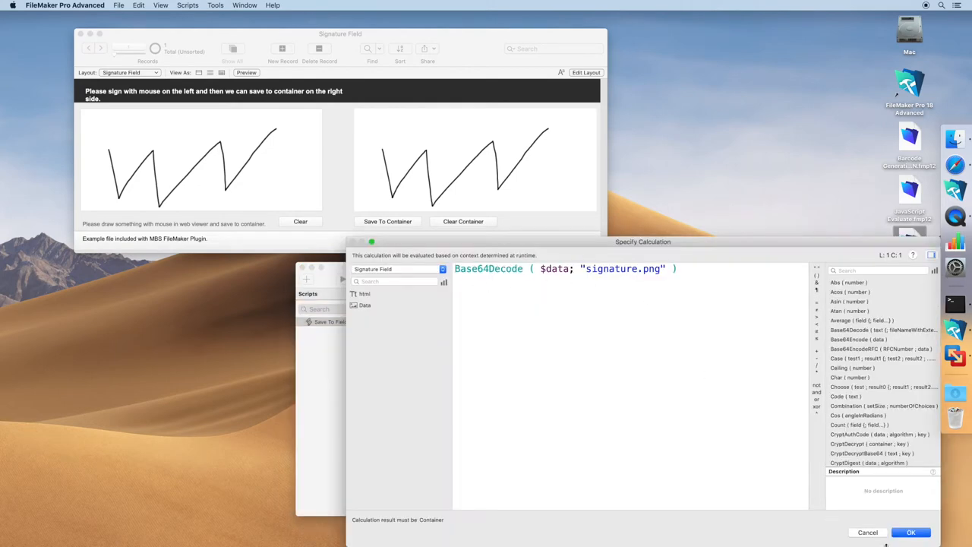
pyautogui.click(911, 532)
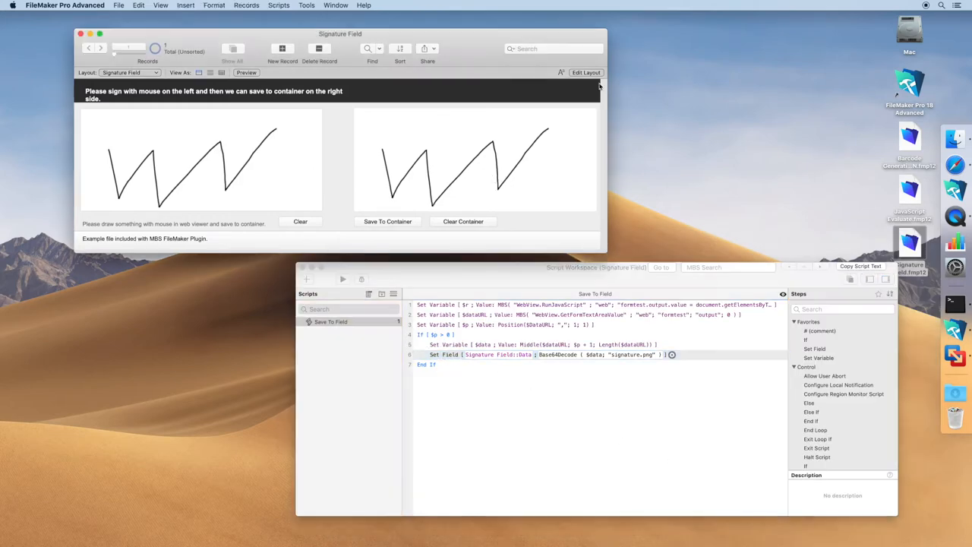
pyautogui.click(587, 73)
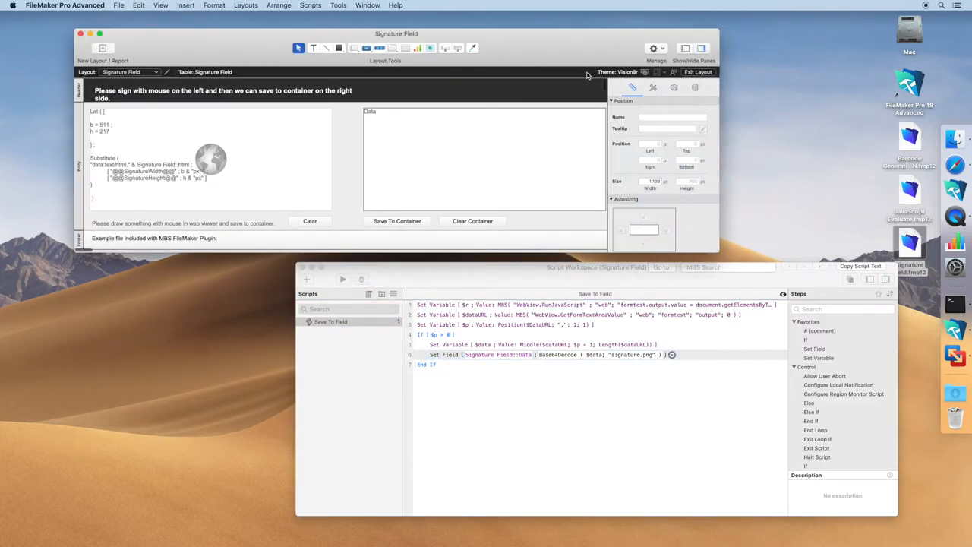
pyautogui.click(209, 158)
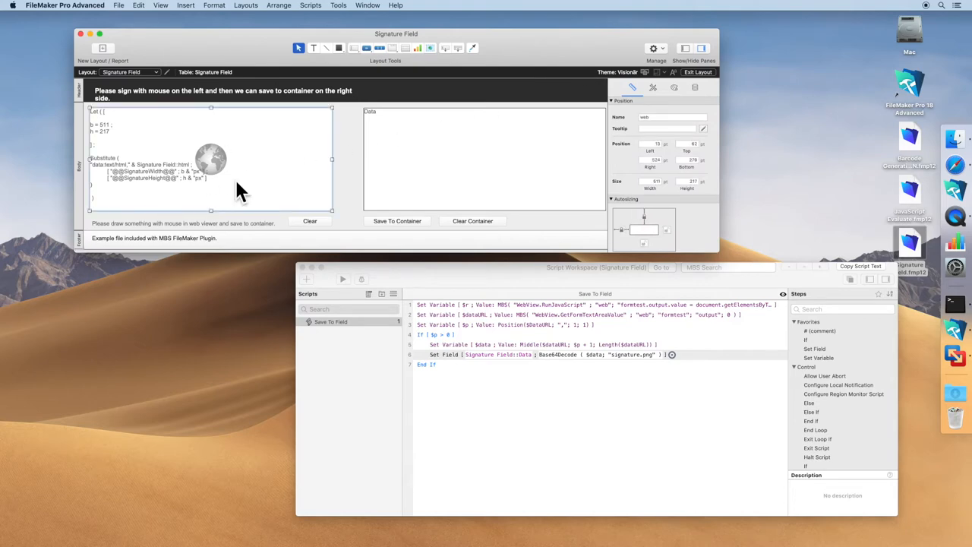
pyautogui.moveTo(125, 192)
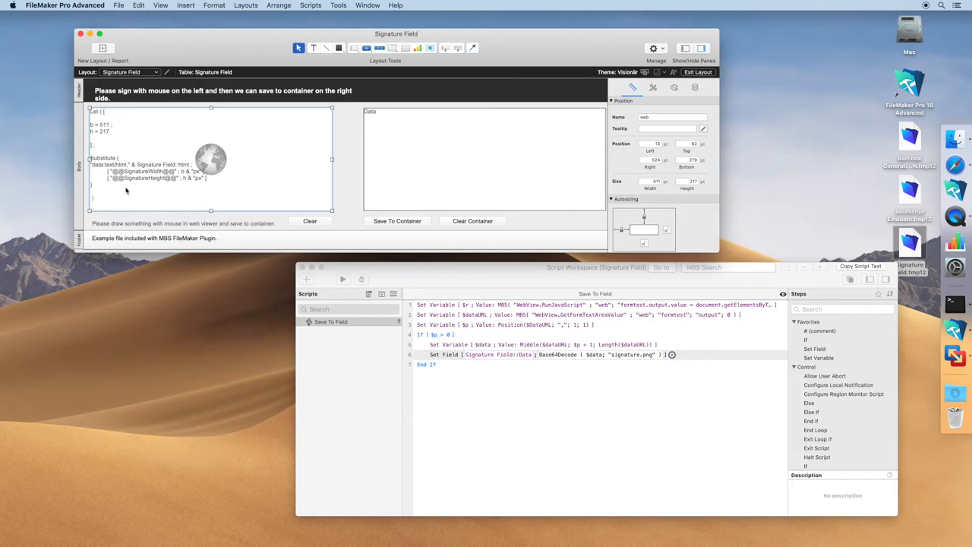
pyautogui.moveTo(127, 191)
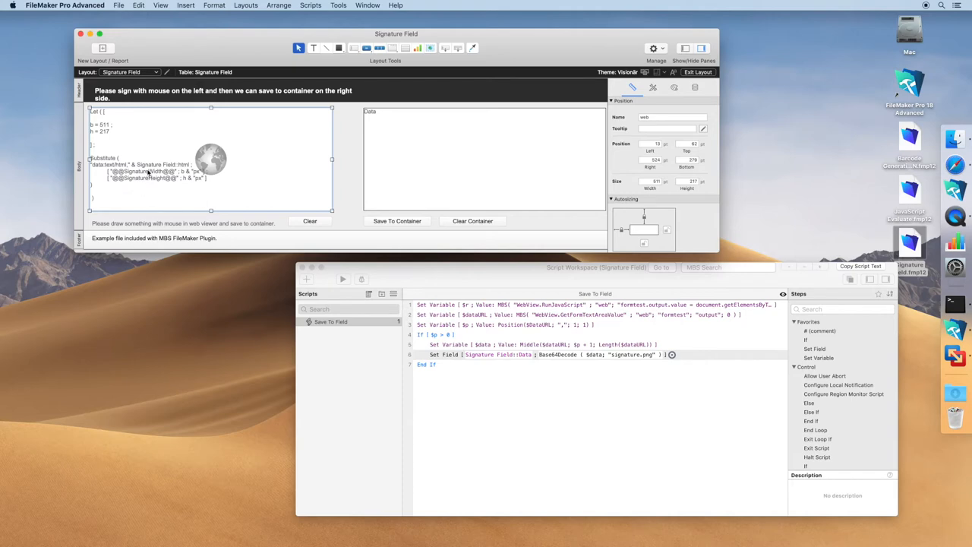
pyautogui.moveTo(182, 171)
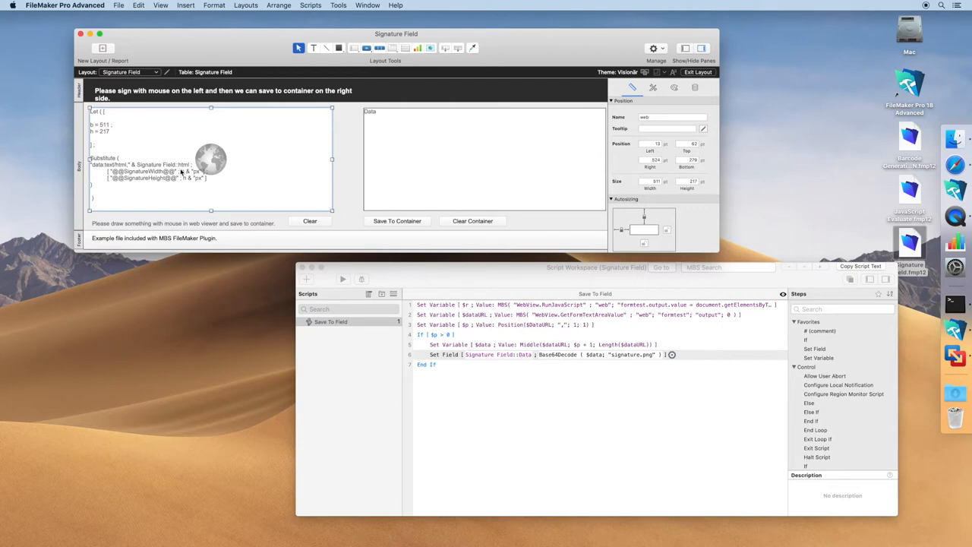
pyautogui.click(697, 71)
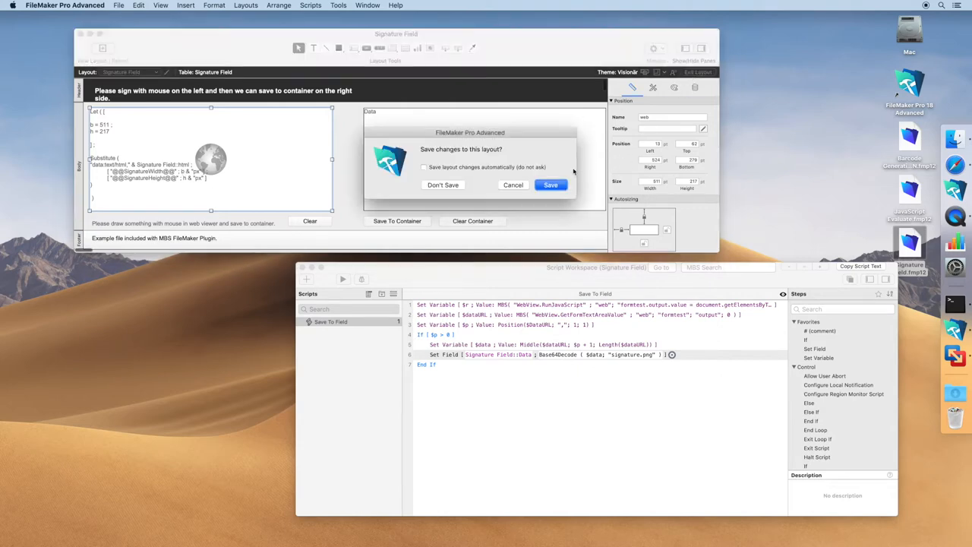
pyautogui.click(550, 186)
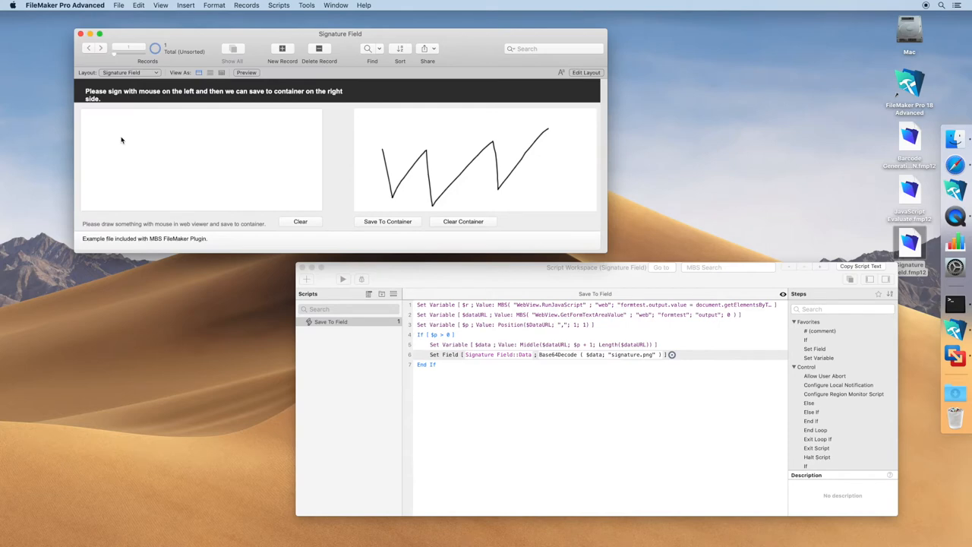
pyautogui.moveTo(115, 140)
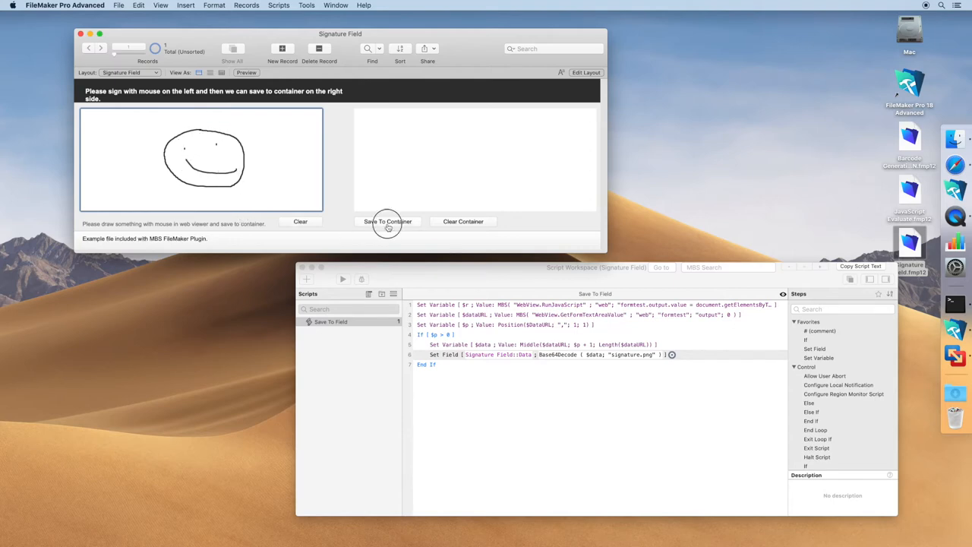
# - Save the smiley drawing into the container field
pyautogui.click(388, 221)
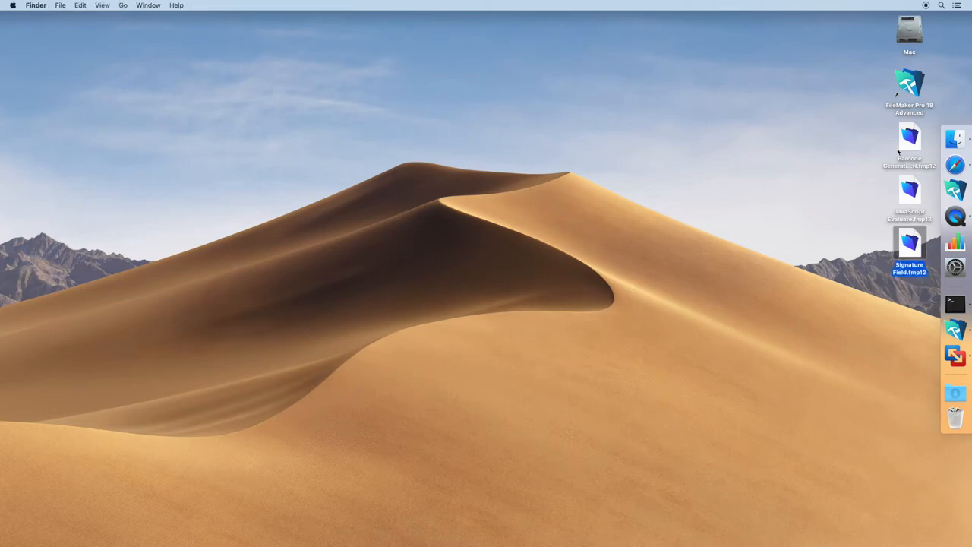
# - Open the Barcode Generation JSON example and generate the QRCode 'Hello World' image from its JSON
pyautogui.doubleClick(908, 144)
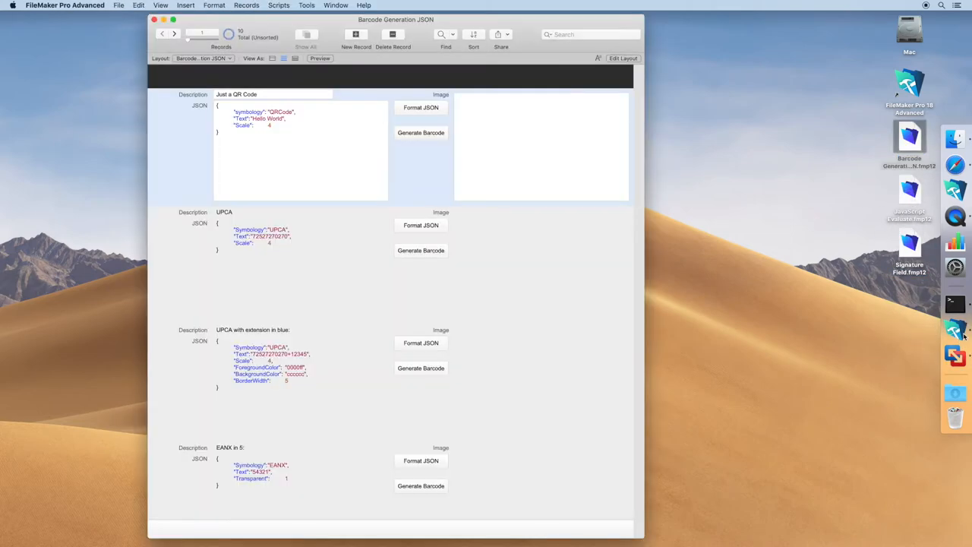
pyautogui.moveTo(641, 258)
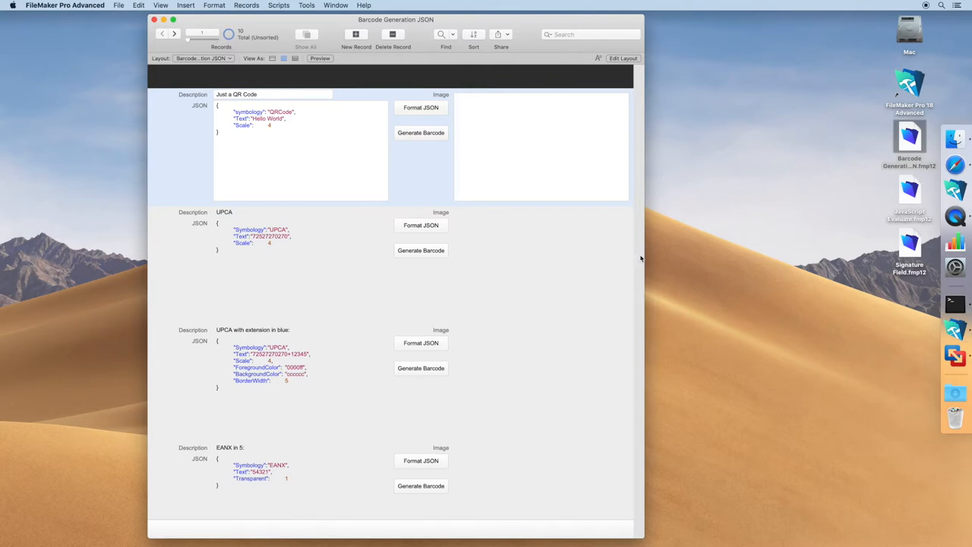
pyautogui.moveTo(360, 170)
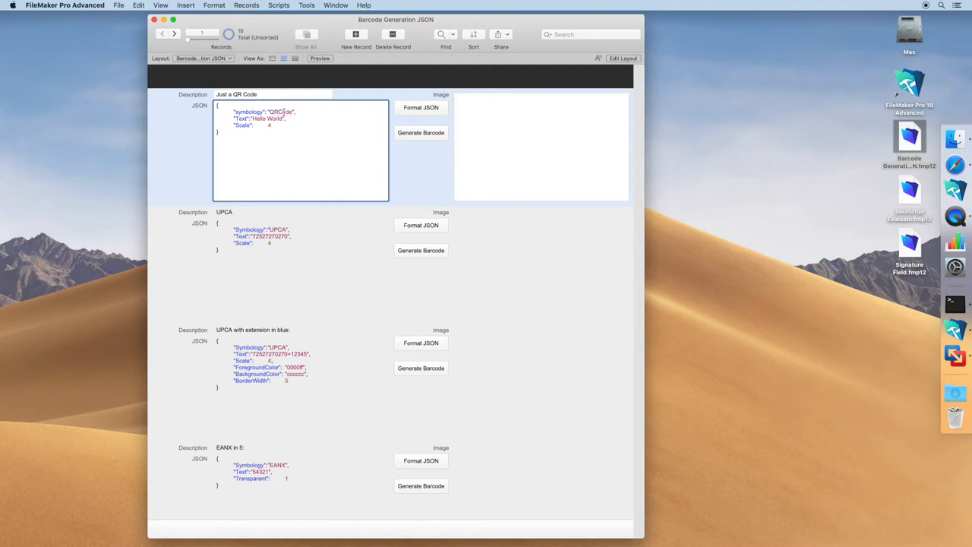
pyautogui.doubleClick(279, 112)
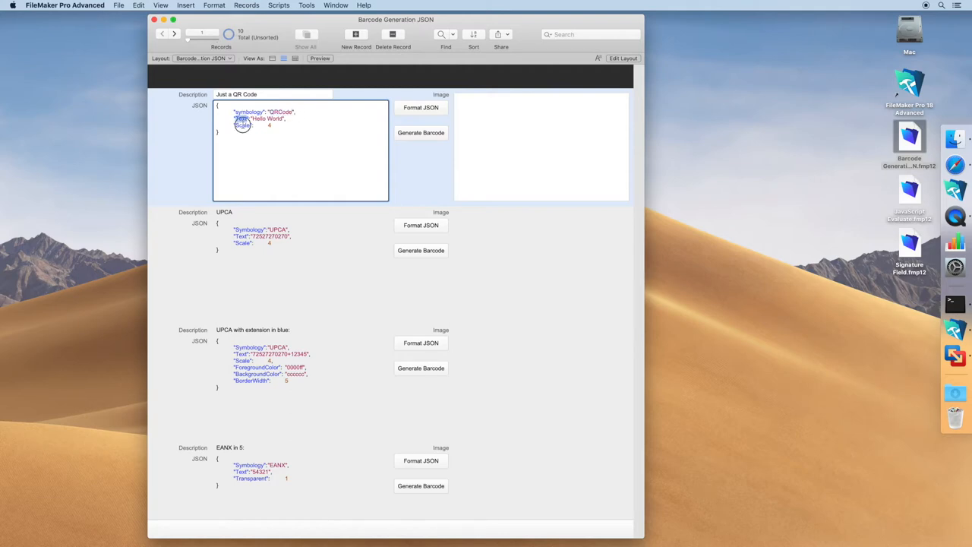
pyautogui.doubleClick(241, 124)
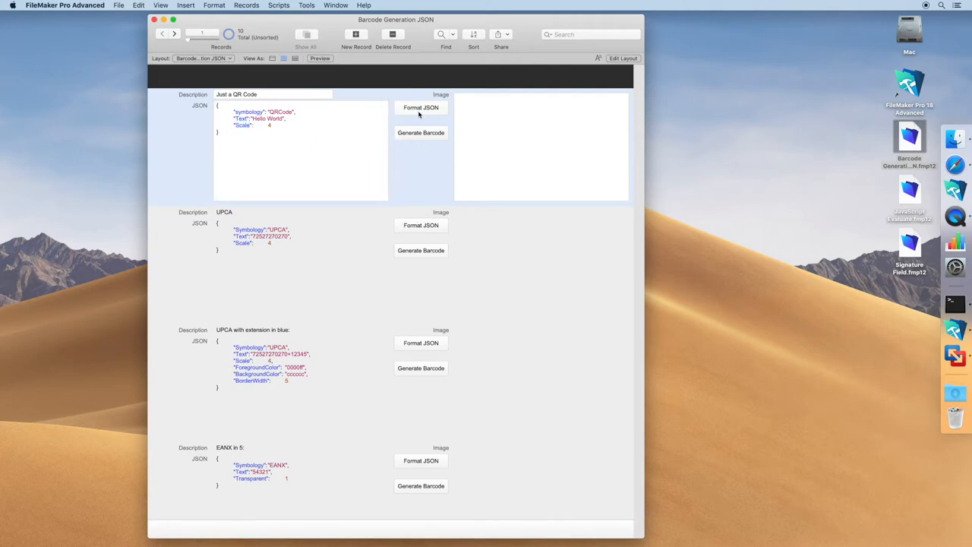
pyautogui.moveTo(419, 112)
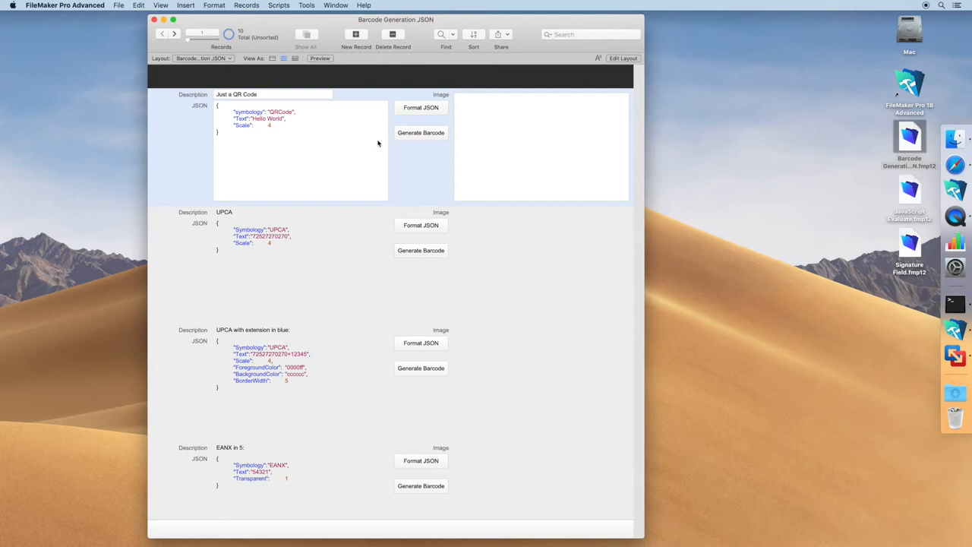
pyautogui.click(420, 132)
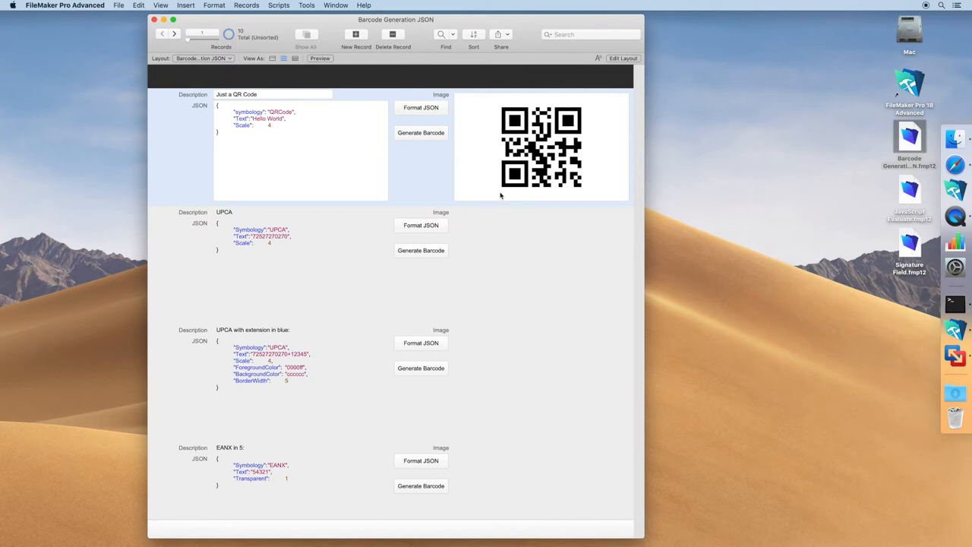
pyautogui.moveTo(531, 188)
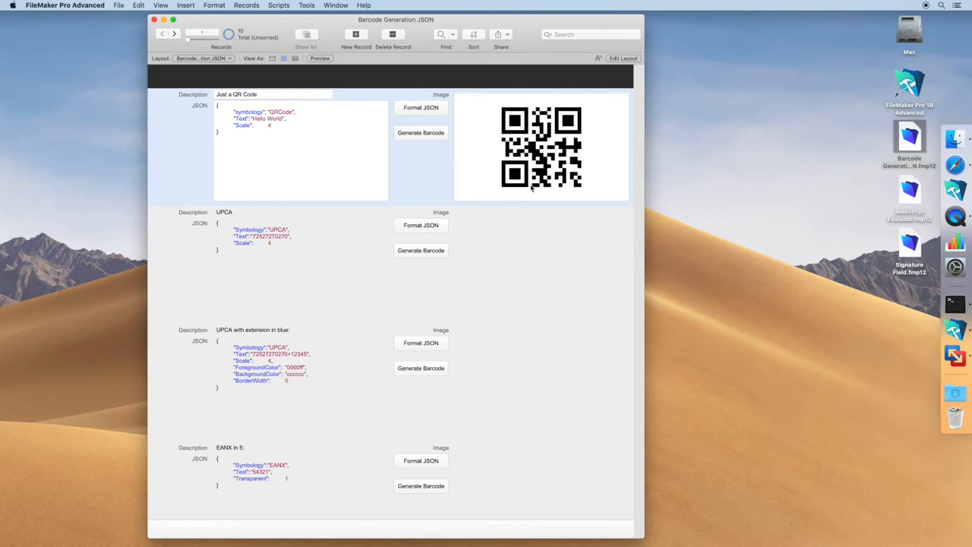
pyautogui.moveTo(315, 255)
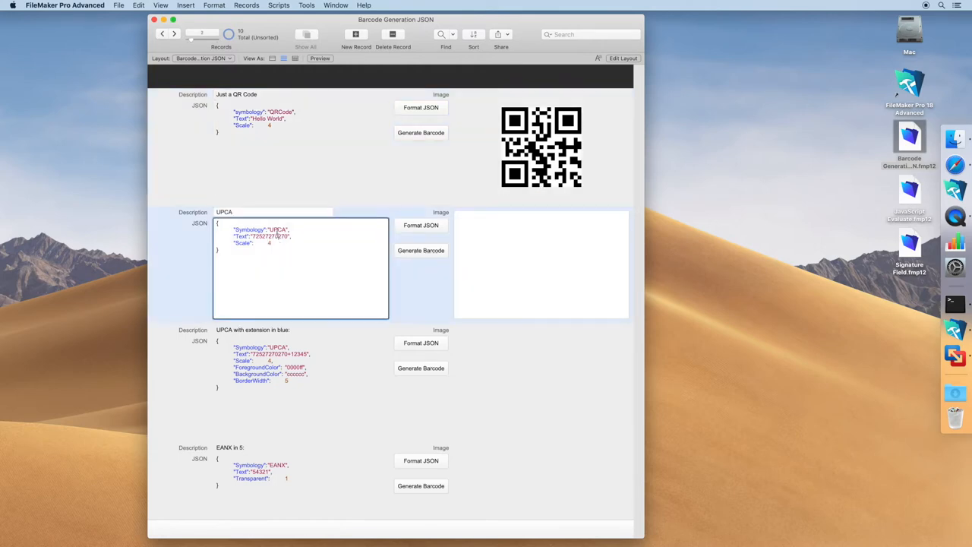
# - Generate the UPCA barcode, then the blue UPCA barcode with extension for the next record
pyautogui.doubleClick(276, 230)
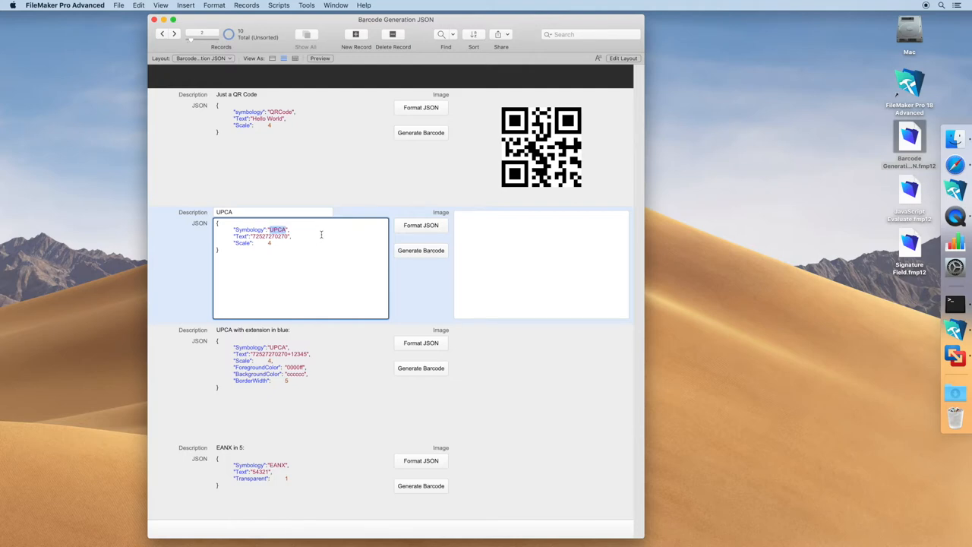
pyautogui.click(421, 249)
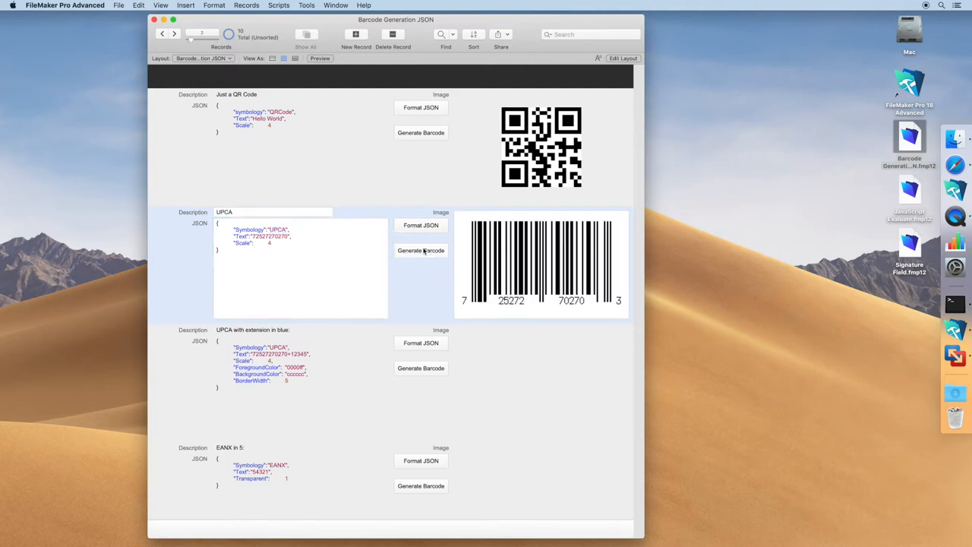
pyautogui.scroll(-3)
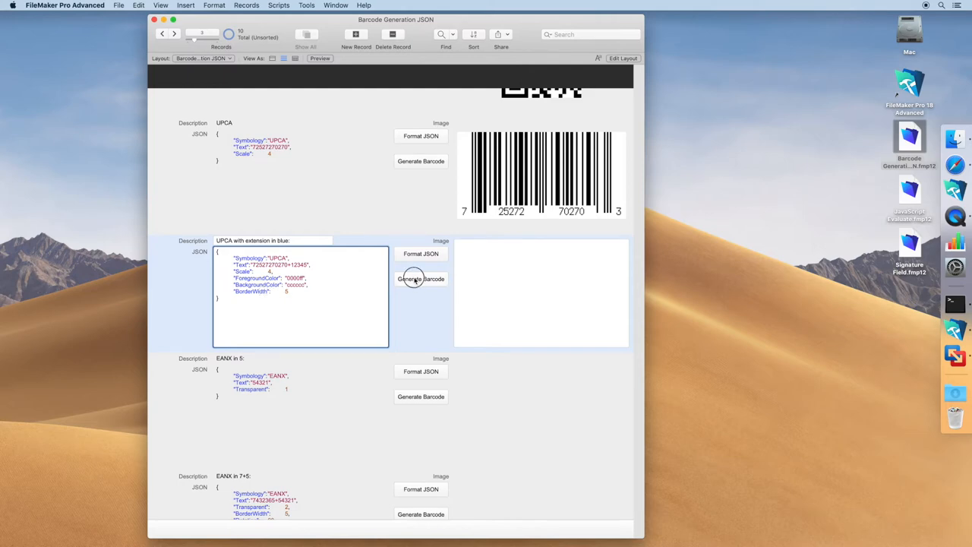
pyautogui.click(420, 279)
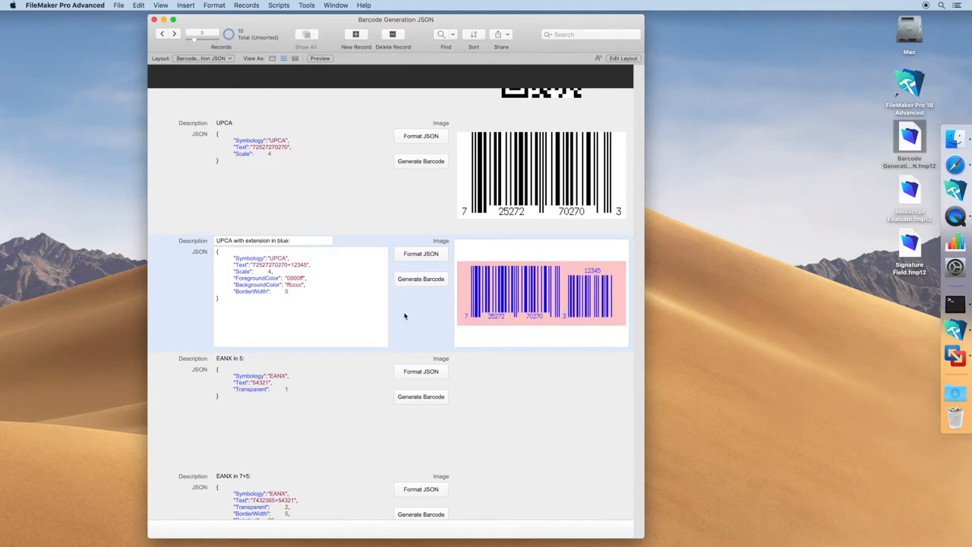
# - Generate the EANX, rotated EANX 7+5 and Code 39 barcodes for their records
pyautogui.scroll(-3)
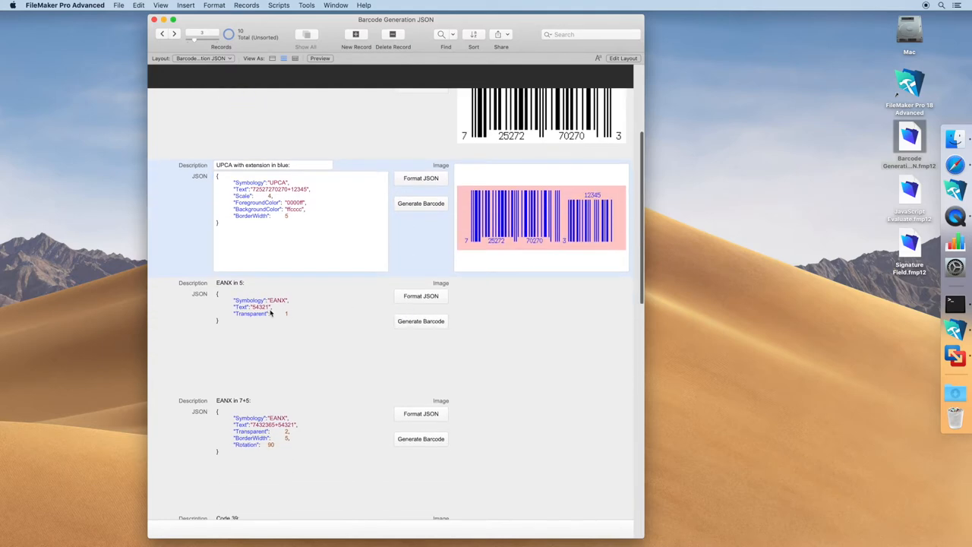
pyautogui.click(273, 307)
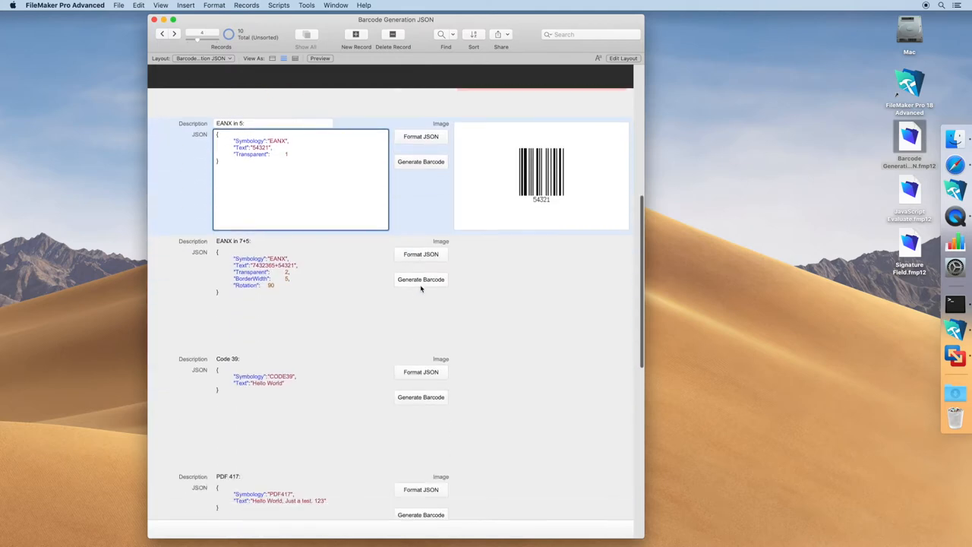
pyautogui.click(421, 279)
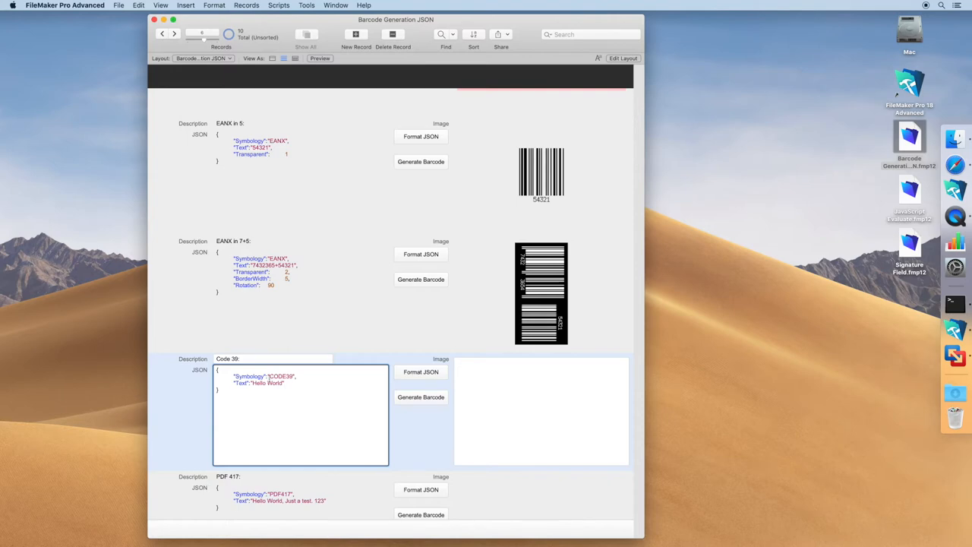
pyautogui.click(421, 396)
pyautogui.write(',')
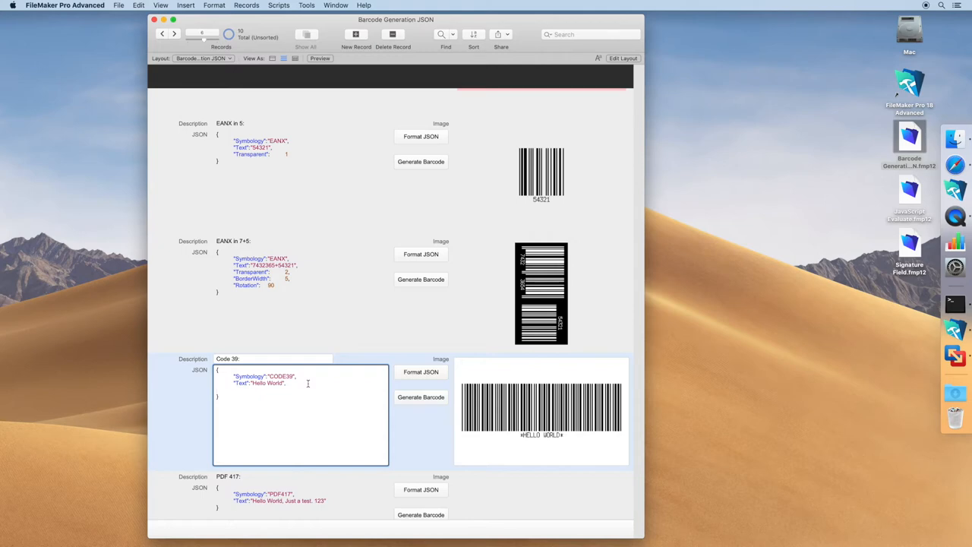
# - Add "Rotation": 180 to the Code 39 JSON and regenerate the barcode upside down
pyautogui.write('"Ro')
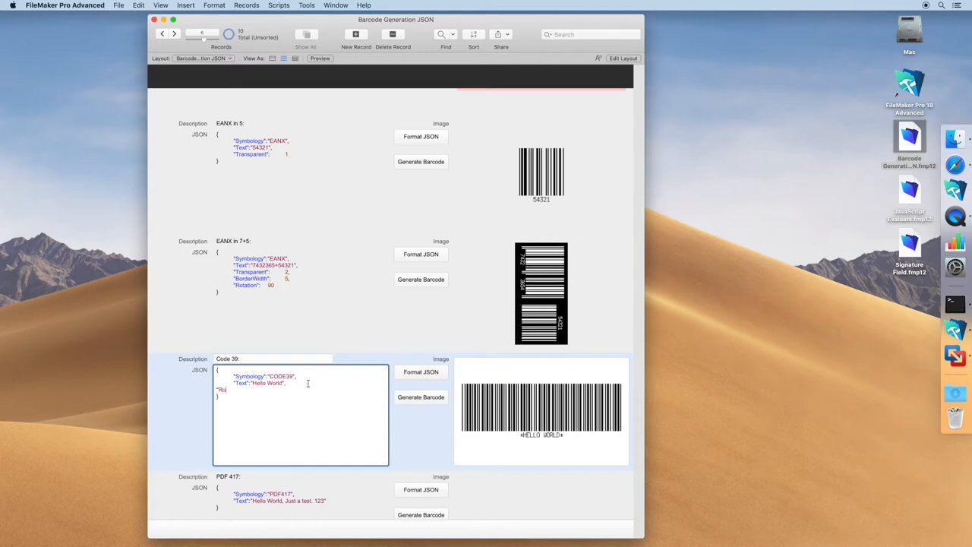
pyautogui.write('ation')
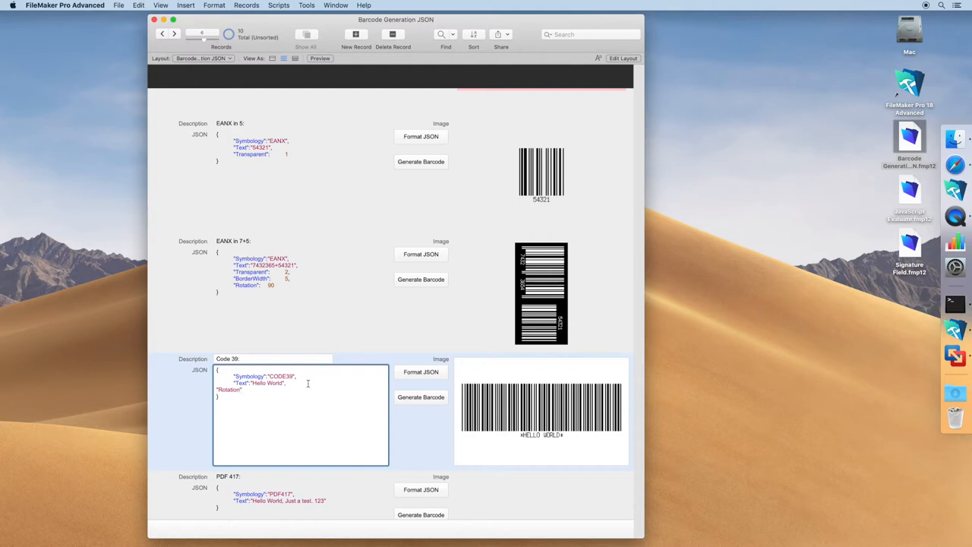
pyautogui.write('180')
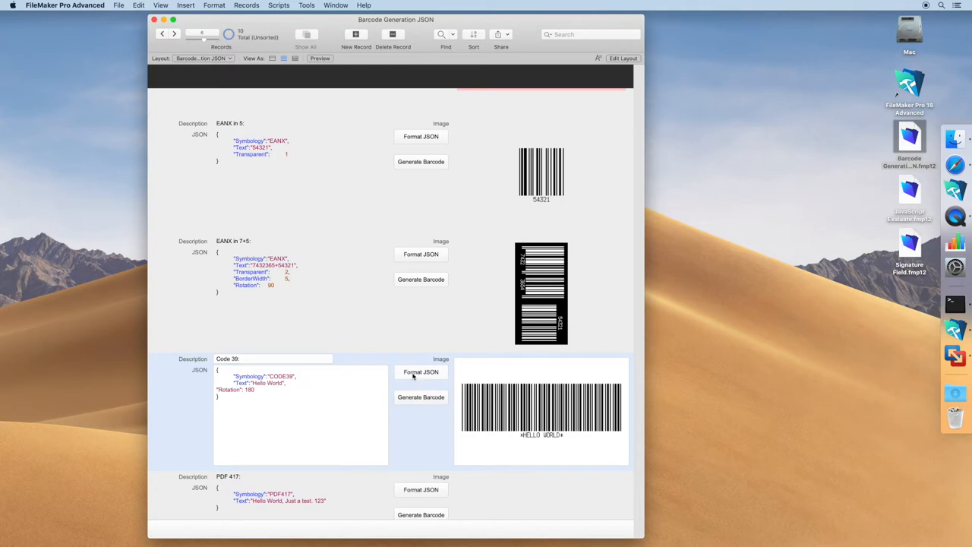
pyautogui.click(420, 396)
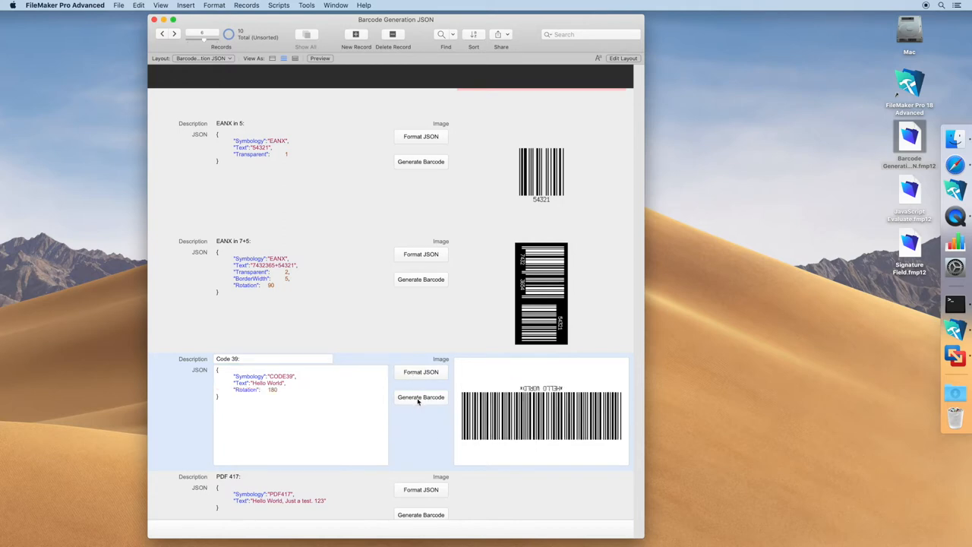
pyautogui.moveTo(439, 437)
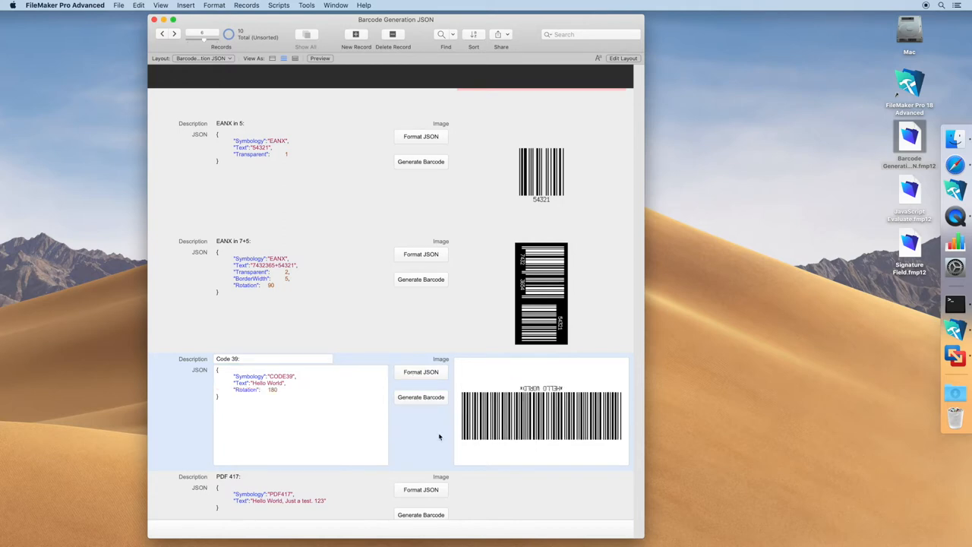
# - Generate the PDF417, DataMatrix and high-ECC QR code barcodes for their records
pyautogui.scroll(-3)
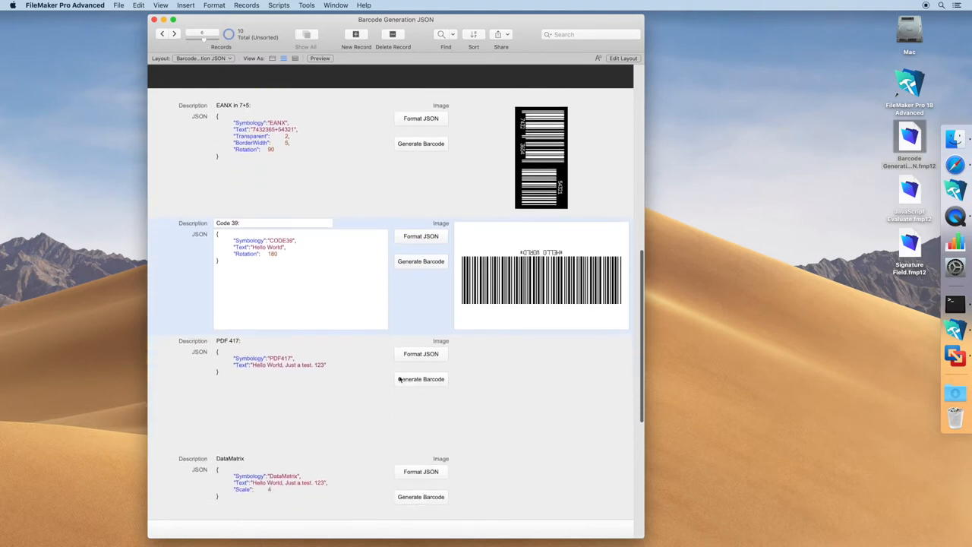
pyautogui.click(420, 380)
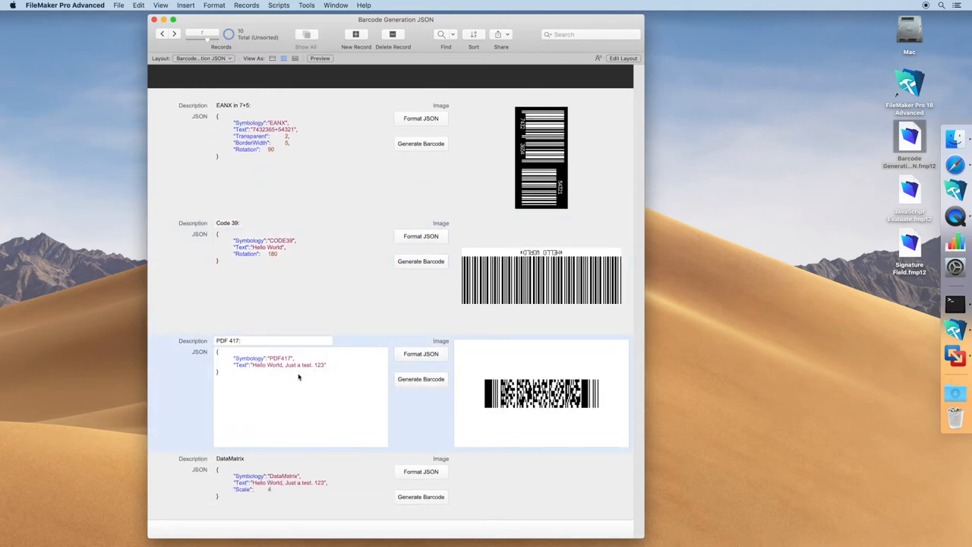
pyautogui.scroll(-3)
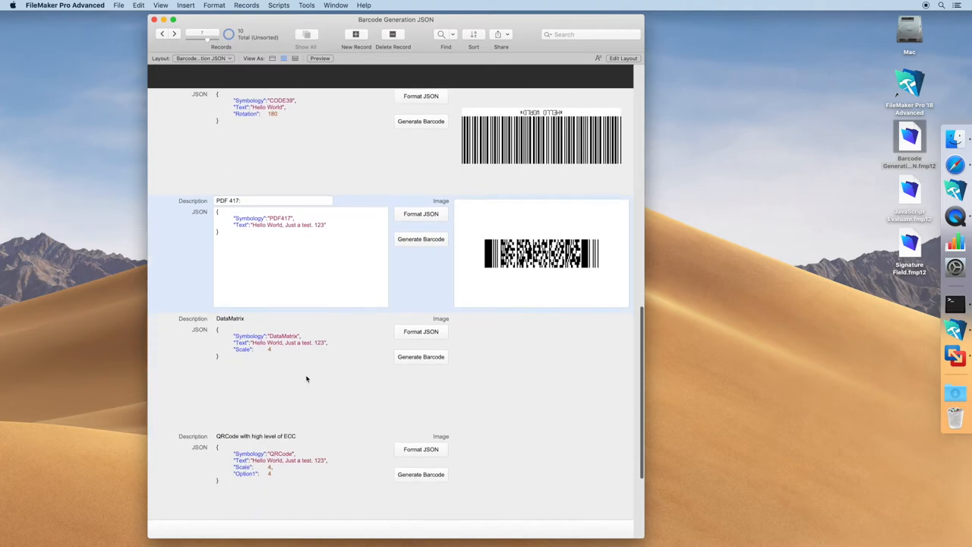
pyautogui.click(420, 356)
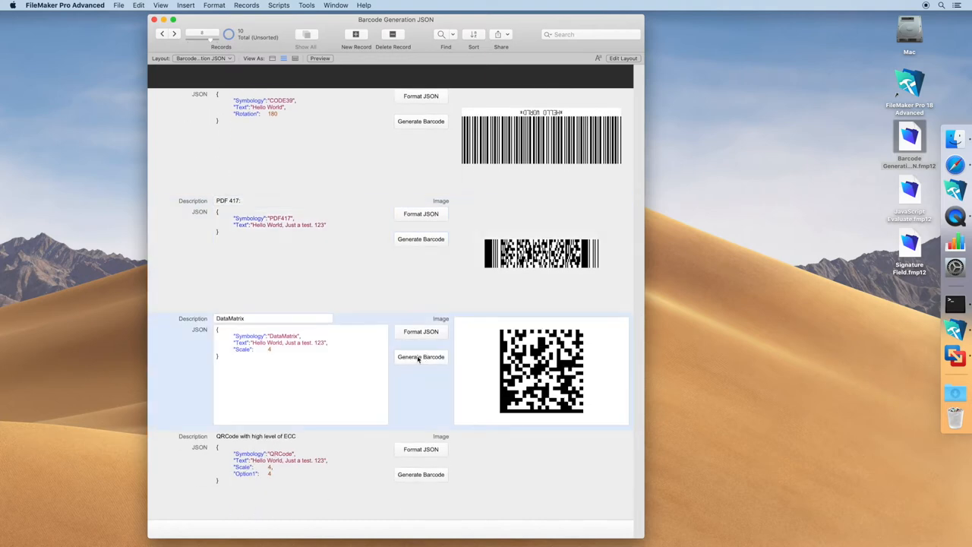
pyautogui.scroll(-3)
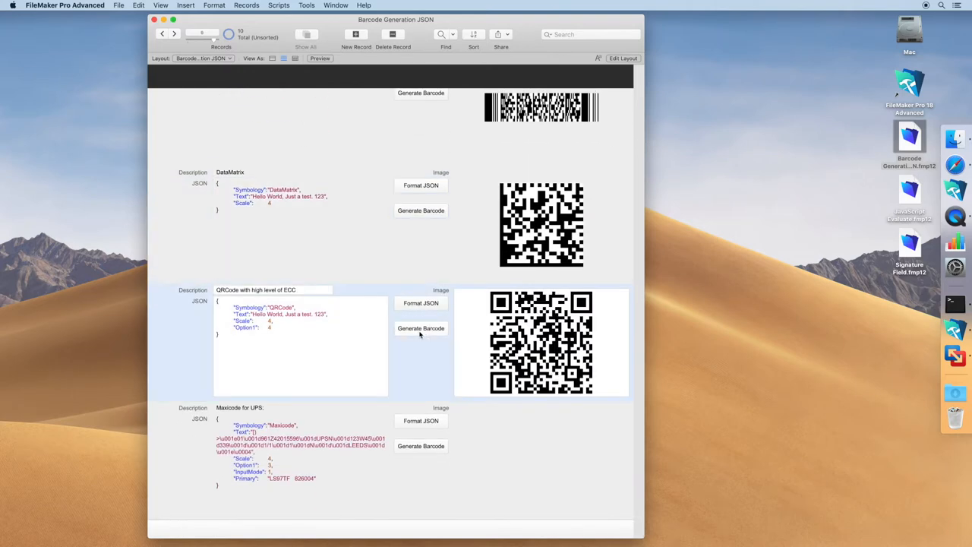
pyautogui.click(251, 328)
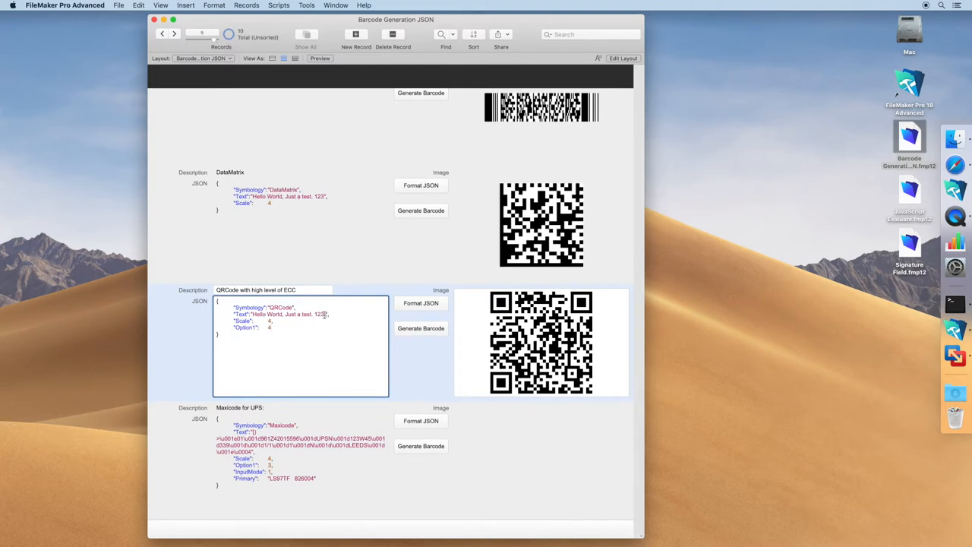
# - Lengthen the QR code text so it regenerates denser, then generate the MaxiCode for UPS
pyautogui.write('jhfkjhf kjgfk jgdfk jhf kjhgf')
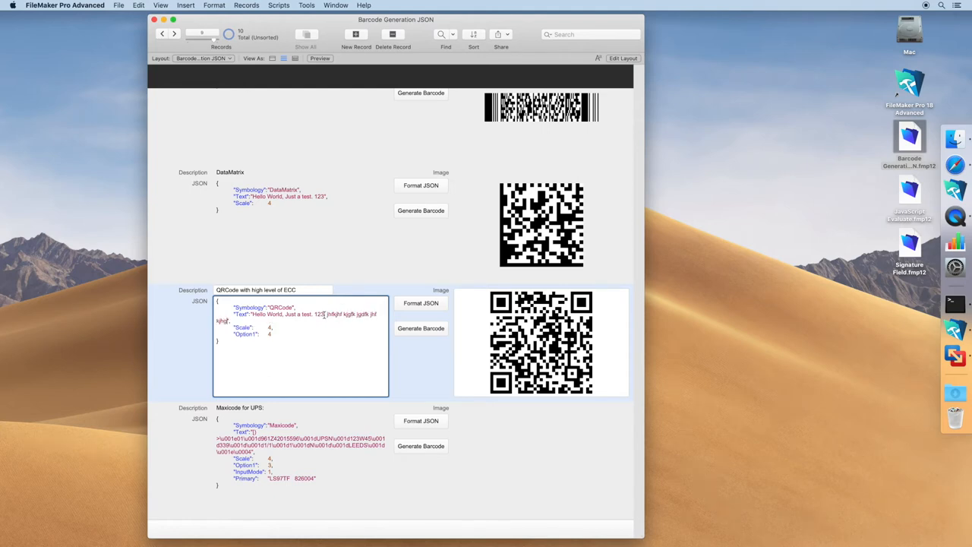
pyautogui.click(421, 328)
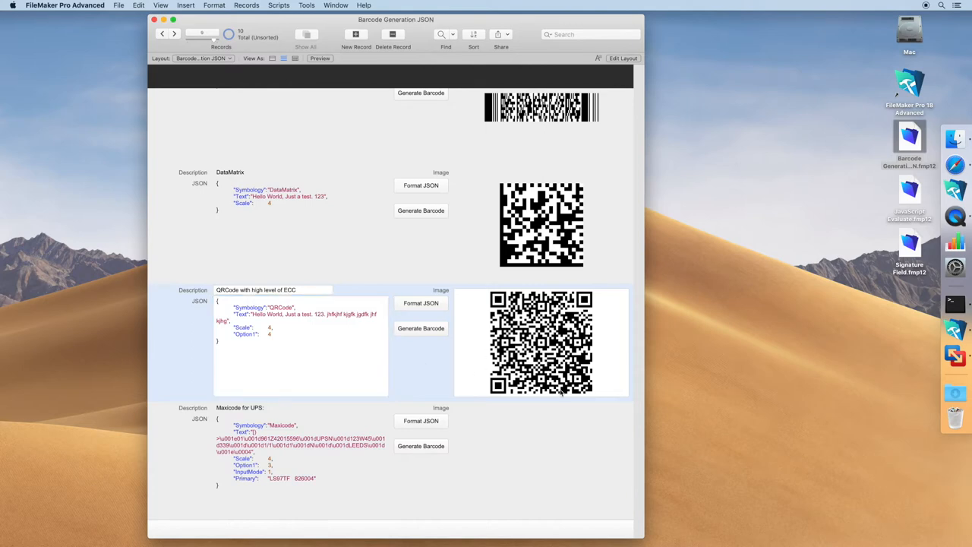
pyautogui.scroll(-3)
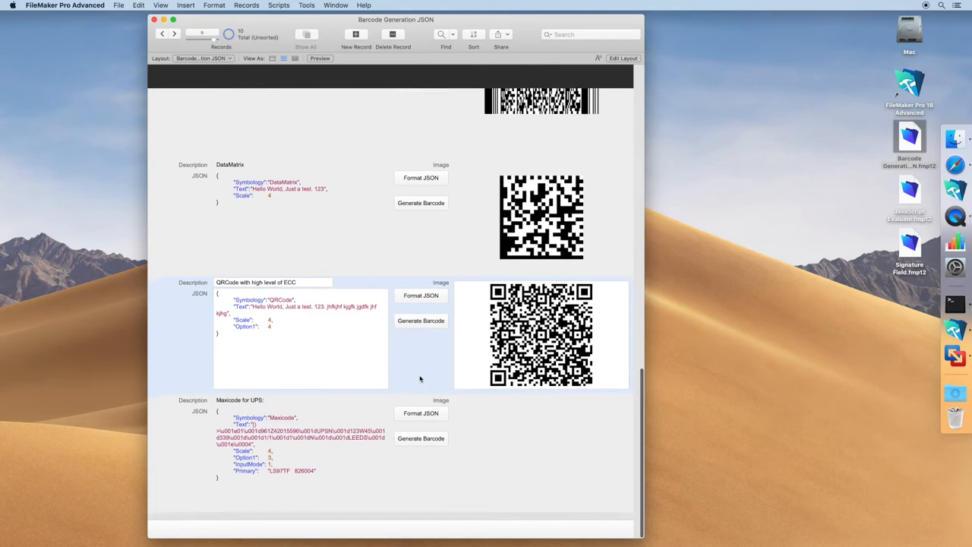
pyautogui.scroll(-3)
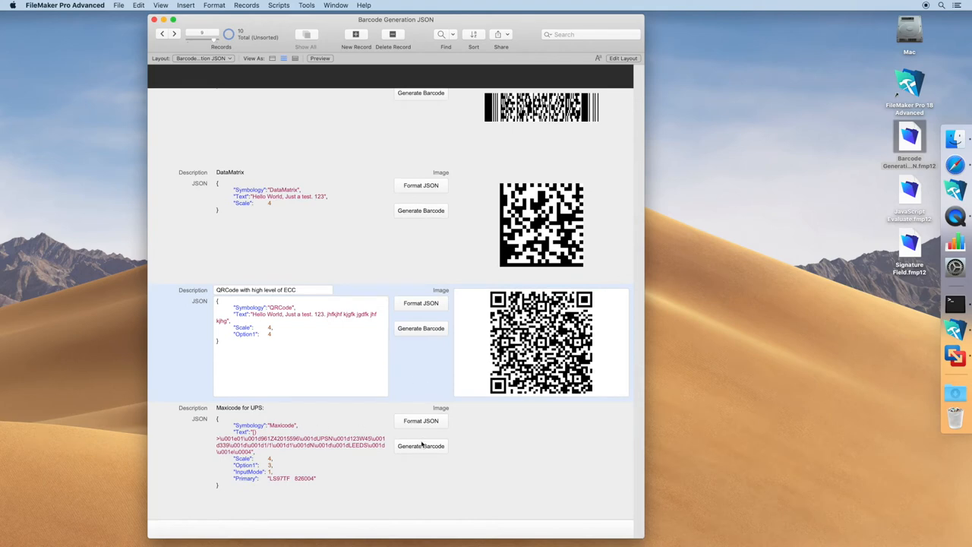
pyautogui.click(420, 447)
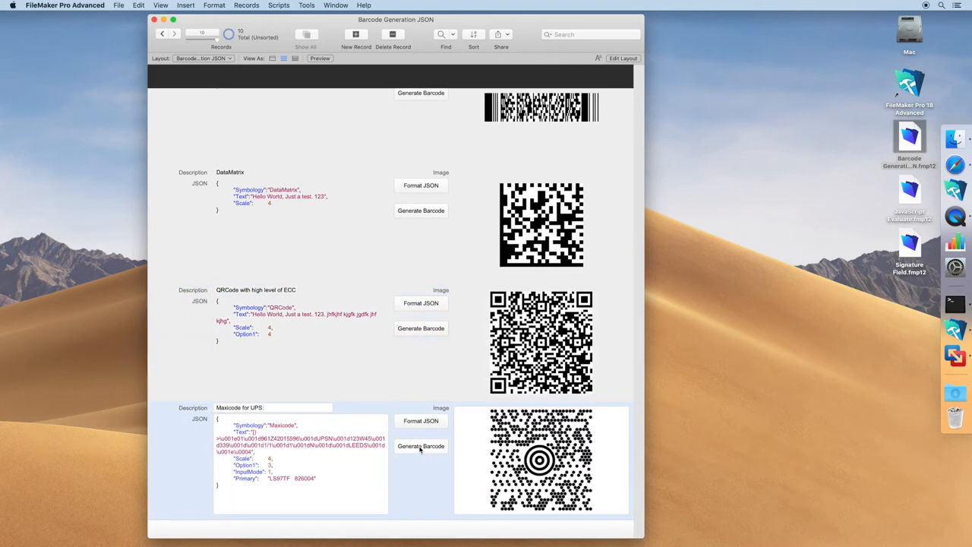
pyautogui.moveTo(422, 468)
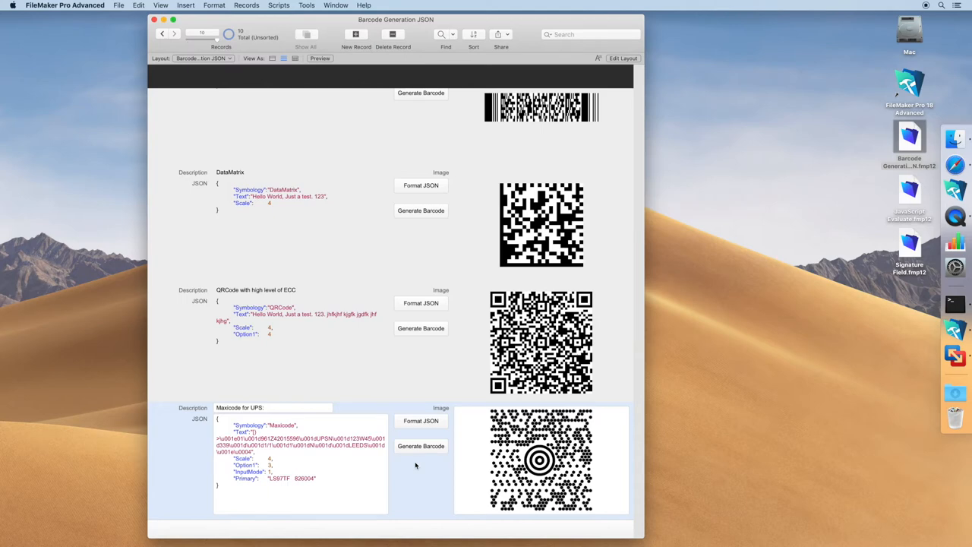
pyautogui.moveTo(418, 459)
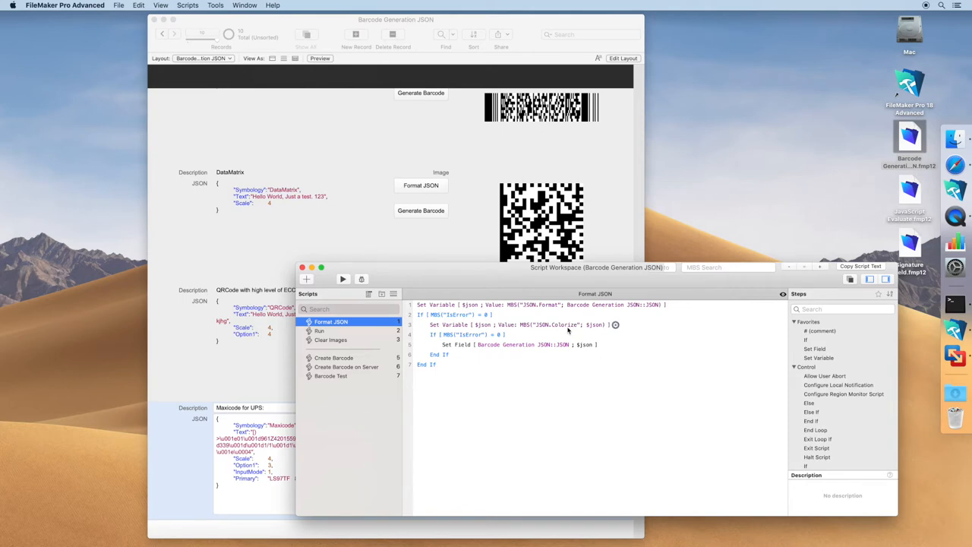
pyautogui.moveTo(558, 331)
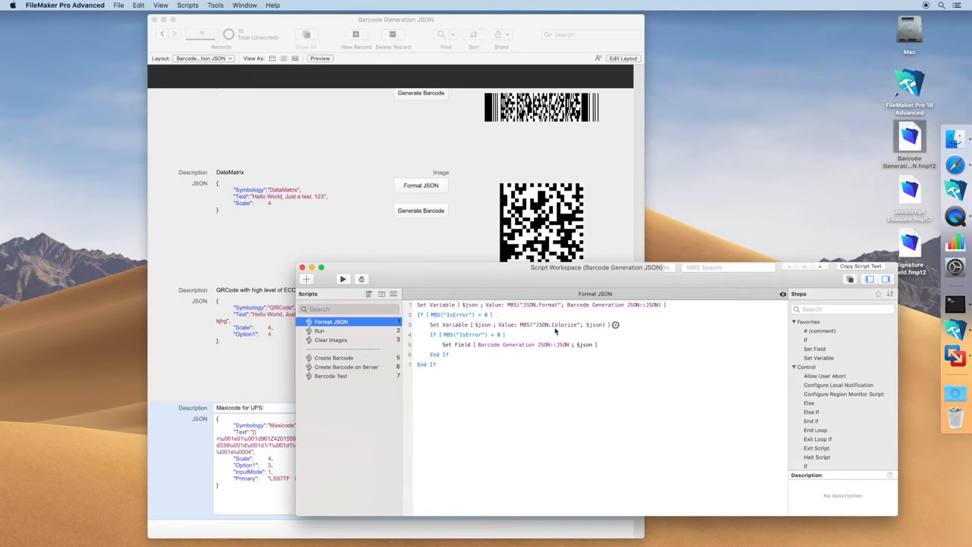
pyautogui.moveTo(484, 326)
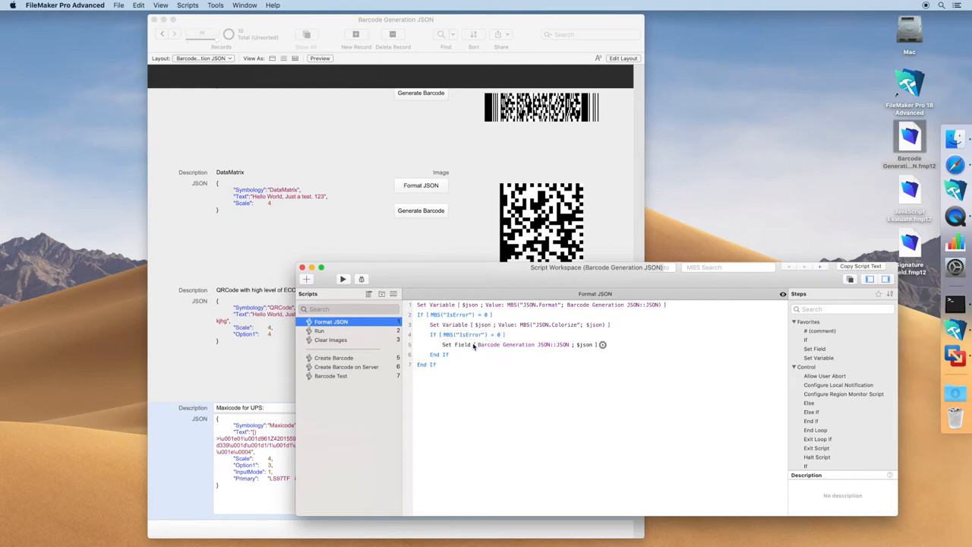
pyautogui.moveTo(582, 348)
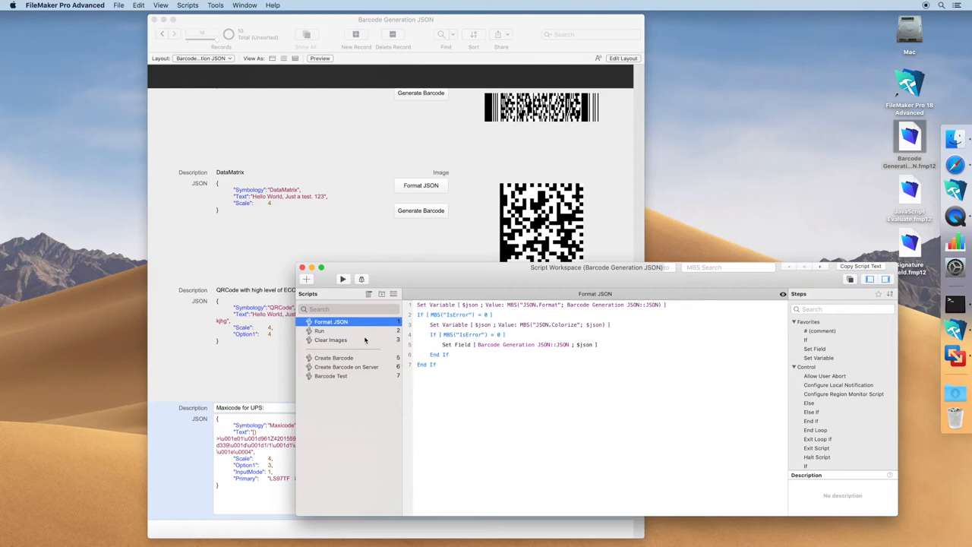
pyautogui.moveTo(343, 336)
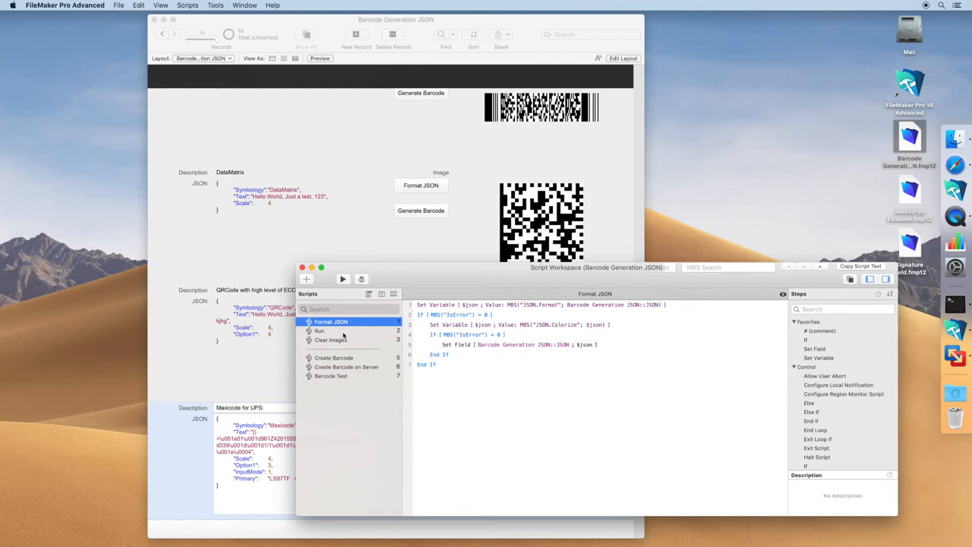
# - Open the Run script in the Scripts list
pyautogui.click(318, 331)
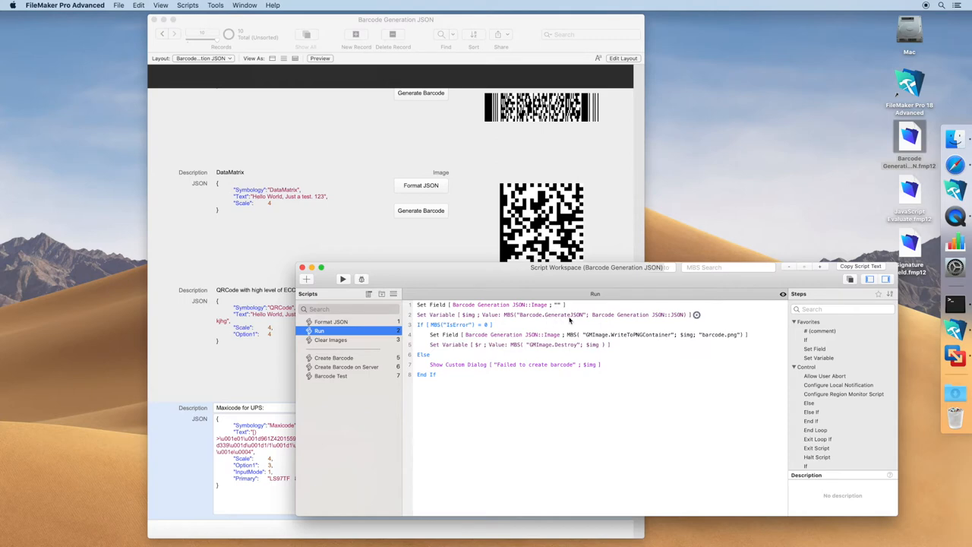
pyautogui.moveTo(474, 319)
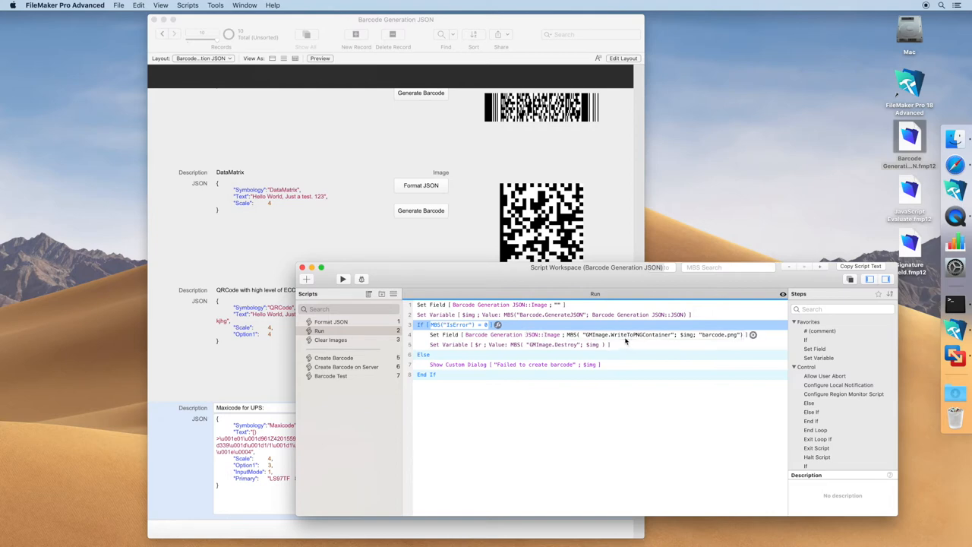
pyautogui.moveTo(630, 340)
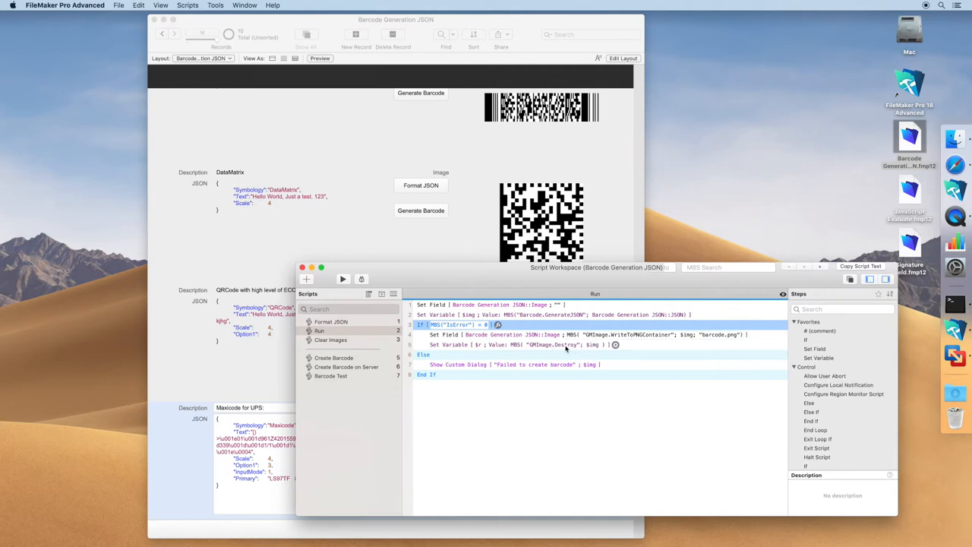
# - Select the Set Field step storing the barcode image, then open the Create Barcode script
pyautogui.click(452, 335)
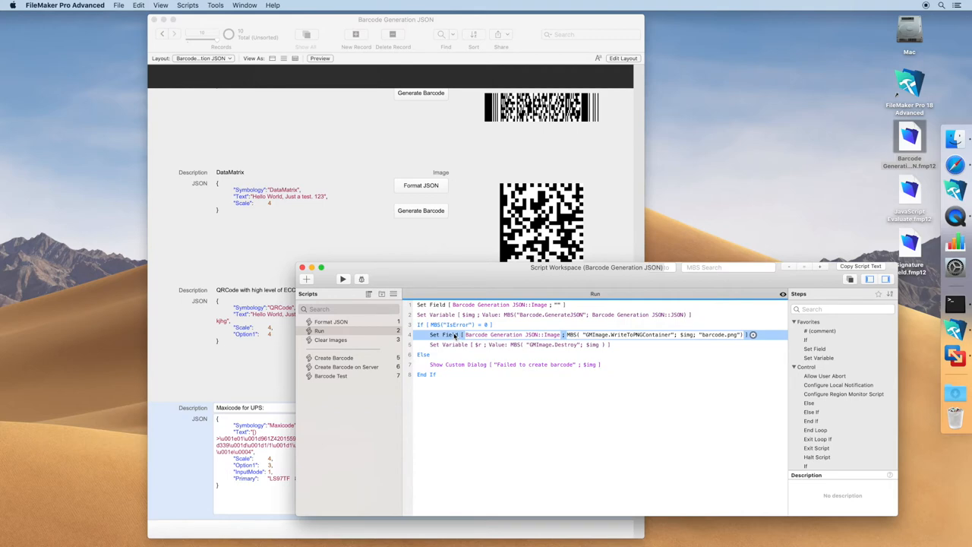
pyautogui.moveTo(372, 358)
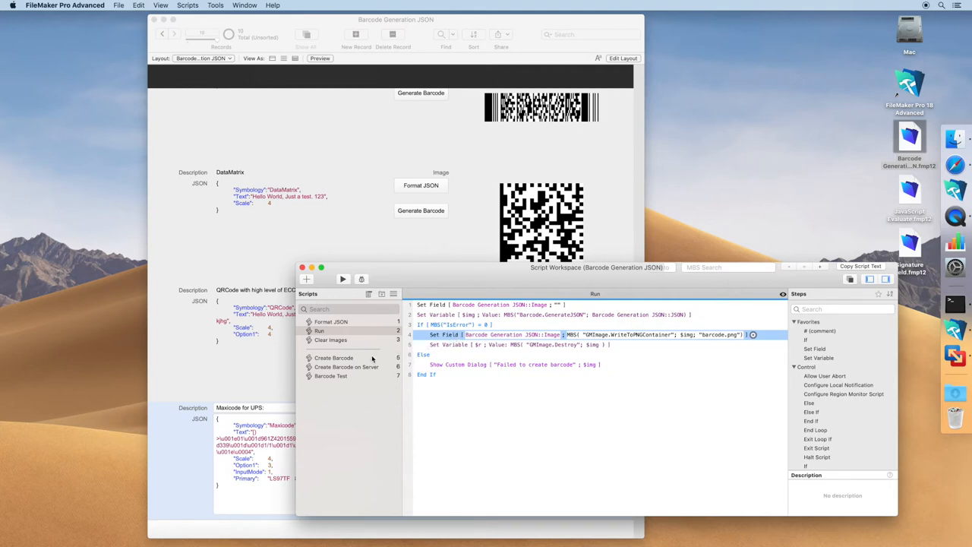
pyautogui.click(334, 347)
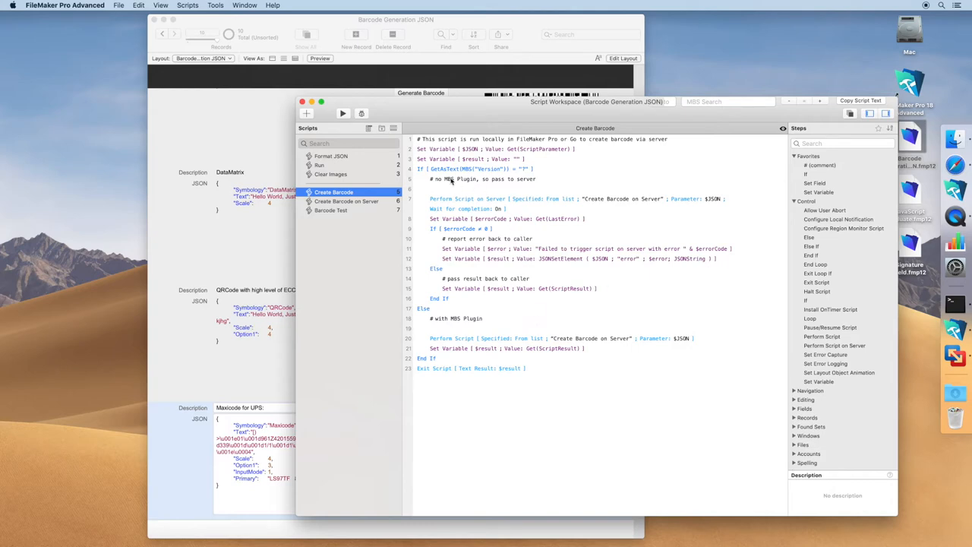
# - Review the '# no MBS Plugin' comment in Create Barcode, then switch to Create Barcode on Server
pyautogui.click(483, 179)
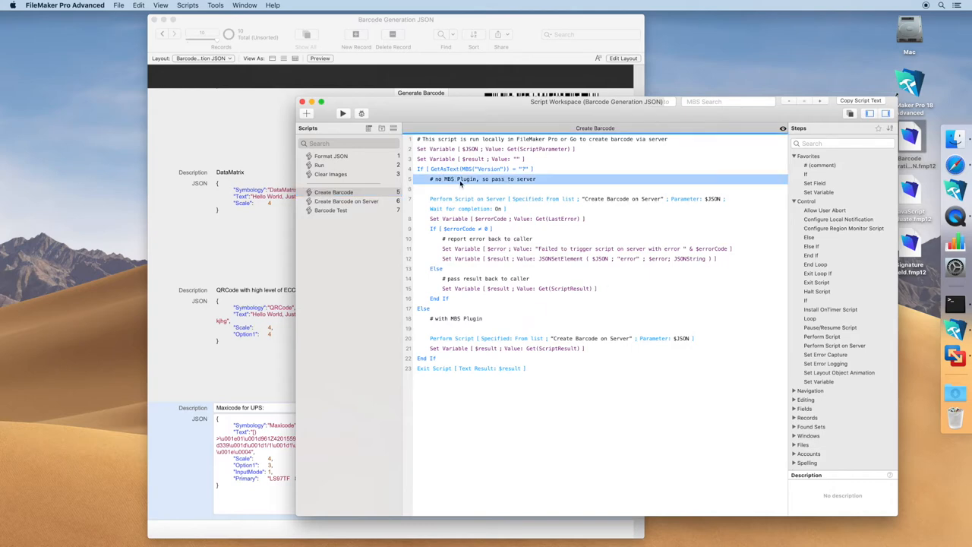
pyautogui.moveTo(468, 200)
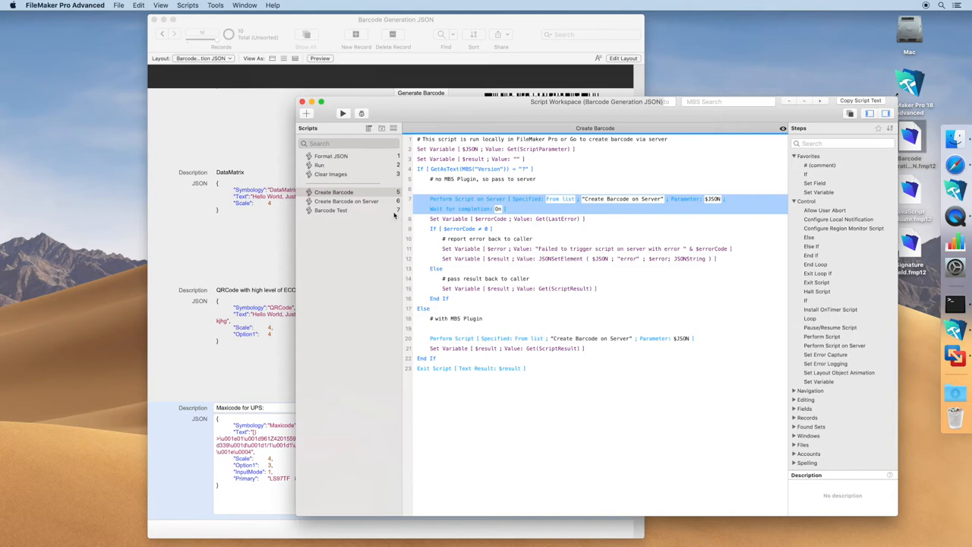
pyautogui.click(346, 200)
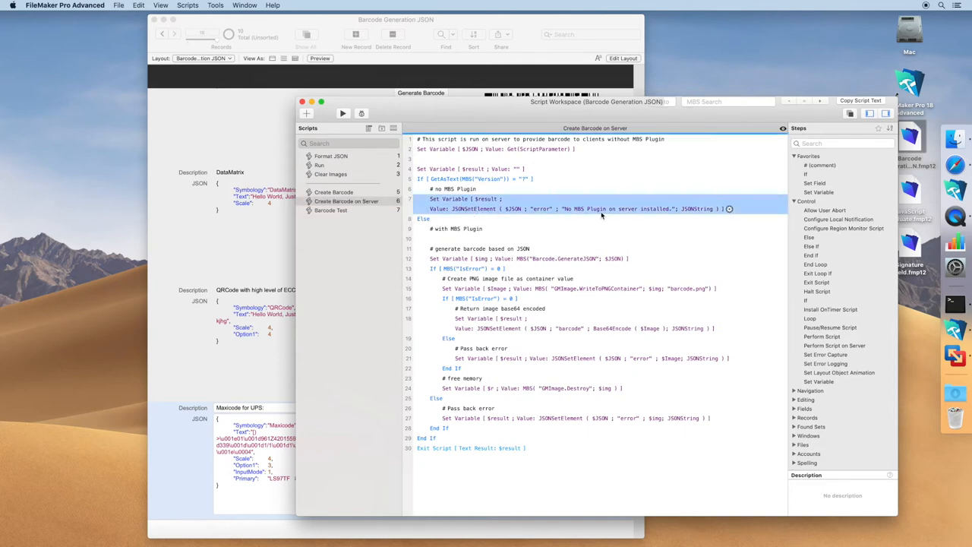
pyautogui.click(532, 258)
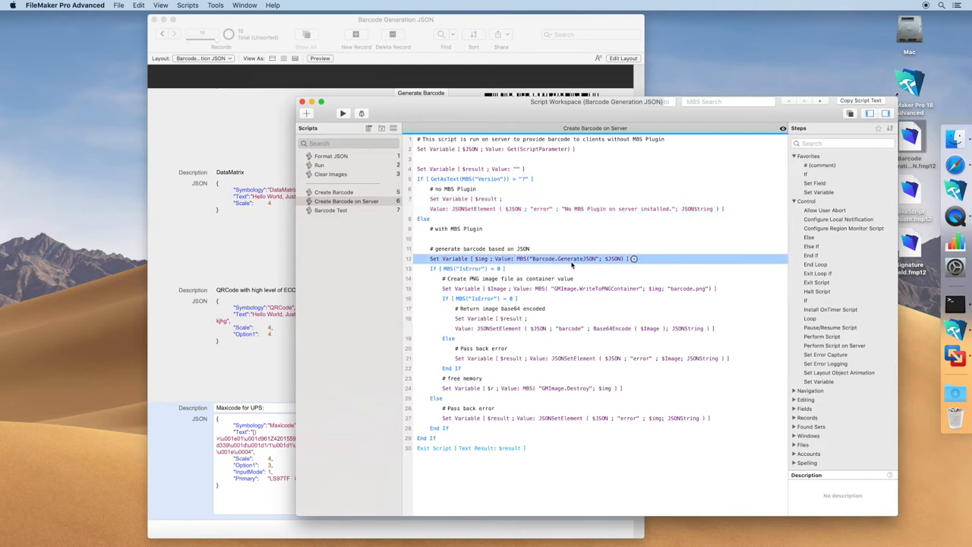
pyautogui.moveTo(571, 266)
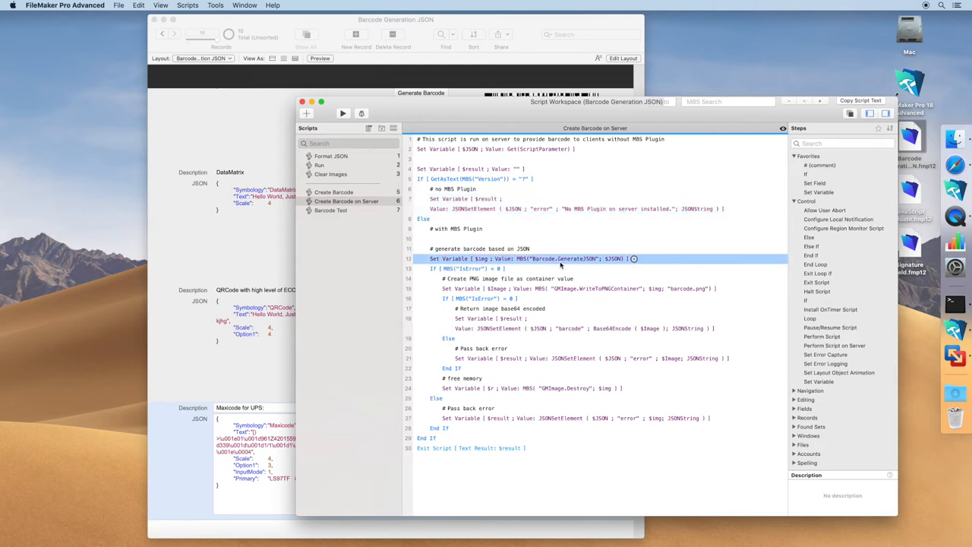
pyautogui.click(571, 328)
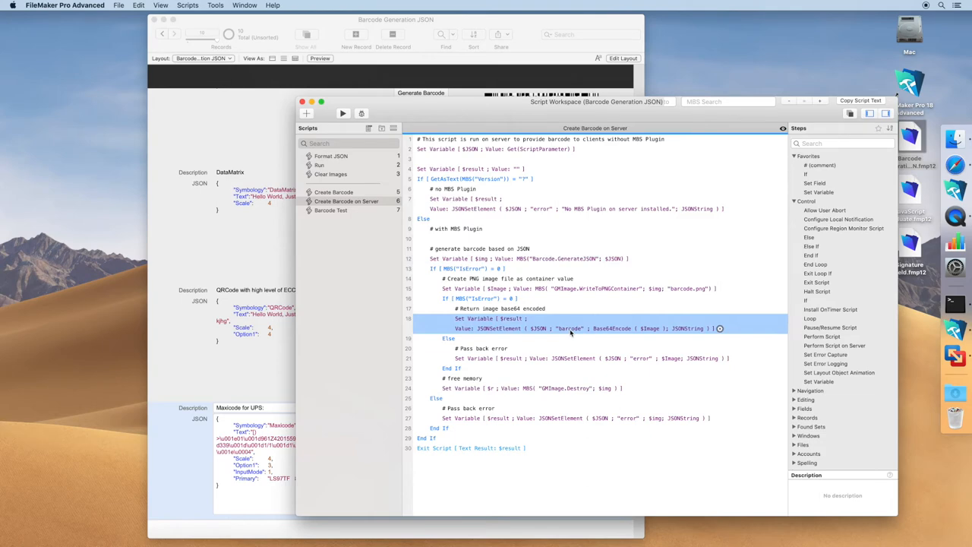
pyautogui.moveTo(629, 334)
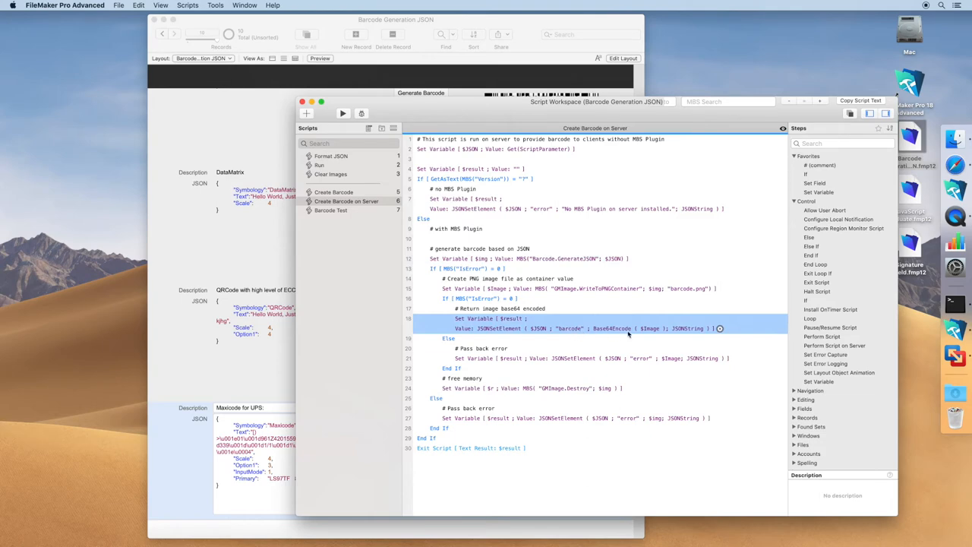
pyautogui.moveTo(644, 334)
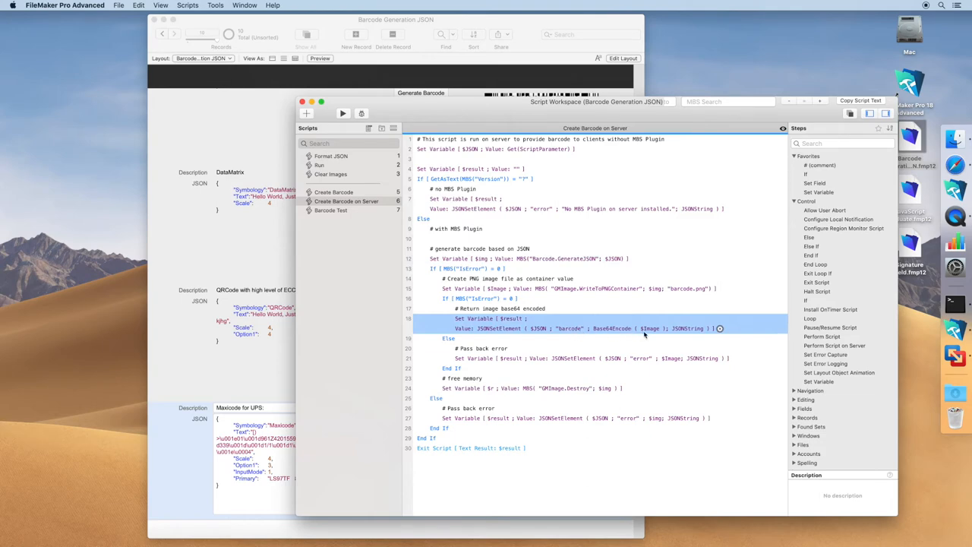
pyautogui.moveTo(617, 335)
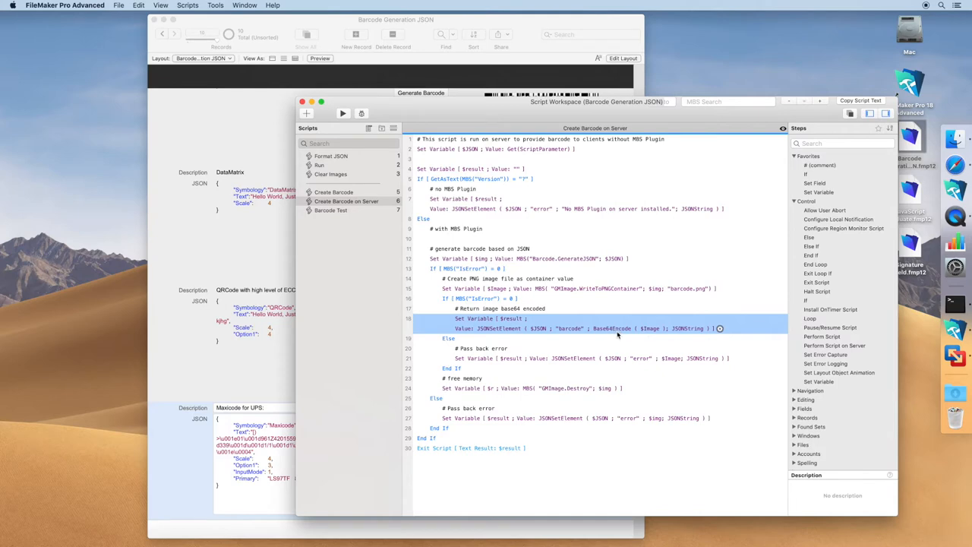
# - Inspect Barcode Test's Perform Script call to Create Barcode, then close Script Workspace
pyautogui.click(331, 210)
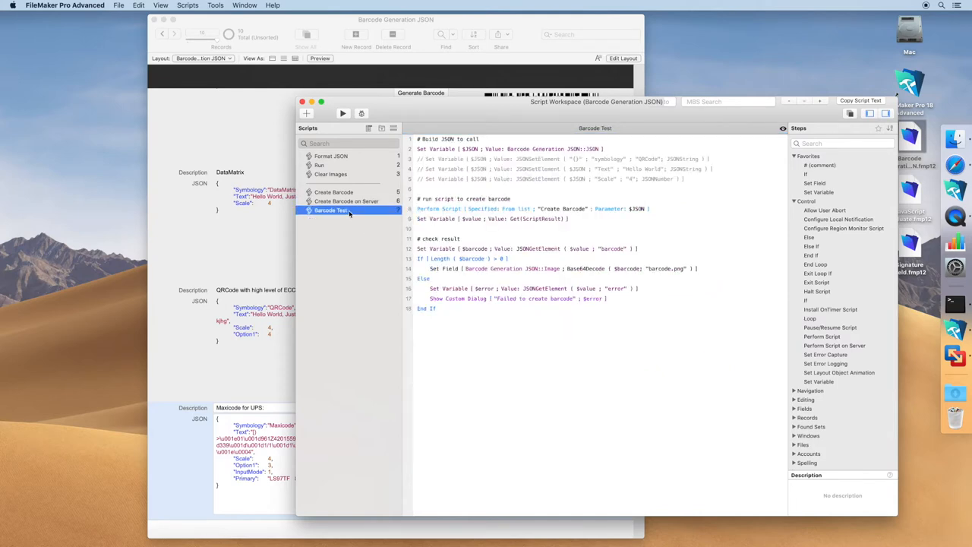
pyautogui.moveTo(349, 212)
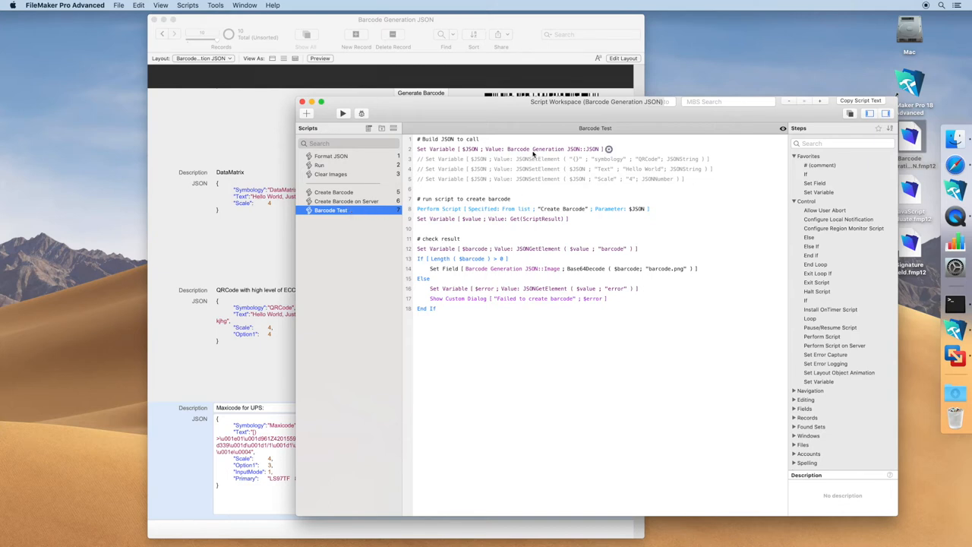
pyautogui.moveTo(534, 155)
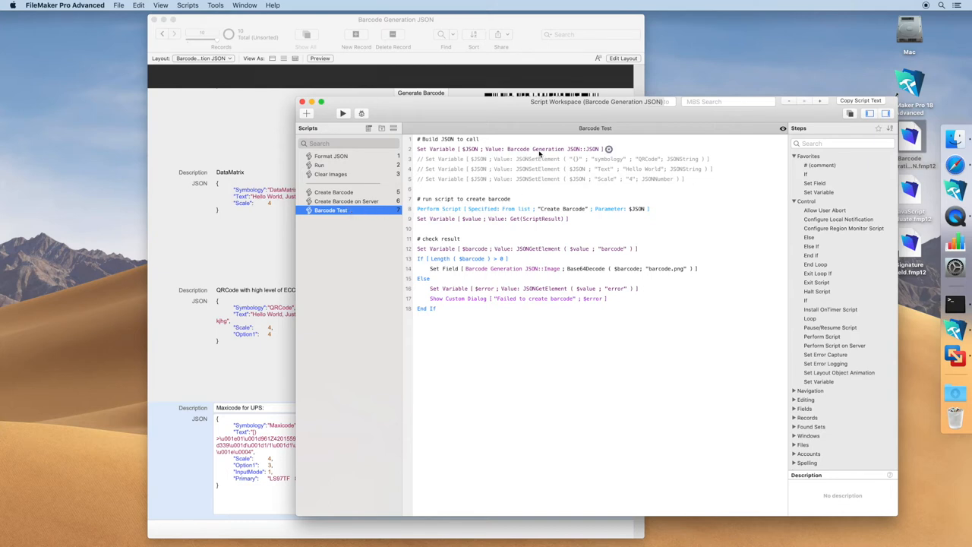
pyautogui.moveTo(539, 154)
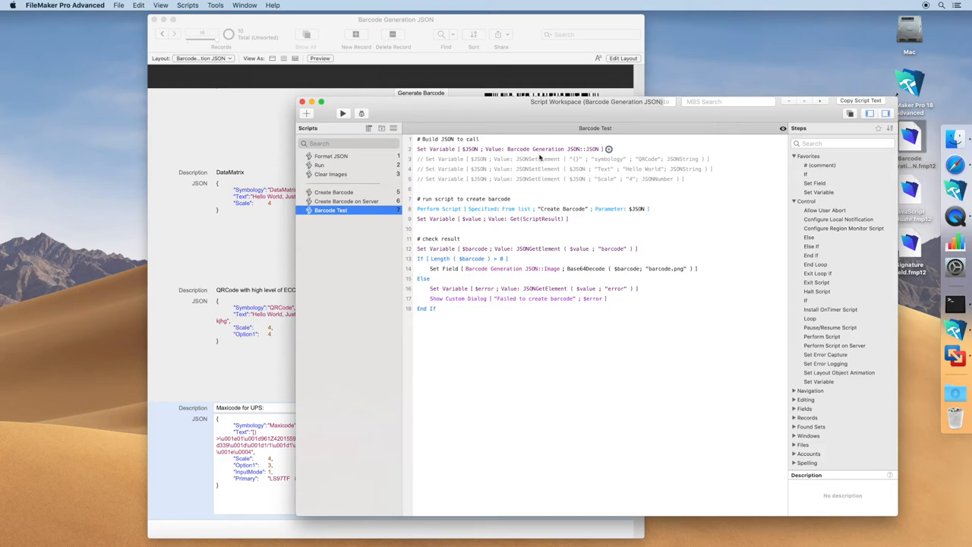
pyautogui.click(532, 179)
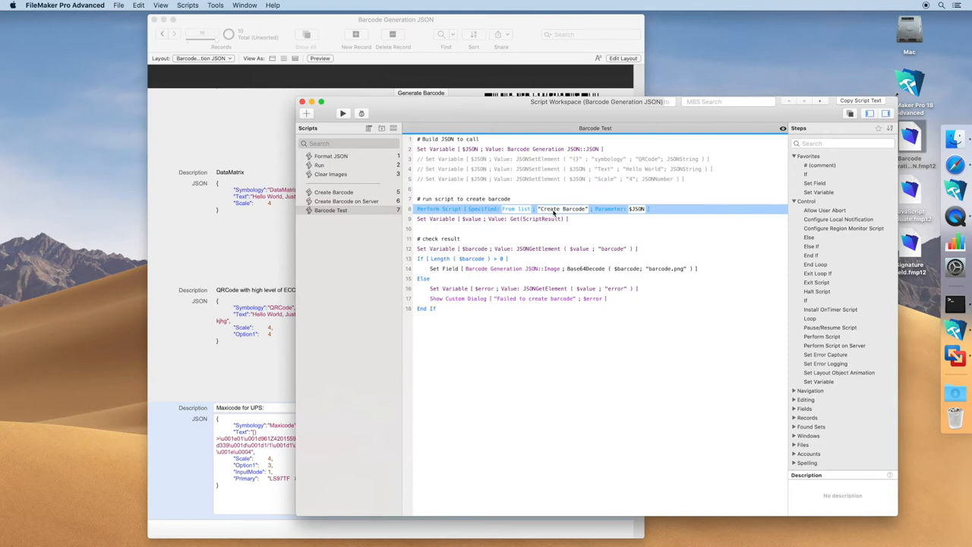
pyautogui.moveTo(556, 229)
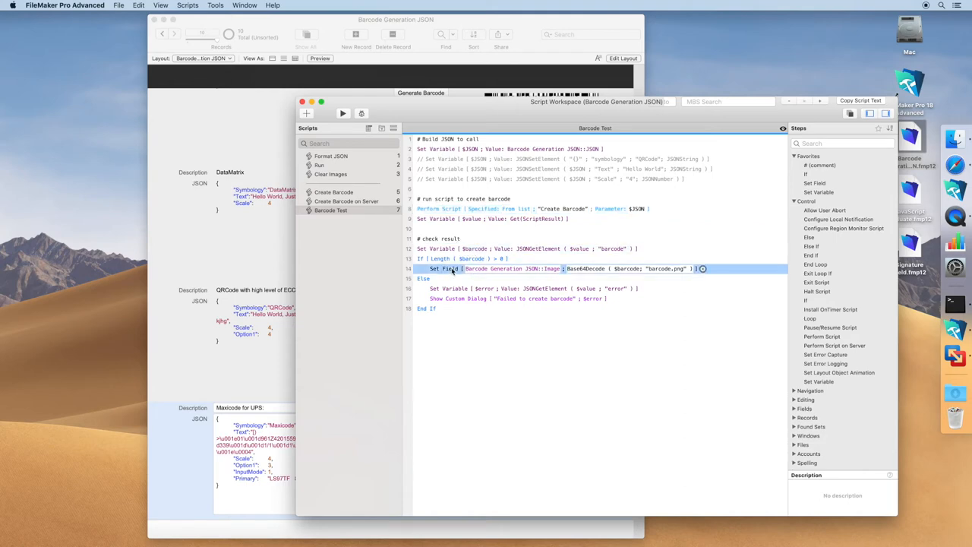
pyautogui.moveTo(271, 274)
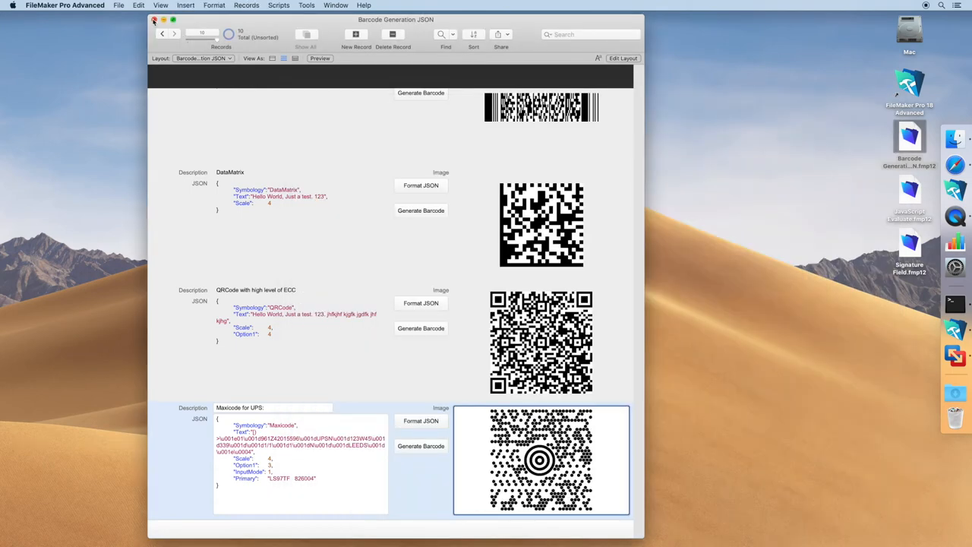
pyautogui.click(154, 20)
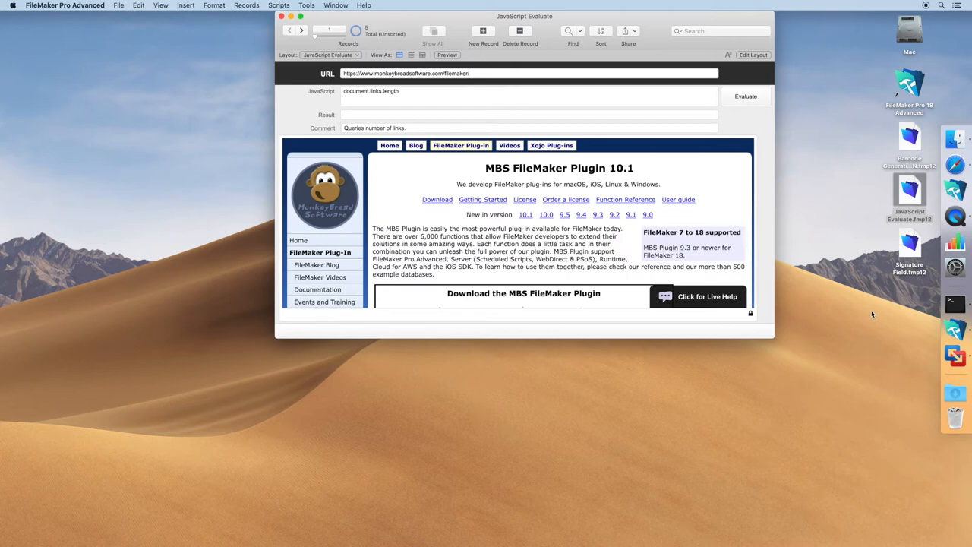
pyautogui.moveTo(860, 277)
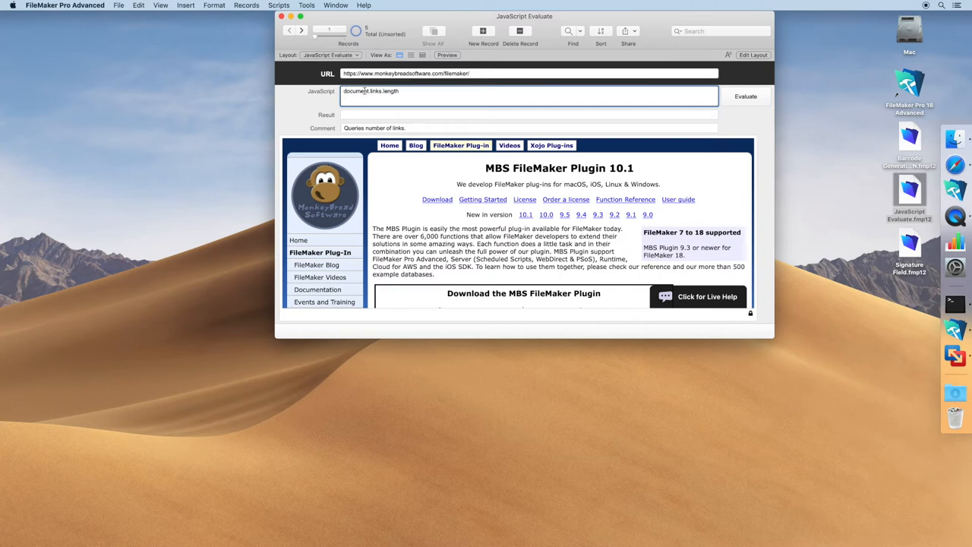
# - Evaluate document.links.length returning 212, then evaluate location.href for the page URL
pyautogui.doubleClick(389, 91)
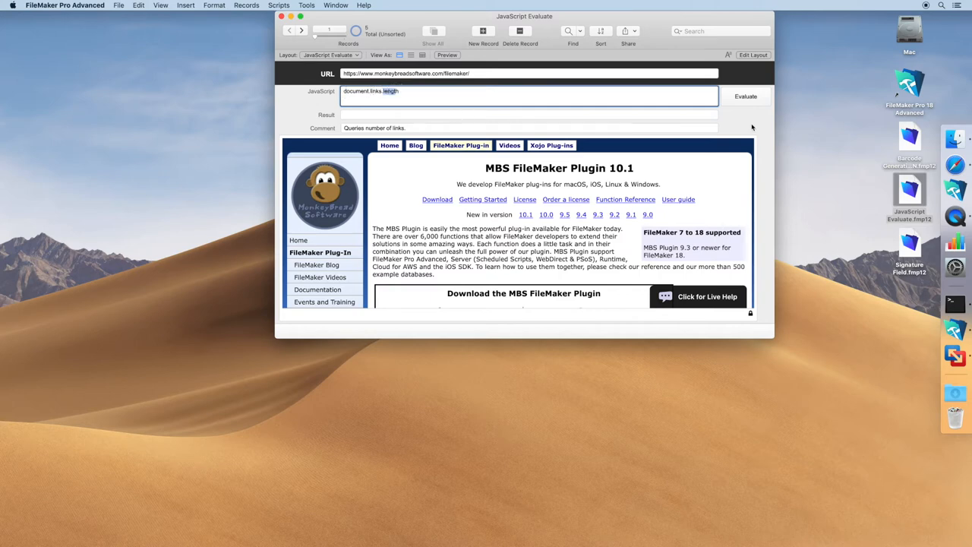
pyautogui.click(744, 96)
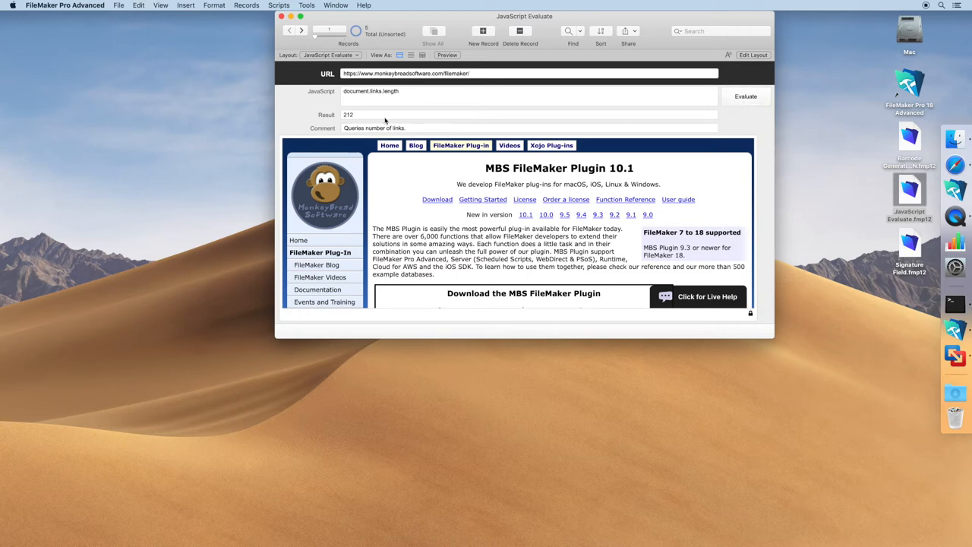
pyautogui.moveTo(306, 37)
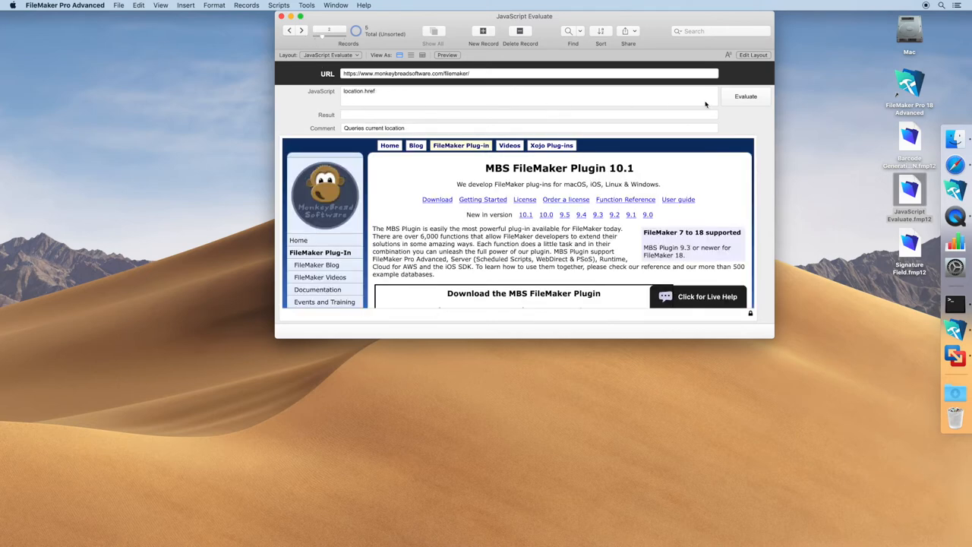
pyautogui.click(744, 96)
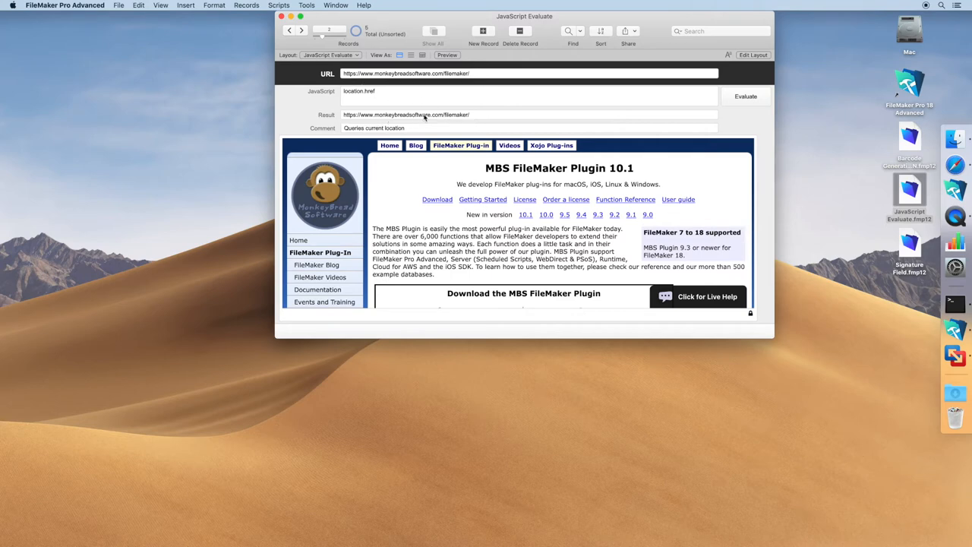
pyautogui.moveTo(302, 33)
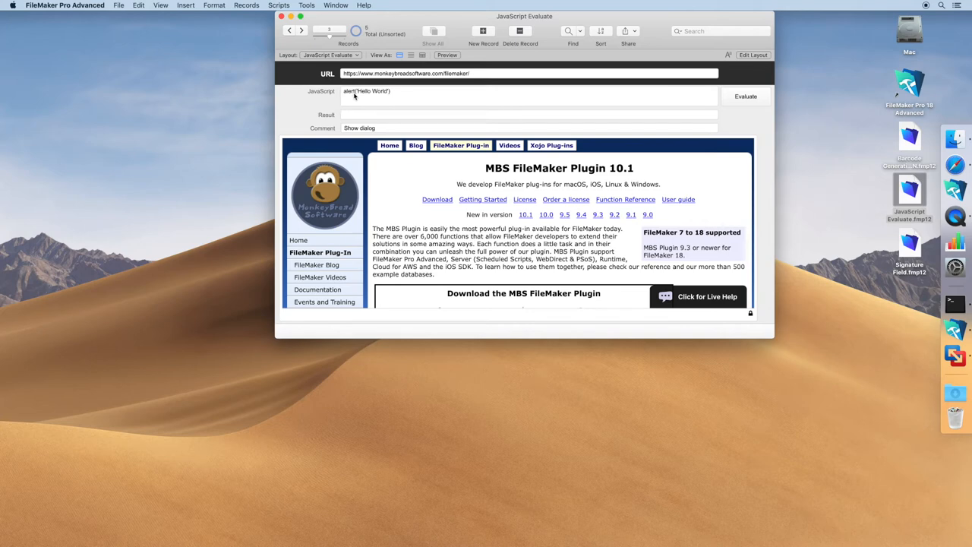
pyautogui.moveTo(391, 101)
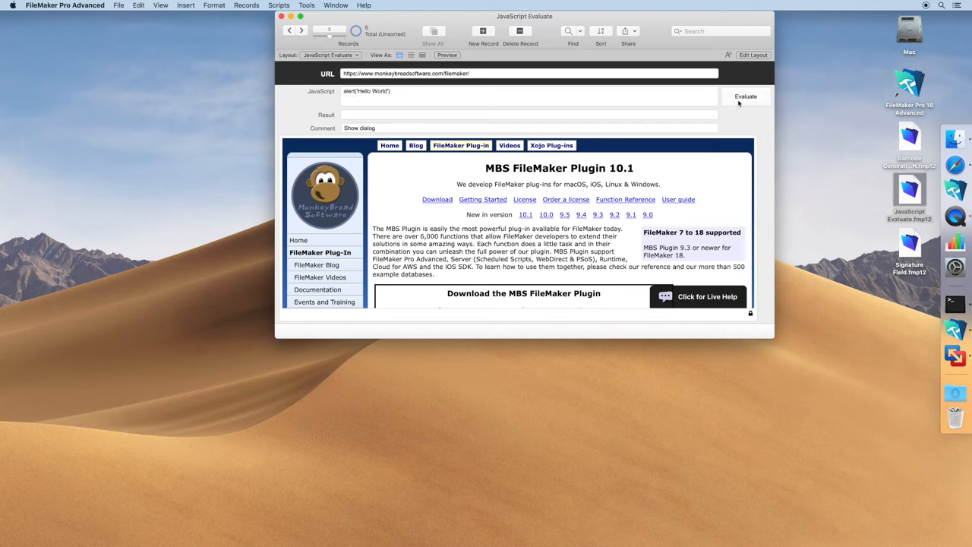
# - Evaluate alert('Hello World') and dismiss the resulting Hello World dialog
pyautogui.click(744, 96)
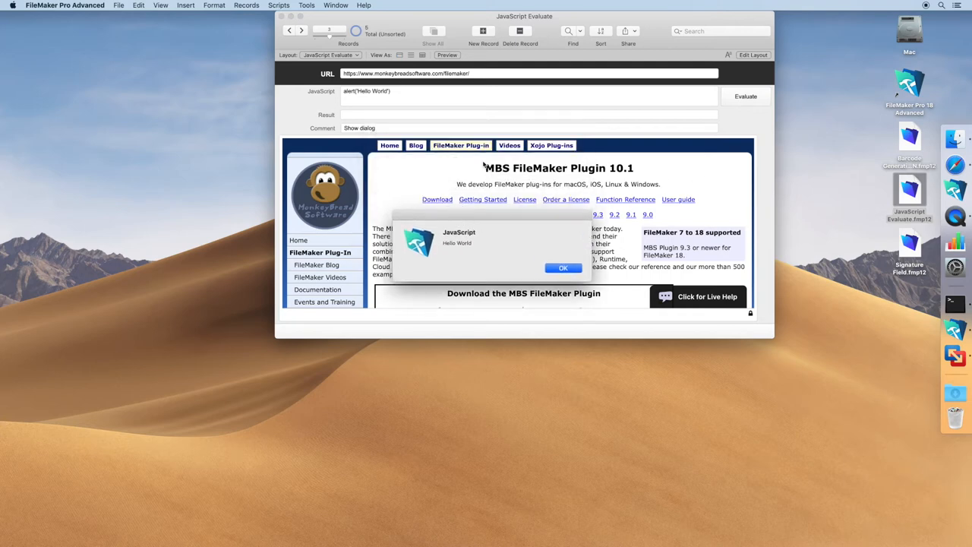
pyautogui.moveTo(483, 209)
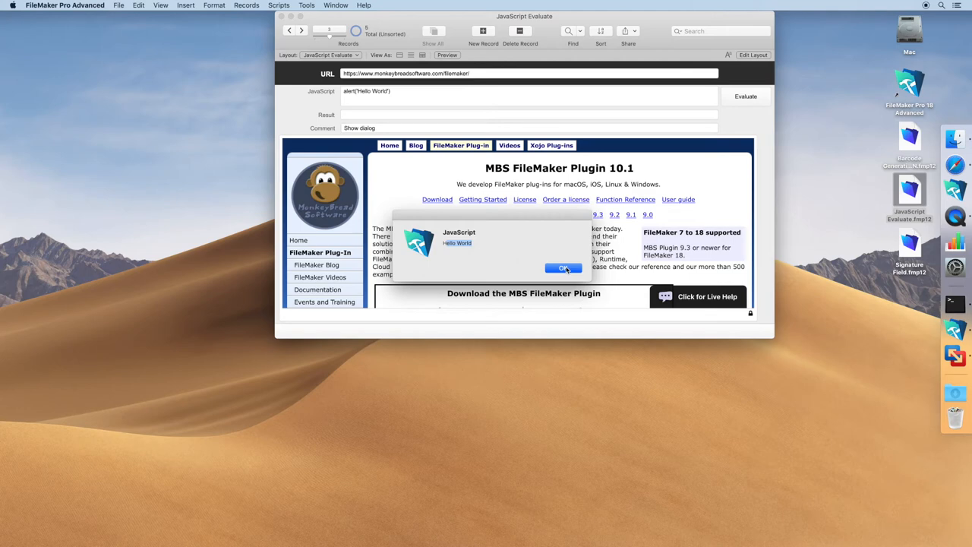
pyautogui.click(564, 267)
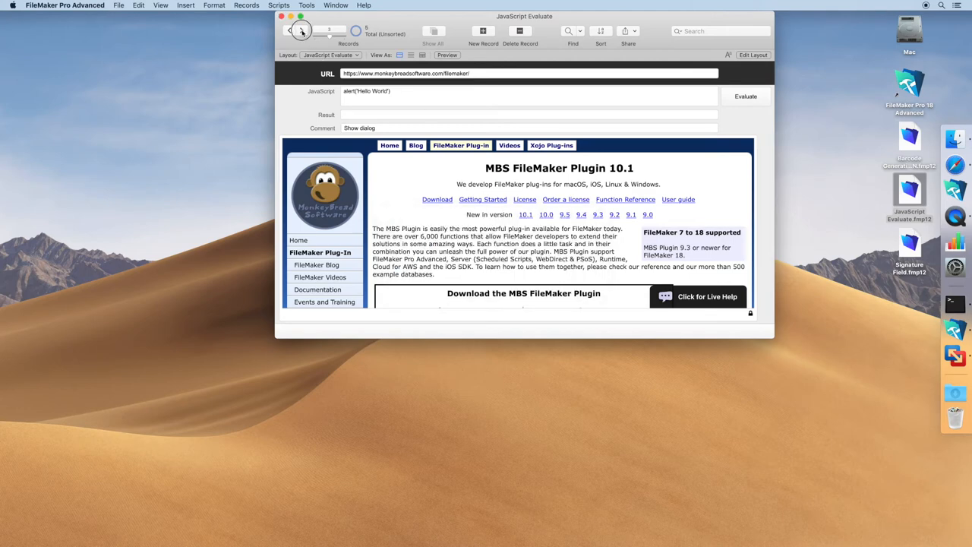
# - Evaluate the h1 innerText assignment so the page heading becomes Hello
pyautogui.click(300, 30)
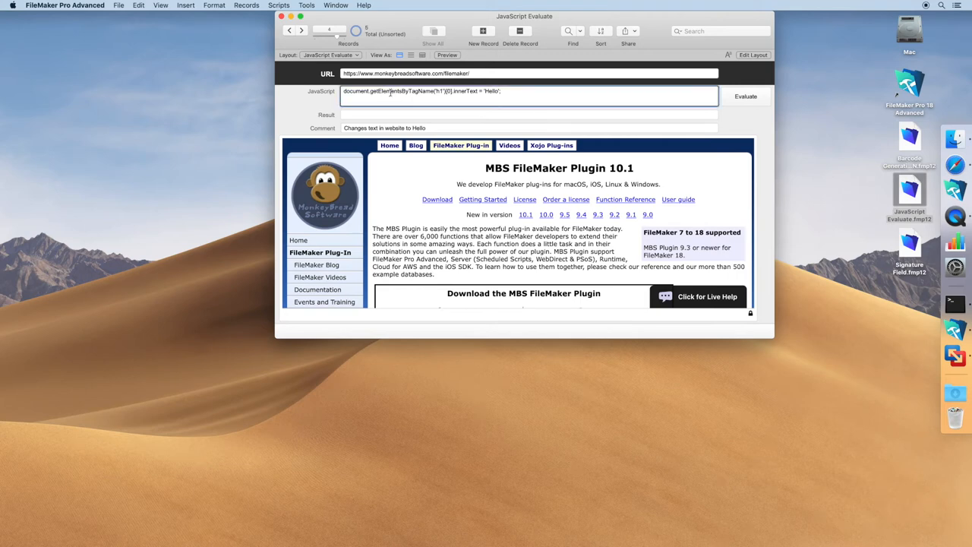
pyautogui.doubleClick(388, 91)
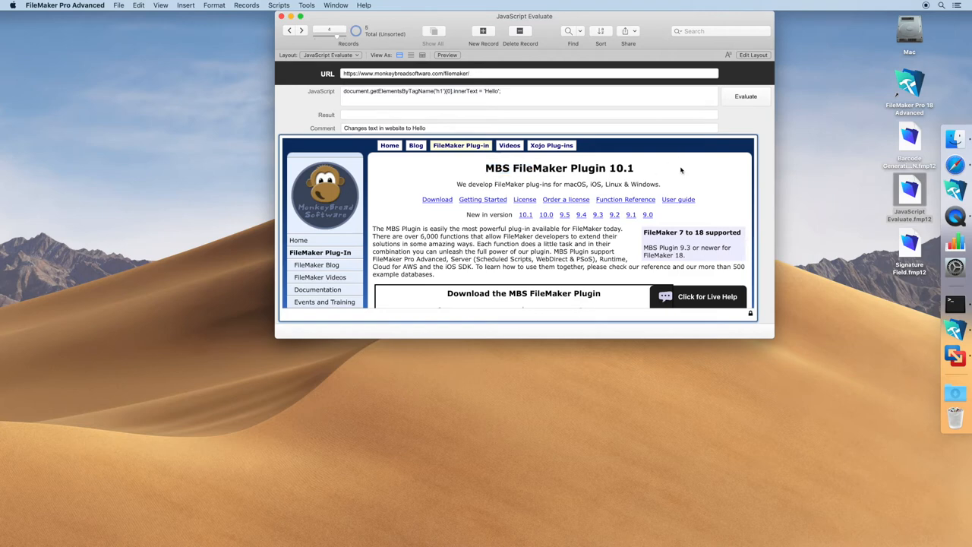
pyautogui.click(744, 96)
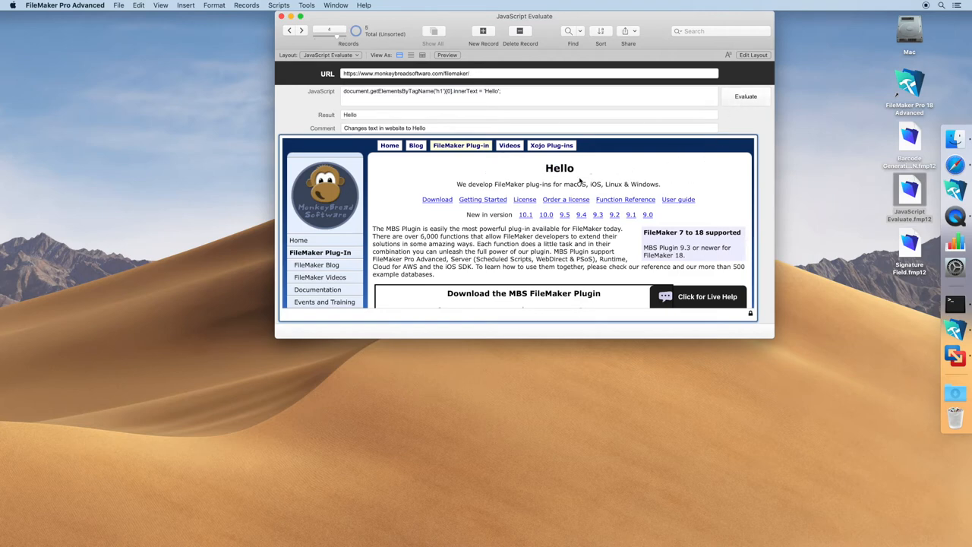
# - Remove the assignment from the JavaScript and re-evaluate, returning Hello as the Result
pyautogui.doubleClick(559, 167)
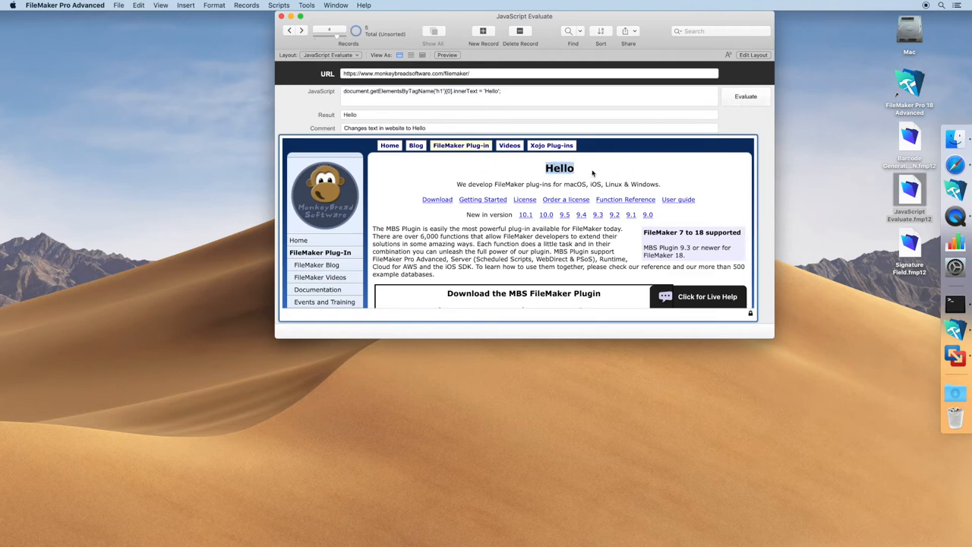
pyautogui.moveTo(756, 123)
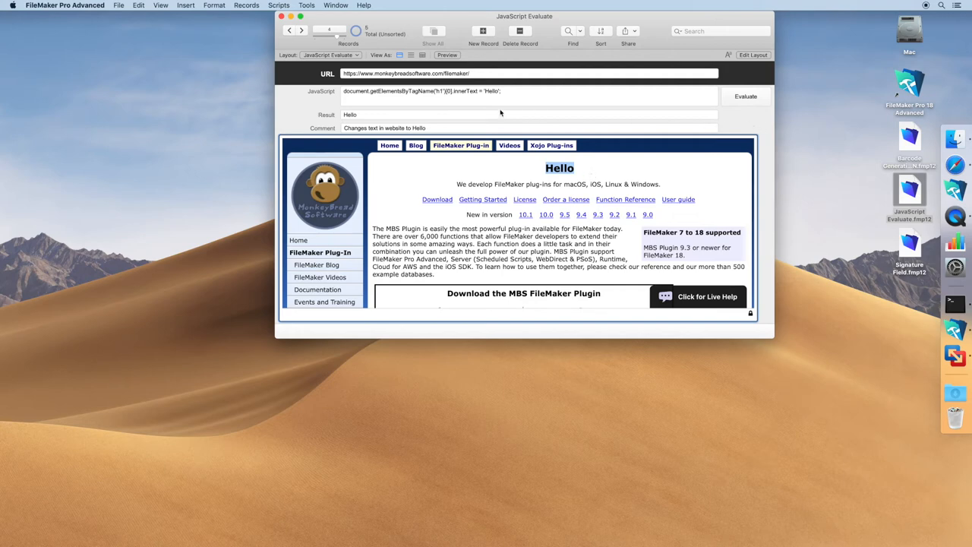
pyautogui.click(477, 91)
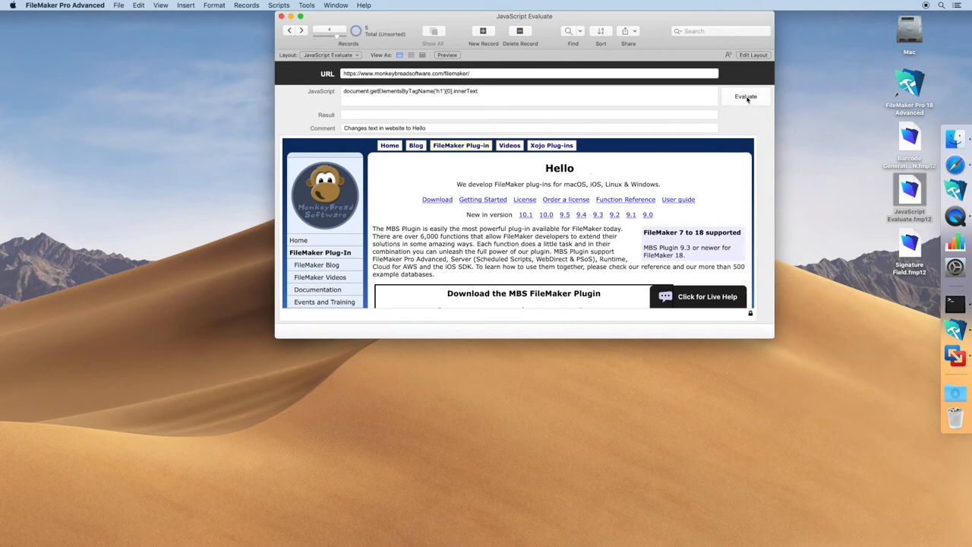
pyautogui.click(744, 97)
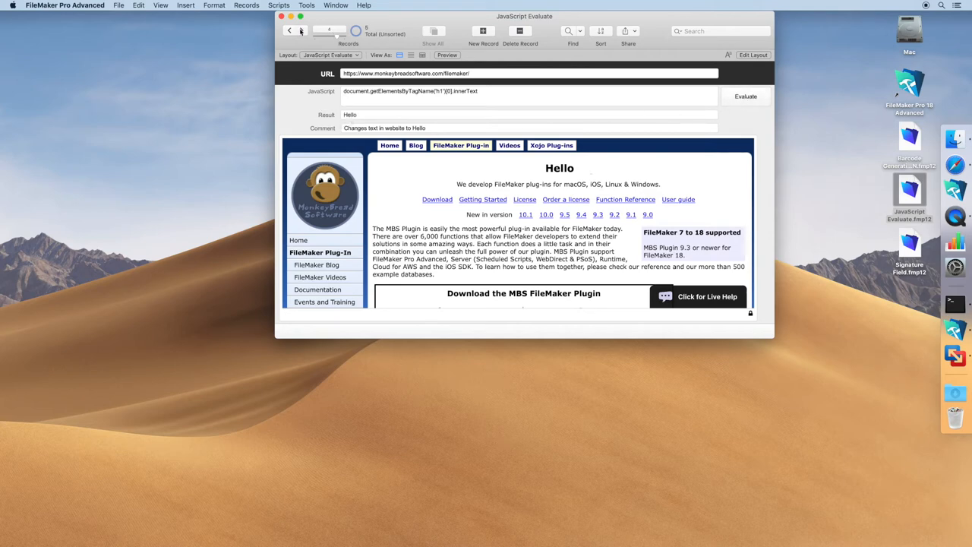
# - Adjust the paragraph index and evaluate, returning 'We develop FileMaker plug-ins for macOS, iOS, Linux & Windows.'
pyautogui.click(301, 31)
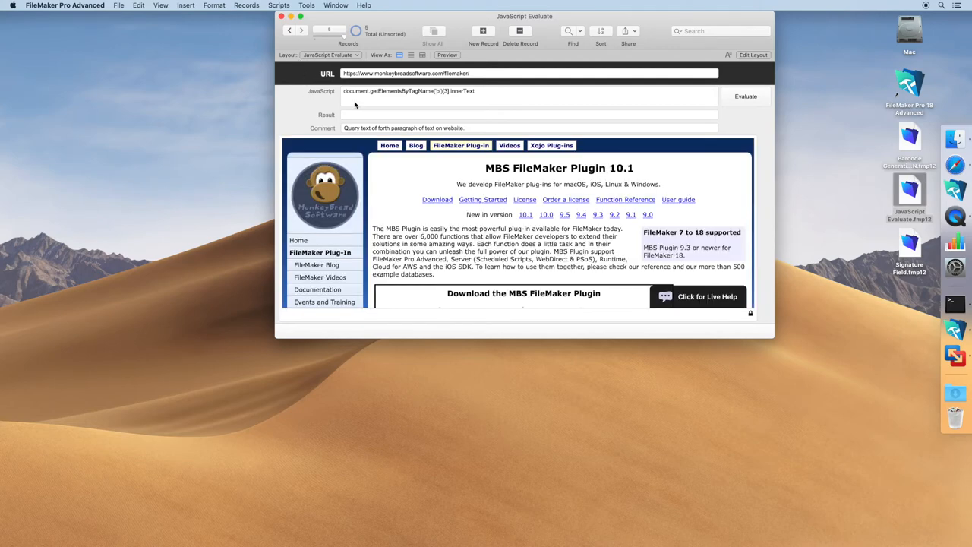
pyautogui.moveTo(437, 99)
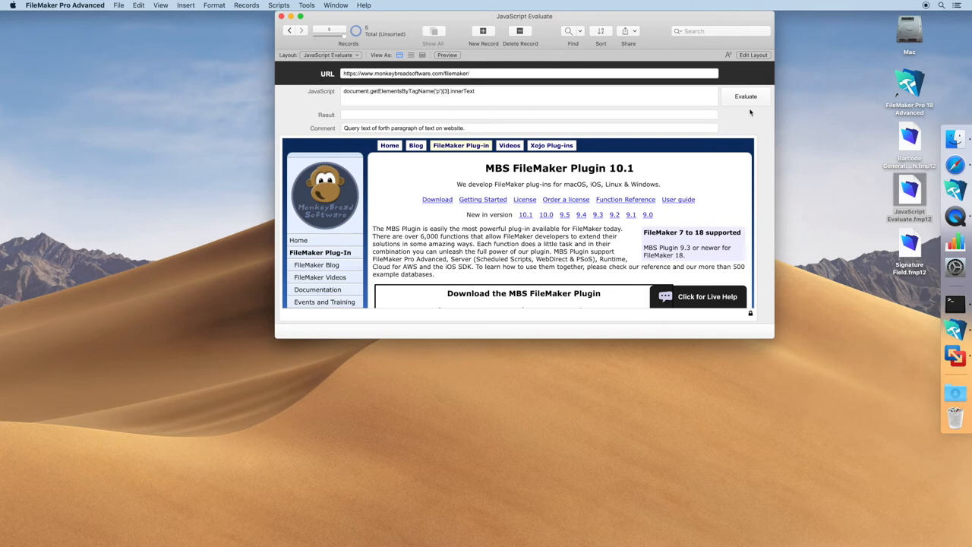
pyautogui.moveTo(747, 106)
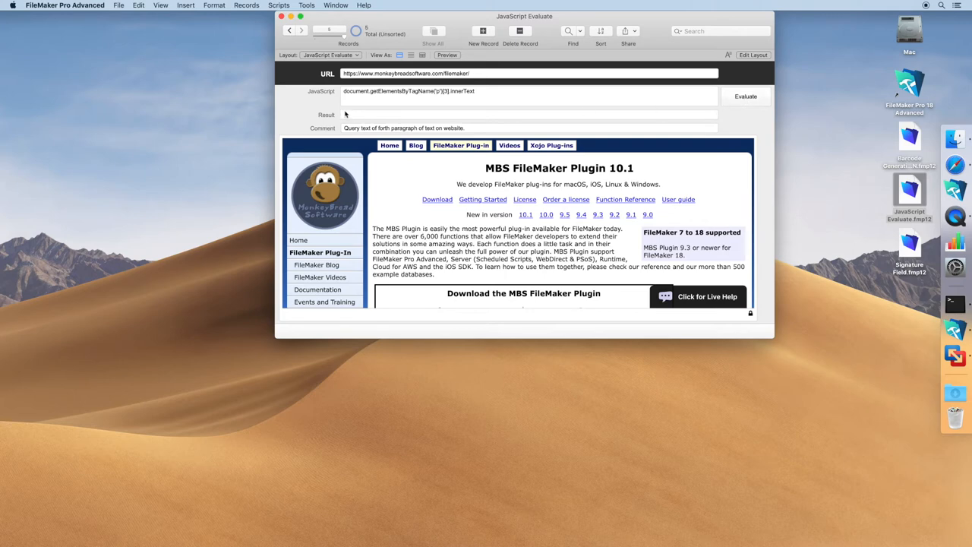
pyautogui.moveTo(473, 115)
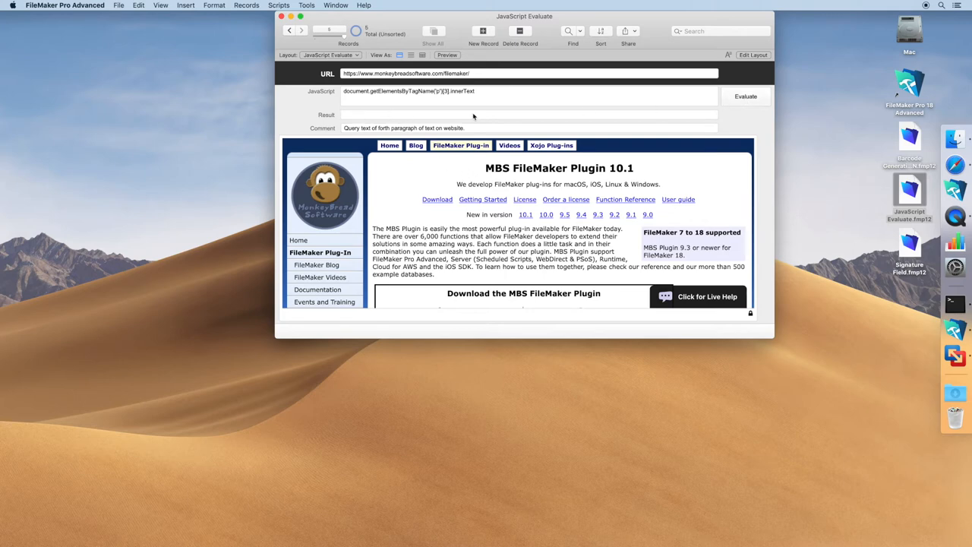
pyautogui.click(483, 95)
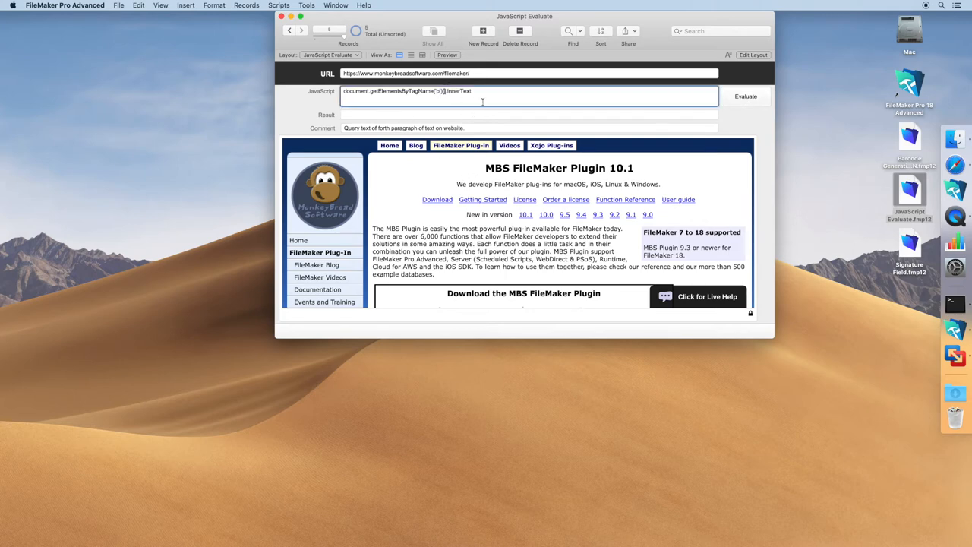
pyautogui.click(744, 96)
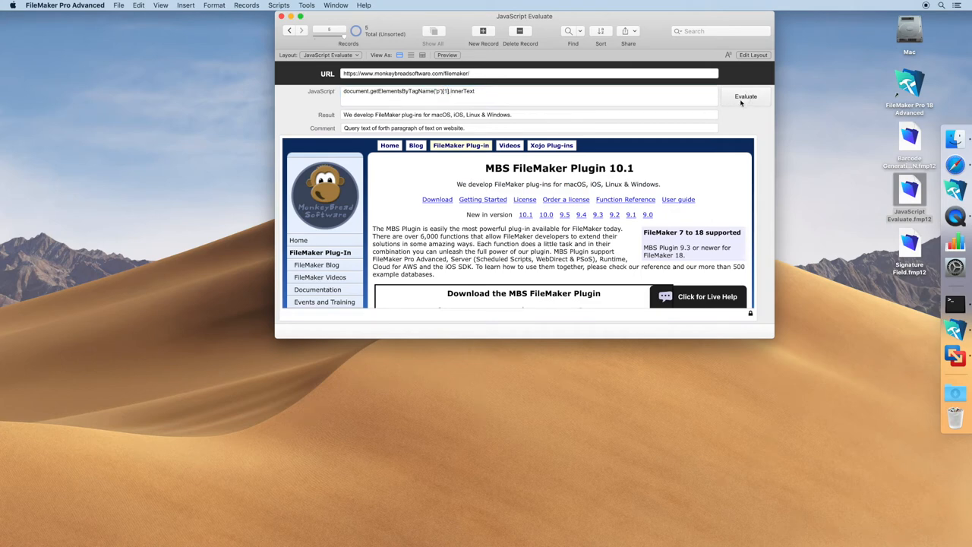
pyautogui.click(746, 96)
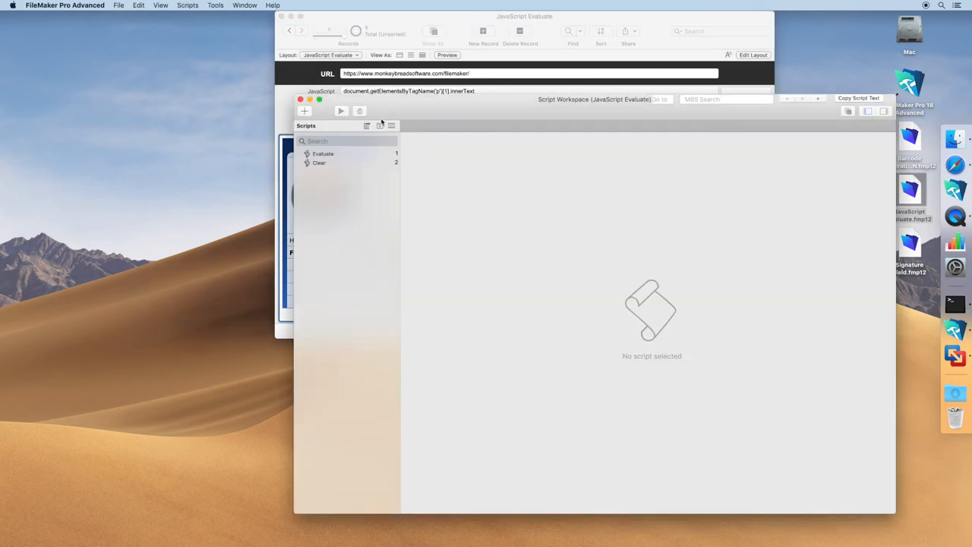
# - Inspect the Evaluate script's Set Field MBS("WebView.Evaluate"; ...) formula and cancel without changes
pyautogui.click(322, 154)
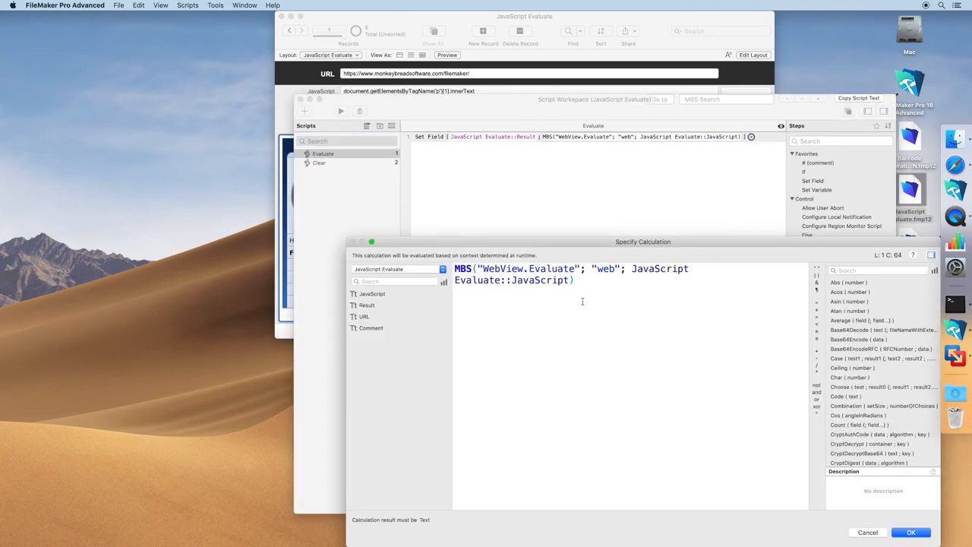
pyautogui.doubleClick(501, 267)
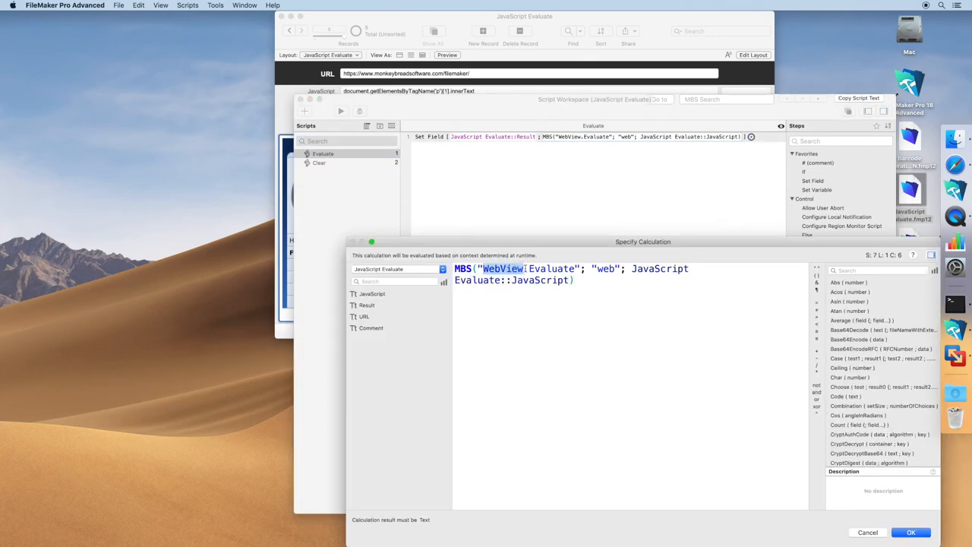
pyautogui.doubleClick(605, 267)
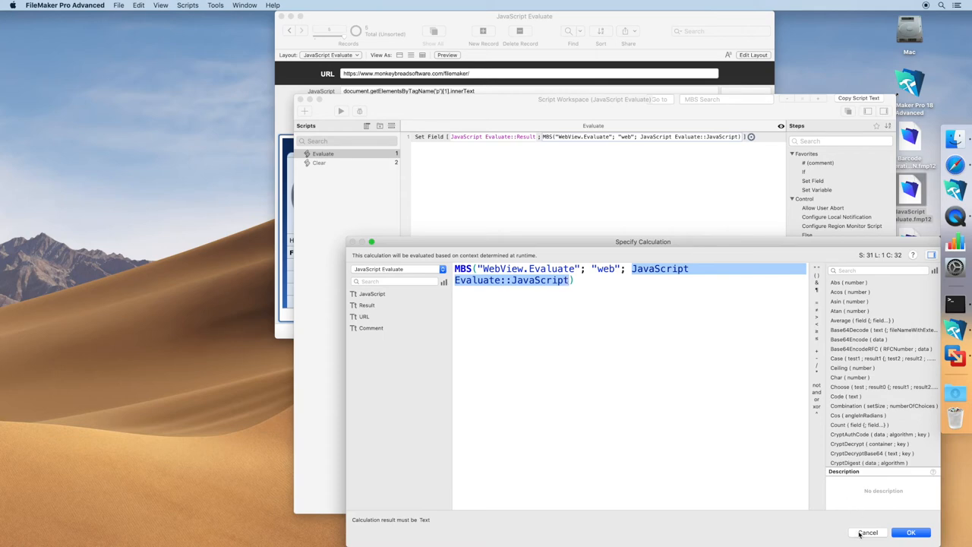
pyautogui.click(911, 531)
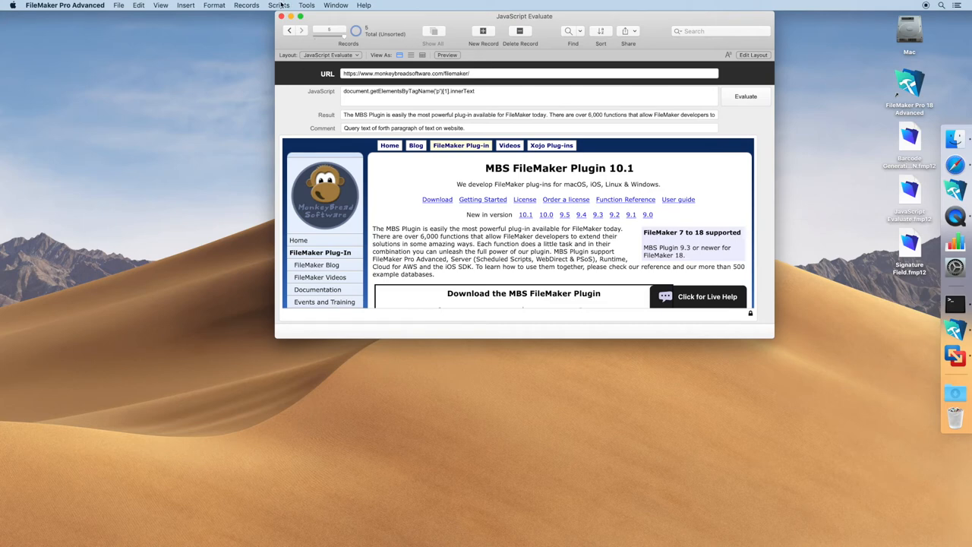
pyautogui.click(280, 6)
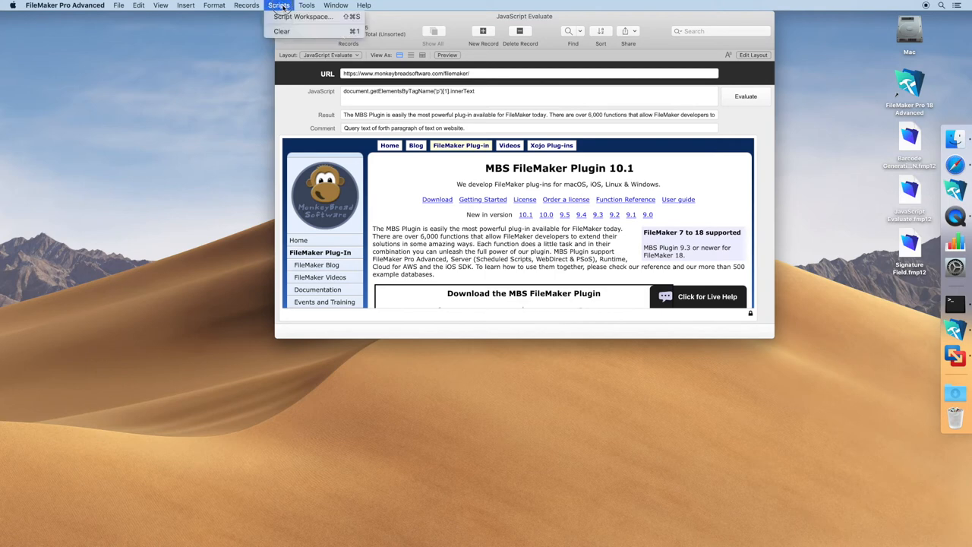
pyautogui.click(303, 15)
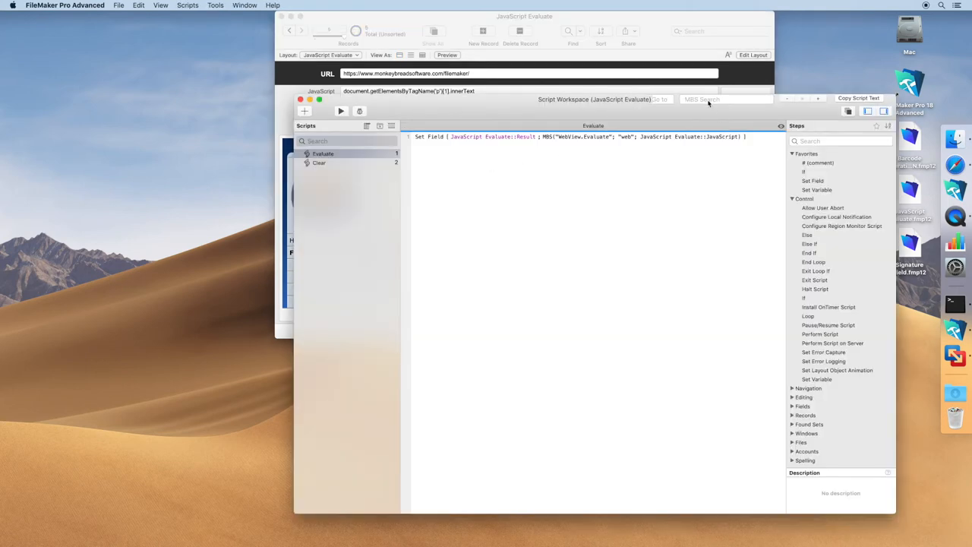
pyautogui.click(725, 101)
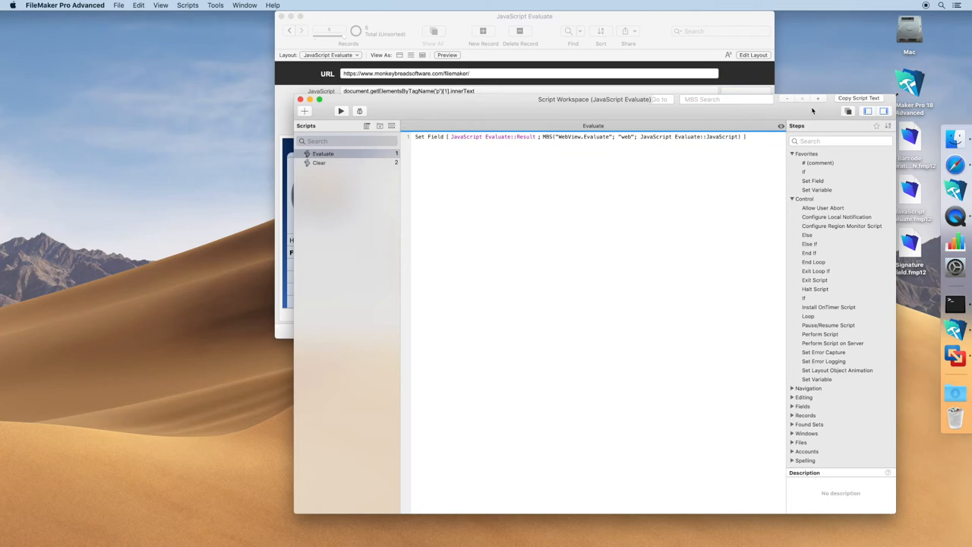
pyautogui.moveTo(359, 119)
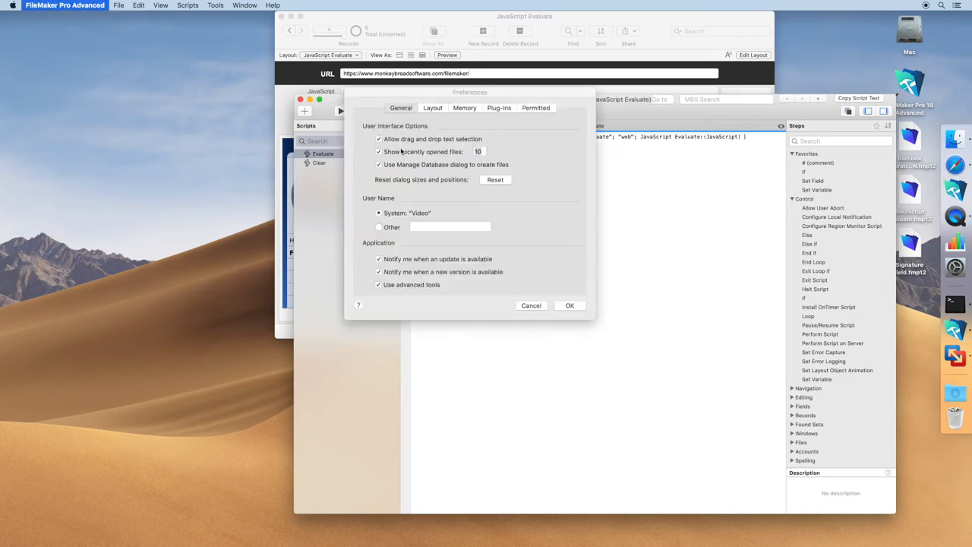
# - In MBS Configure, choose a different 'Font for formulas and script workspace' and confirm
pyautogui.click(498, 106)
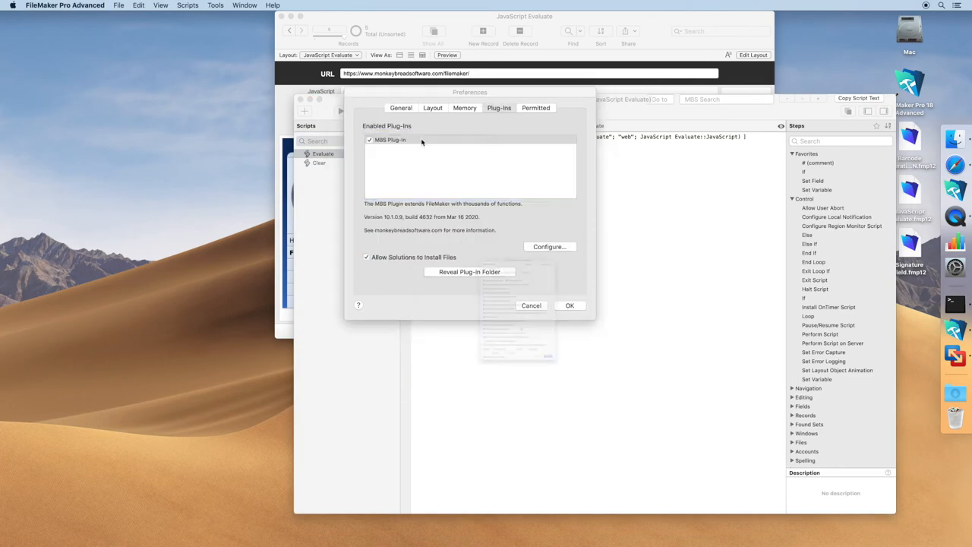
pyautogui.click(549, 246)
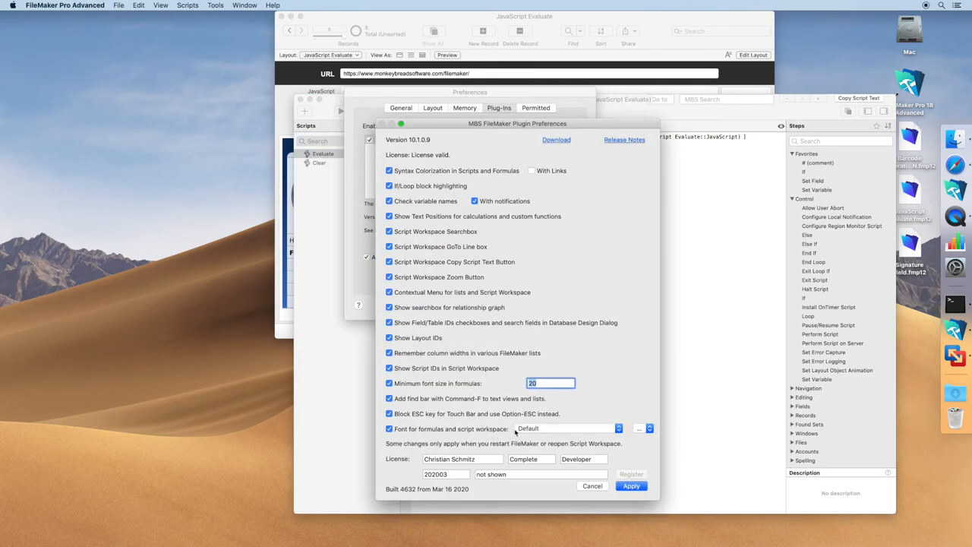
pyautogui.click(570, 428)
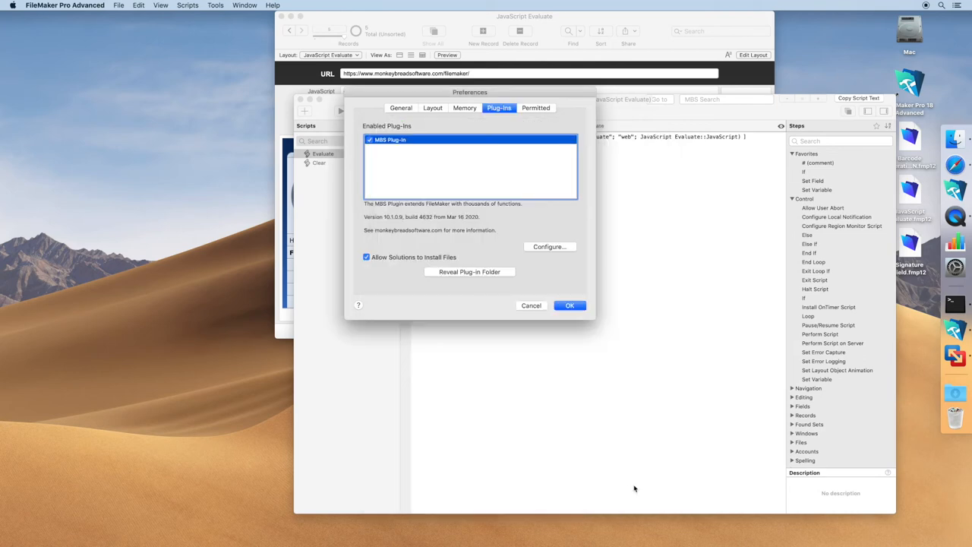
pyautogui.click(570, 304)
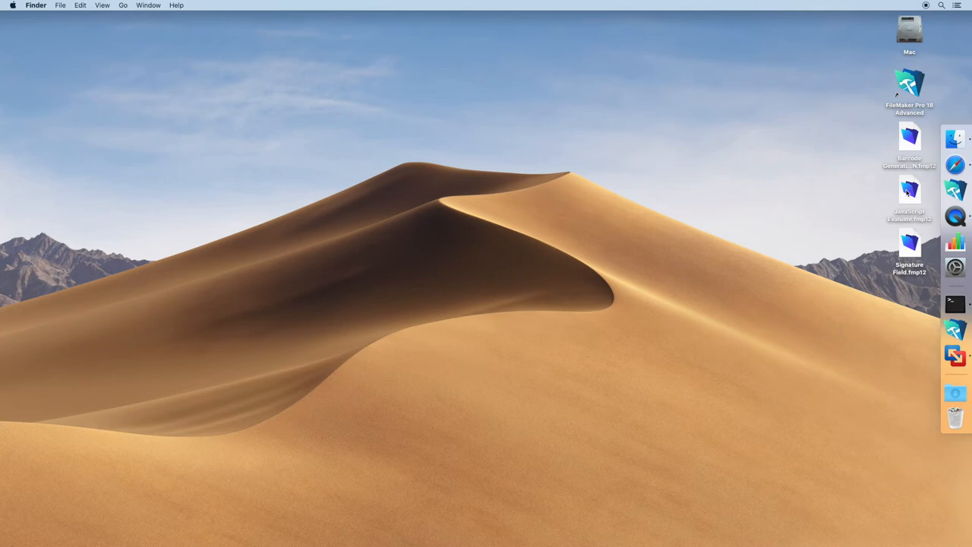
# - Reopen JavaScript Evaluate.fmp12 and head to the Scripts commands
pyautogui.doubleClick(908, 188)
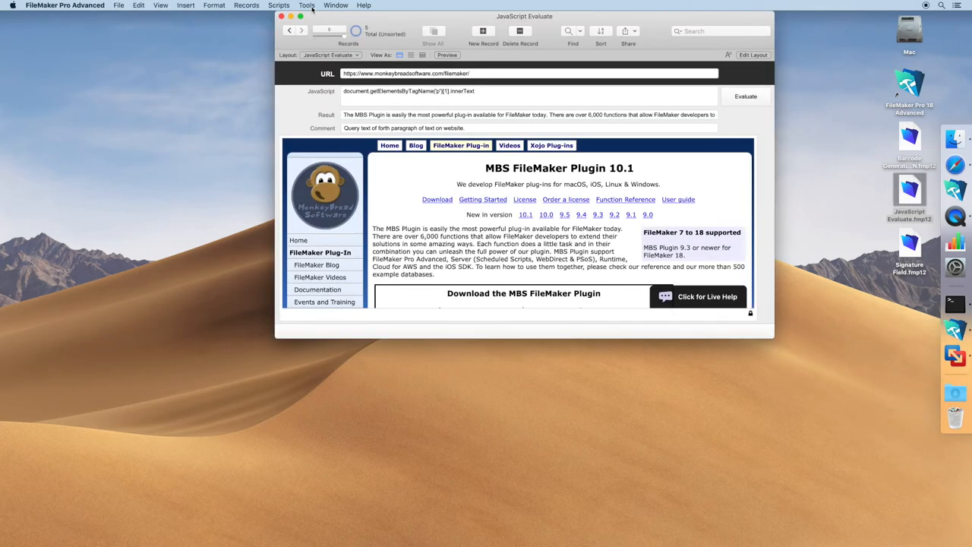
pyautogui.click(278, 6)
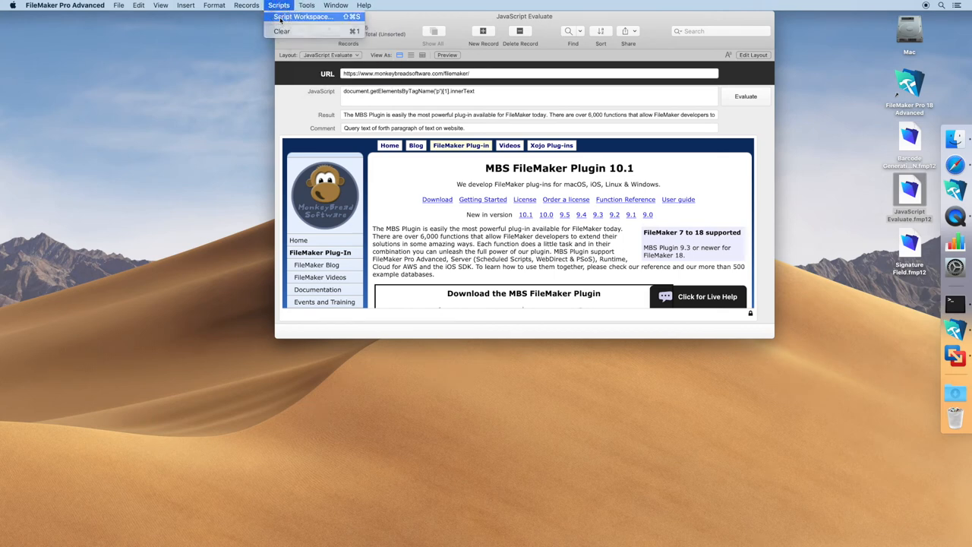
# - Peek at the Evaluate script's Set Field calculation in the new font and cancel unchanged
pyautogui.click(302, 17)
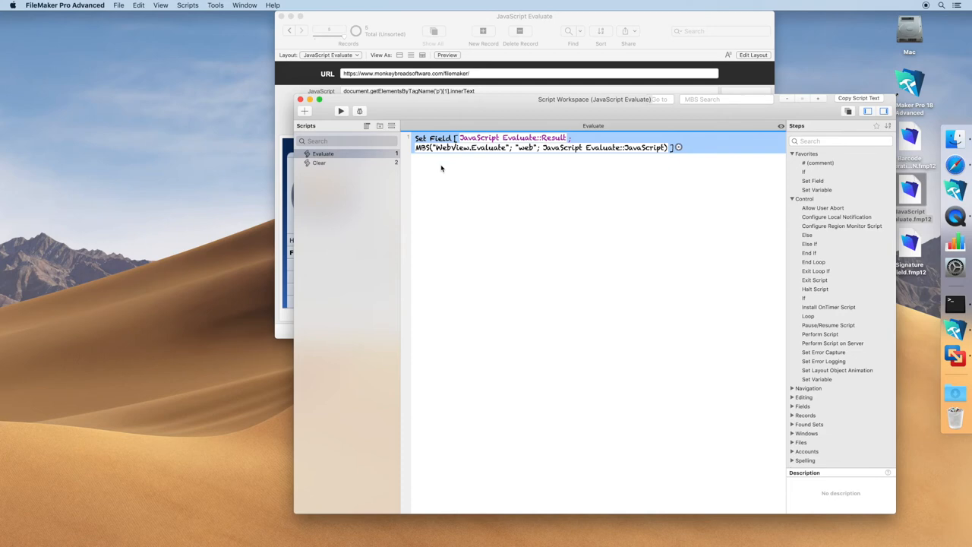
pyautogui.moveTo(513, 170)
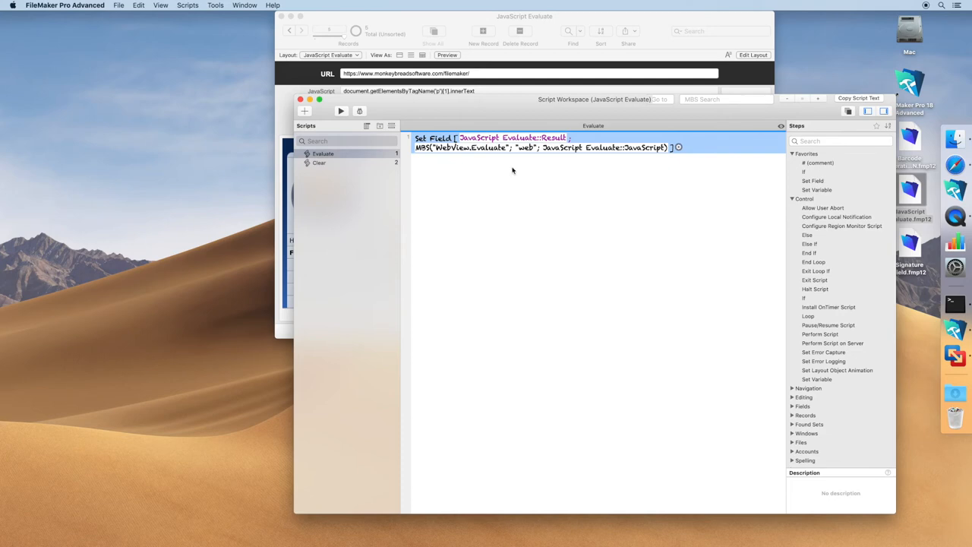
pyautogui.click(677, 146)
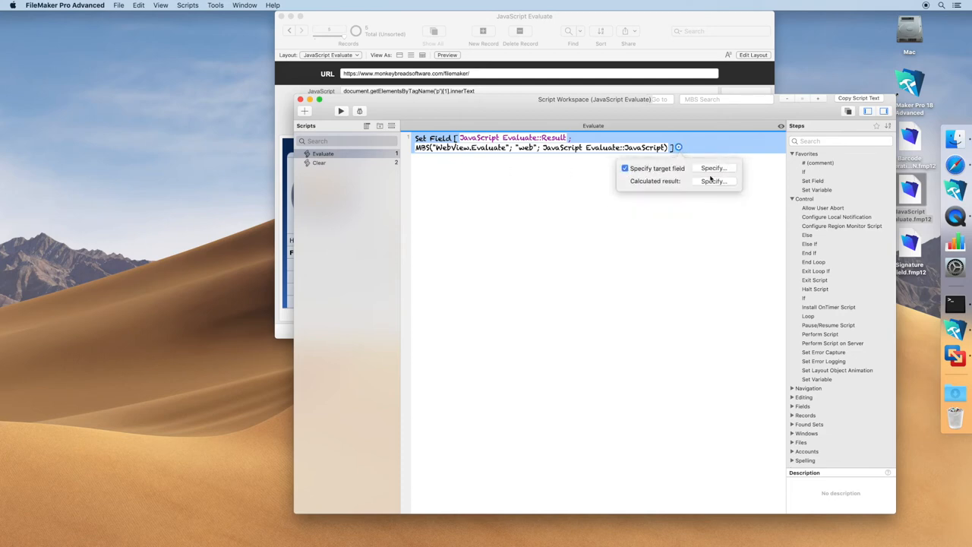
pyautogui.click(712, 181)
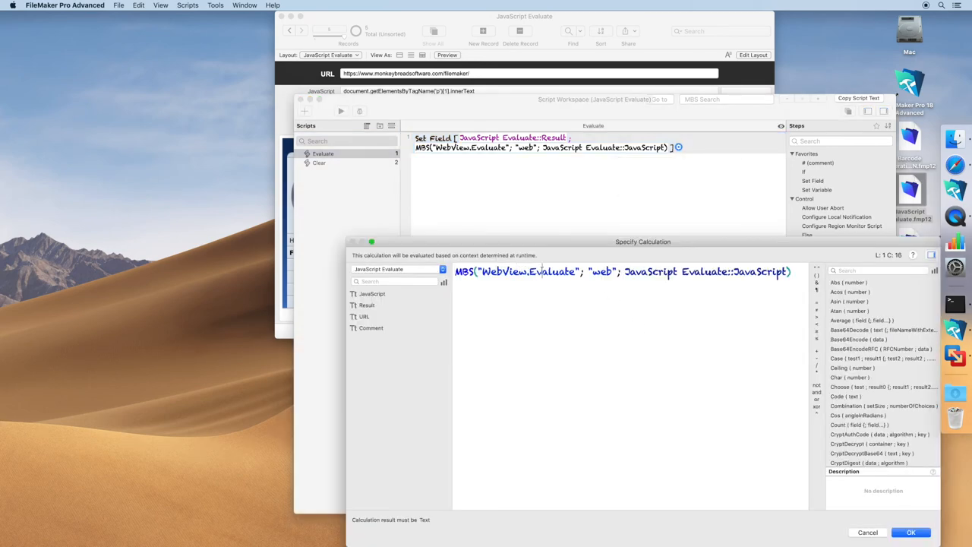
pyautogui.write('k')
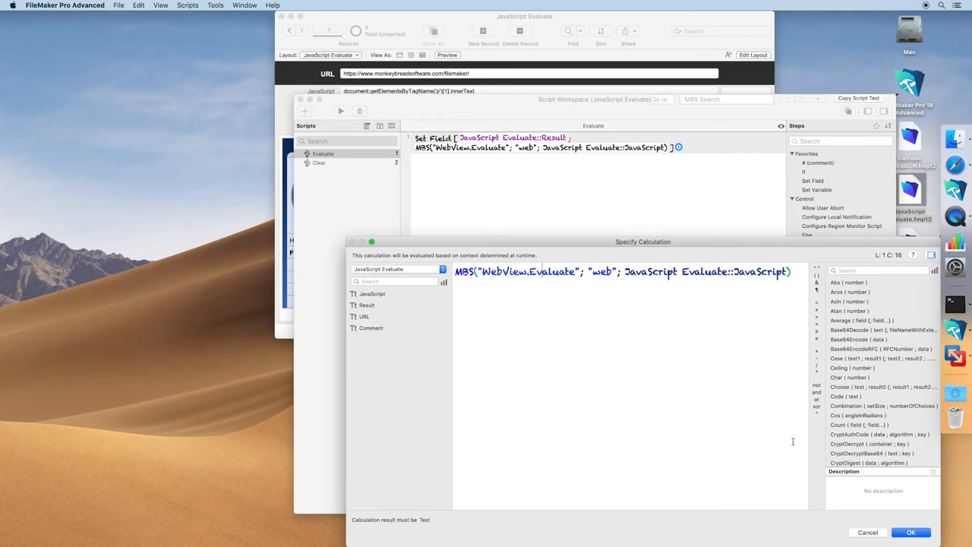
pyautogui.click(911, 531)
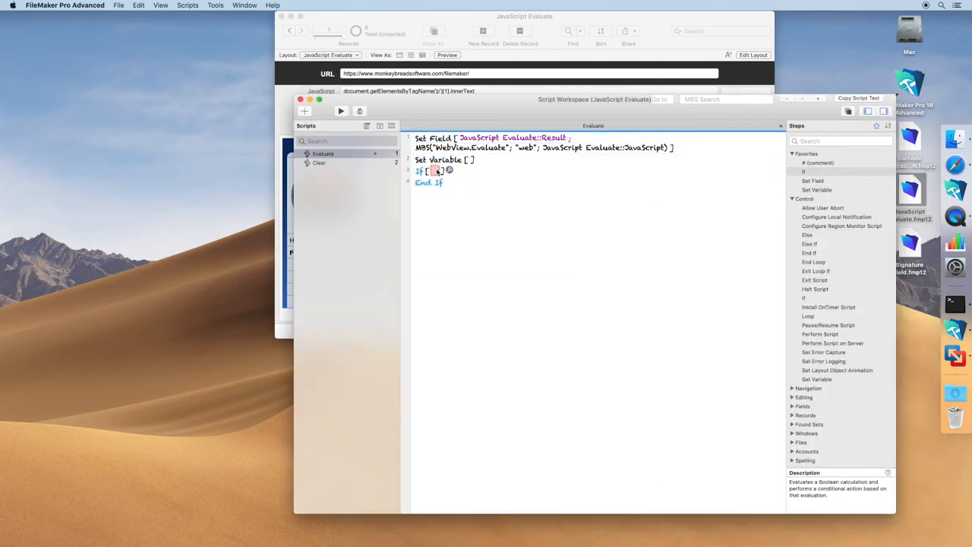
# - Add a Set Variable step and an If block with condition 1+2
pyautogui.write('1+')
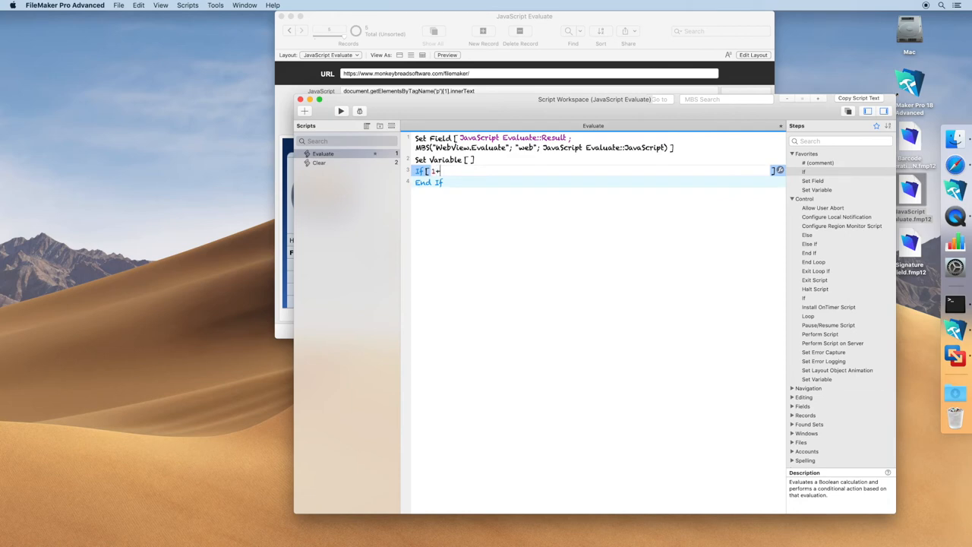
pyautogui.write('2')
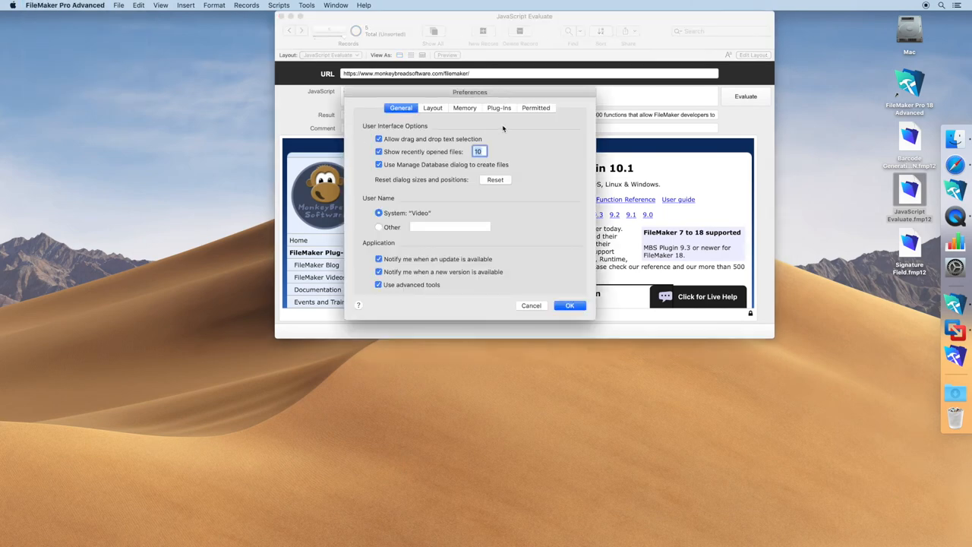
# - Set the MBS 'Font for formulas and script workspace' back to Default and confirm
pyautogui.click(498, 106)
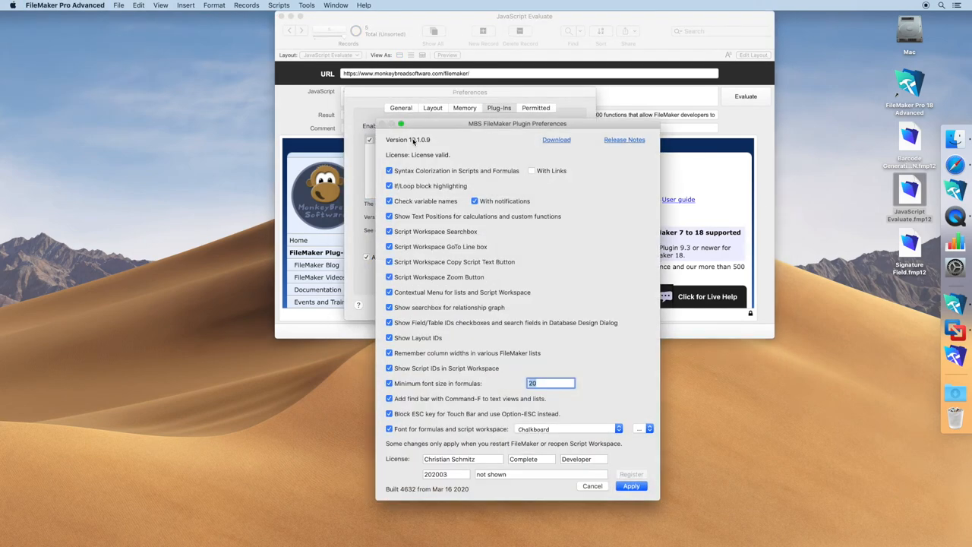
pyautogui.click(564, 428)
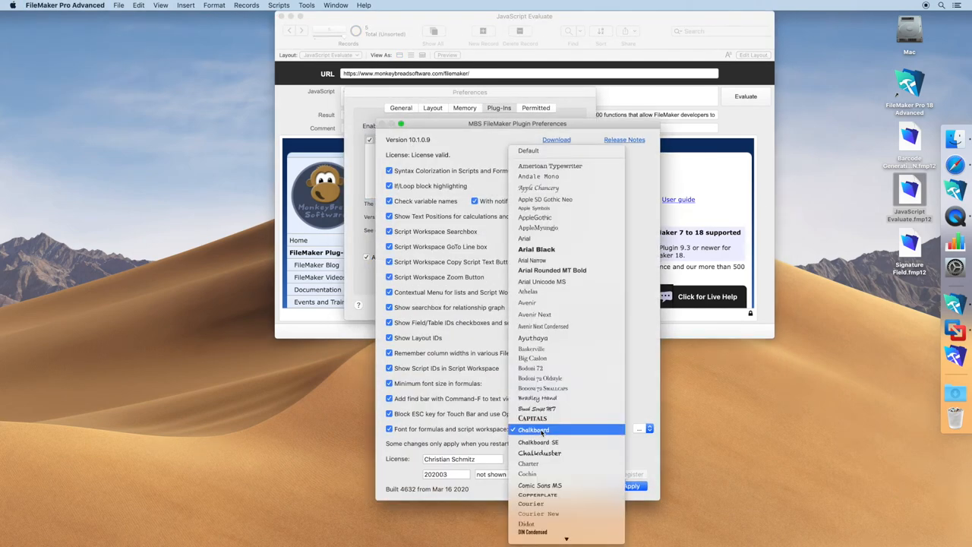
pyautogui.click(565, 428)
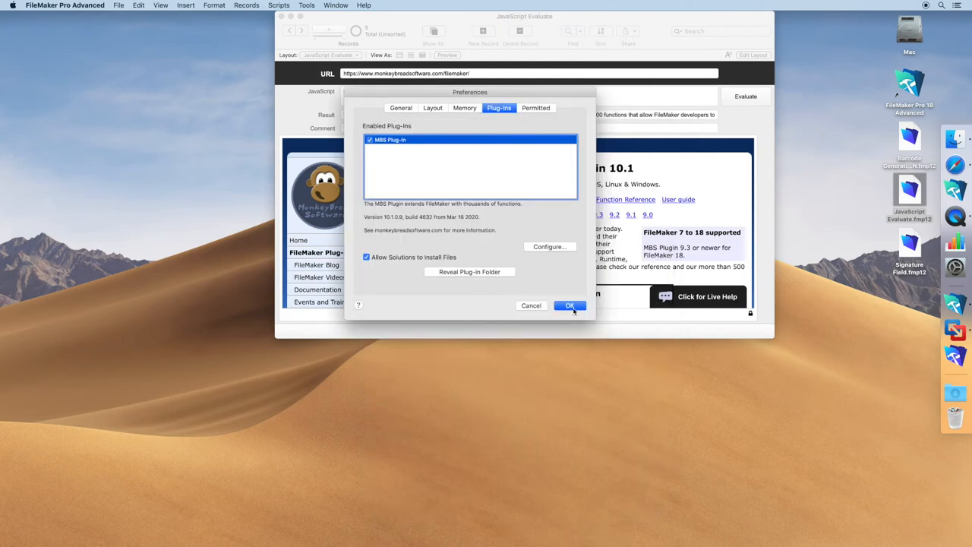
pyautogui.click(569, 304)
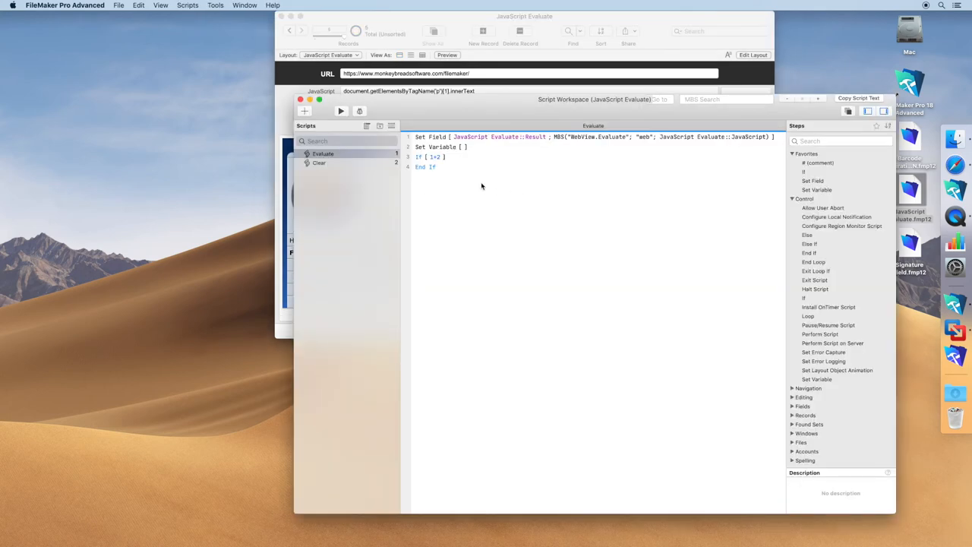
# - Enter an arrow, 567, then 2334 and 56 as test values in the Set Variable calculation
pyautogui.doubleClick(439, 146)
pyautogui.write('- >')
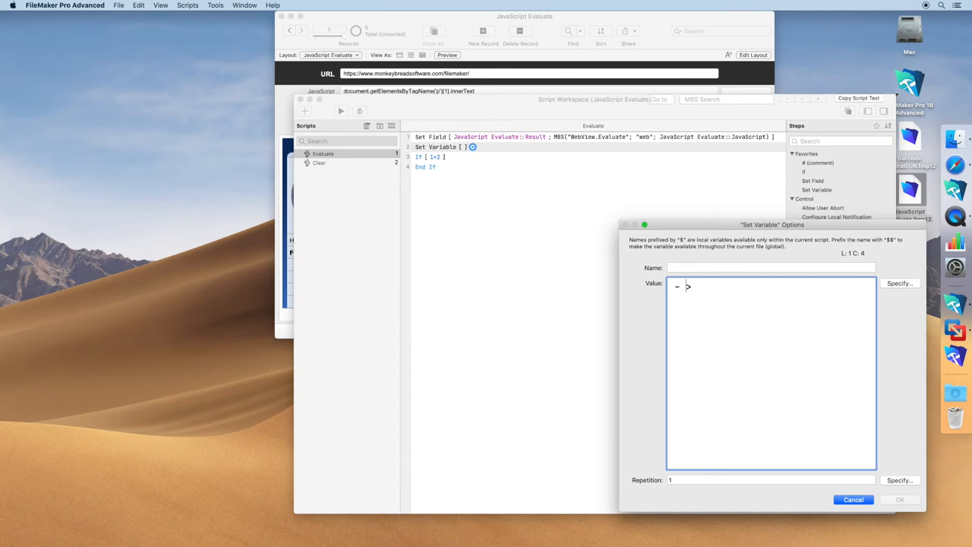
pyautogui.write('→')
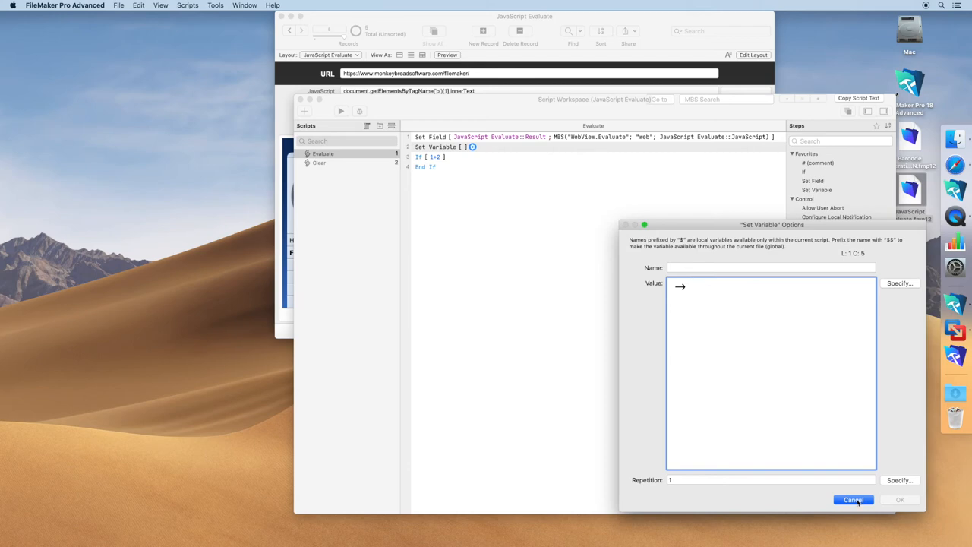
pyautogui.write('567')
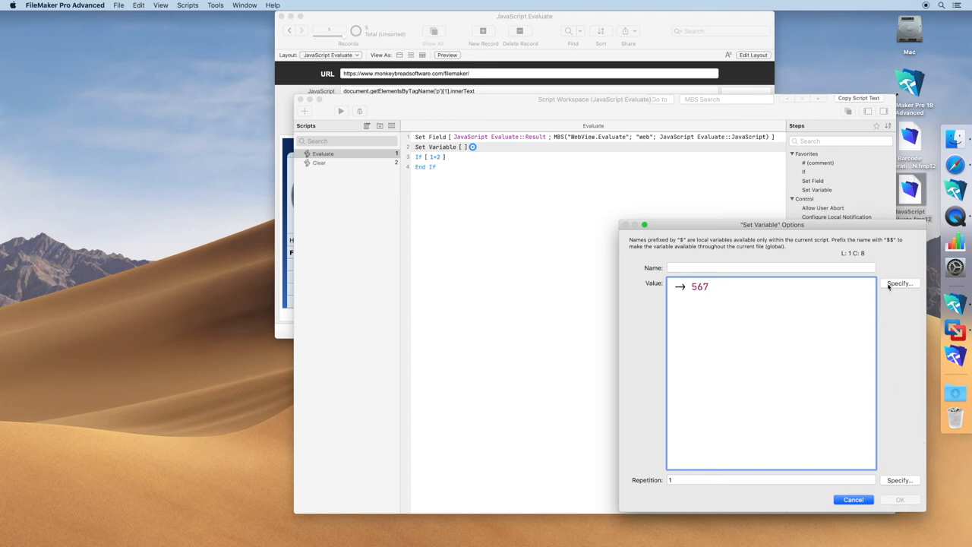
pyautogui.click(899, 282)
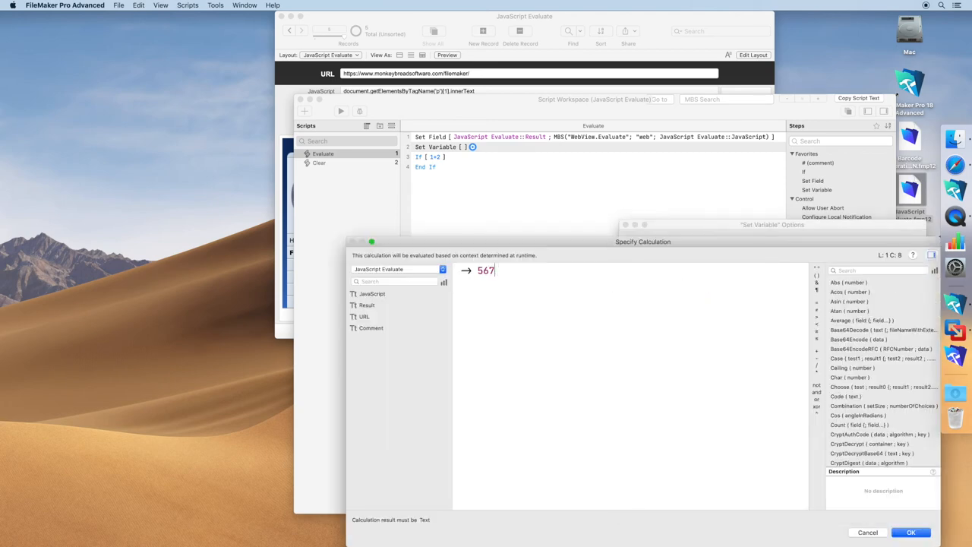
pyautogui.write('2334')
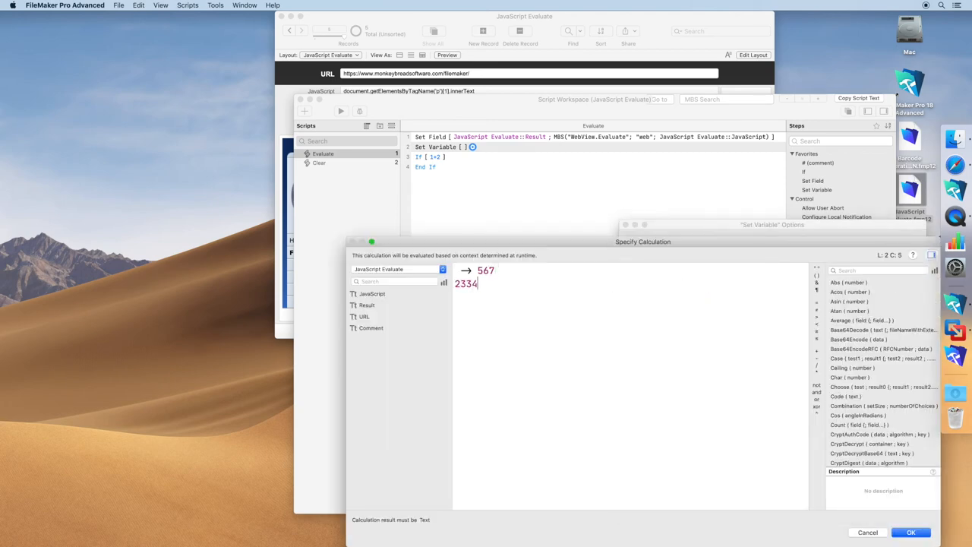
pyautogui.write('56')
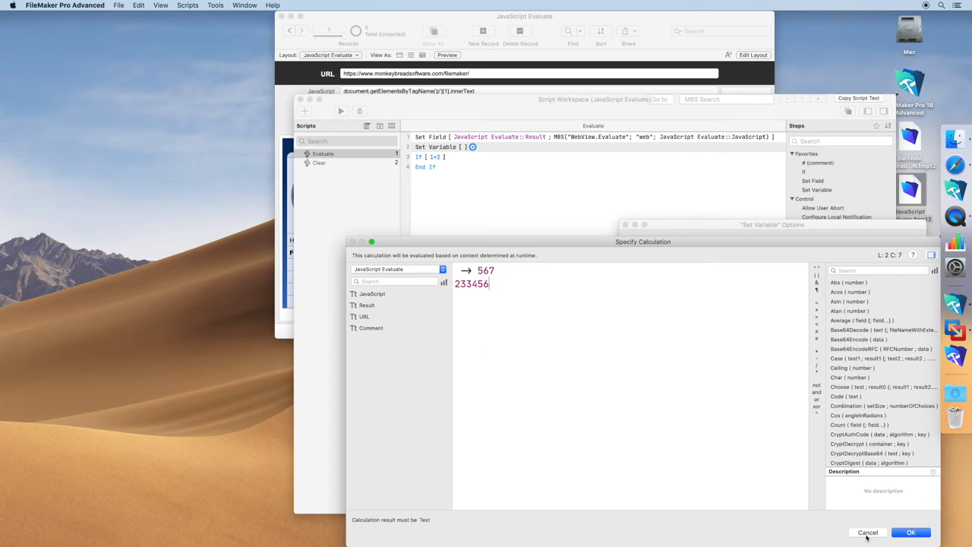
# - Cancel both the calculation and Set Variable edits, then hide FileMaker to show the desktop
pyautogui.click(867, 531)
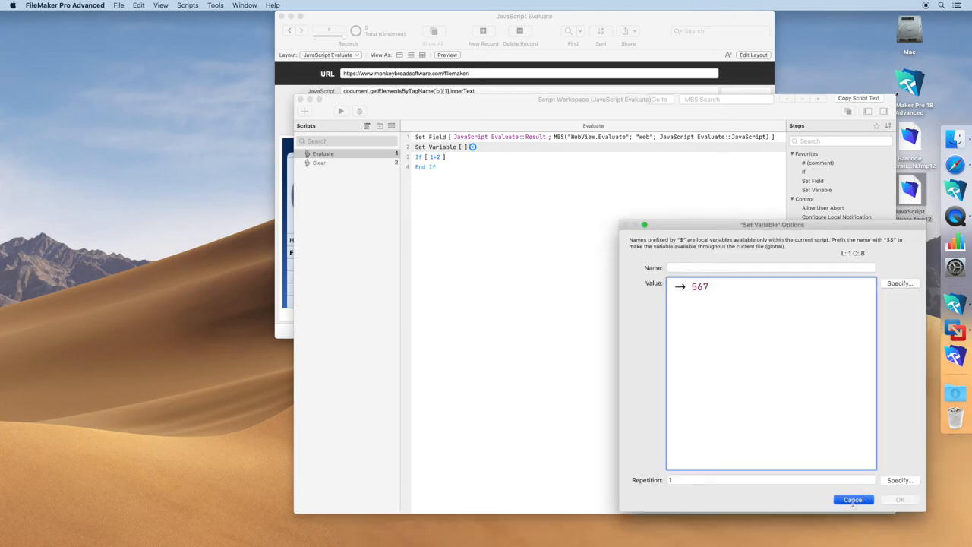
pyautogui.click(854, 498)
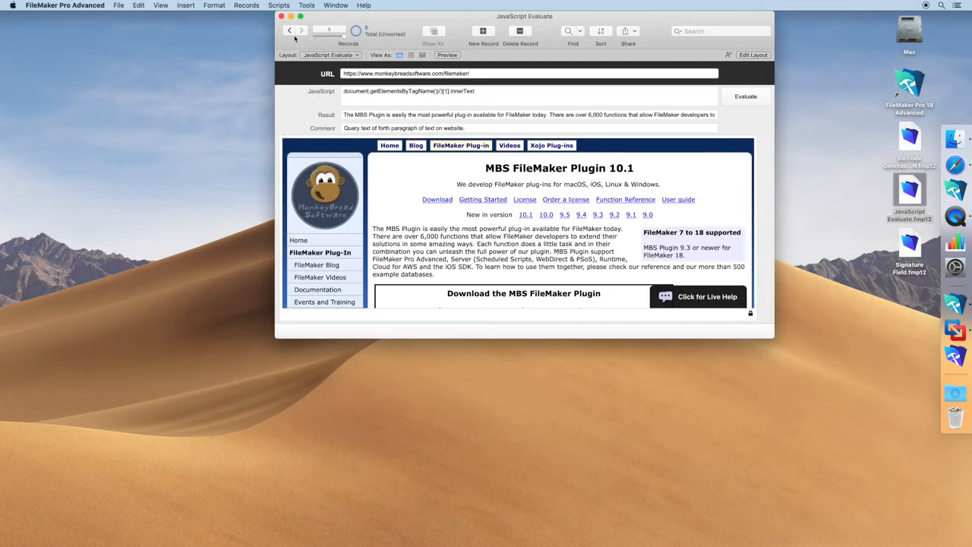
pyautogui.click(281, 15)
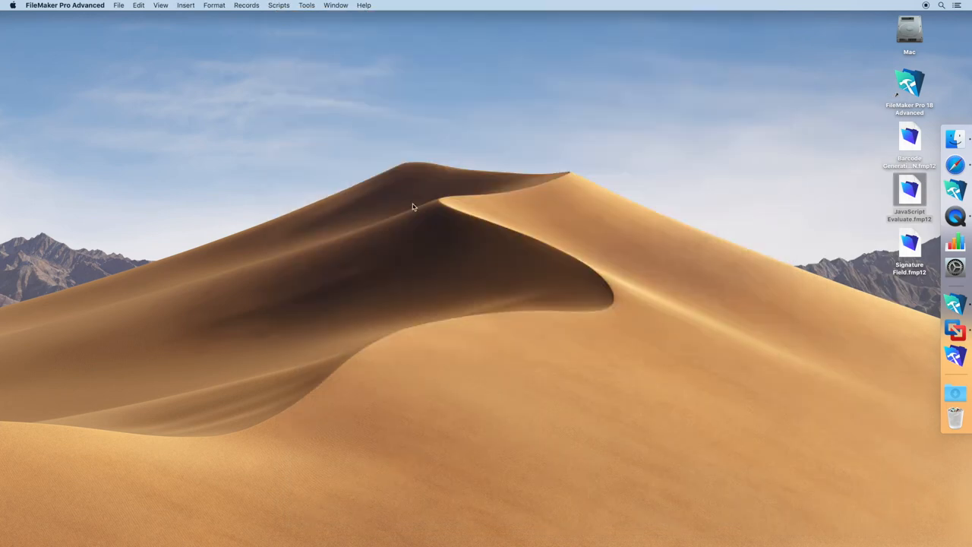
pyautogui.moveTo(856, 317)
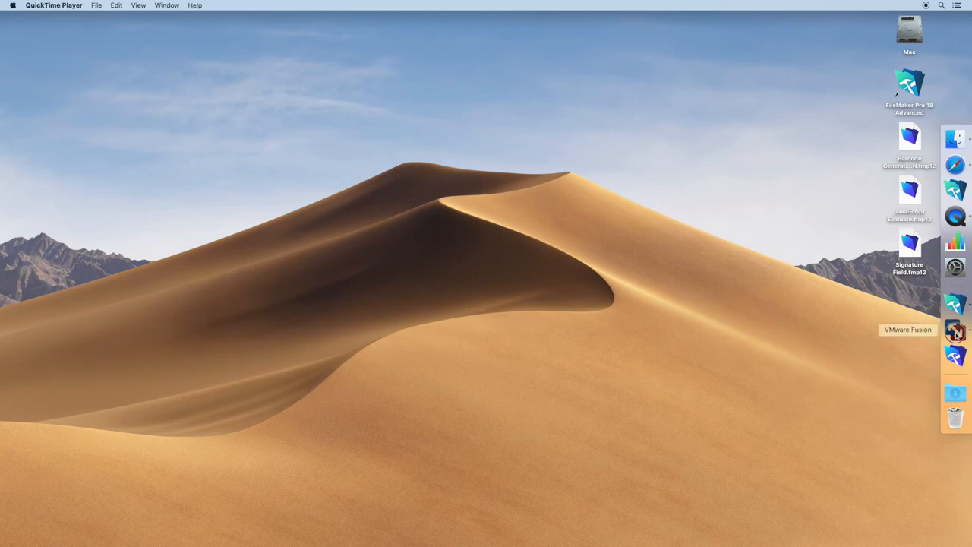
# - Drag JavaScript Evaluate.fmp12 and Barcode Generation JSON.fmp12 onto the Windows desktop and launch JavaScript Evaluate
pyautogui.click(955, 329)
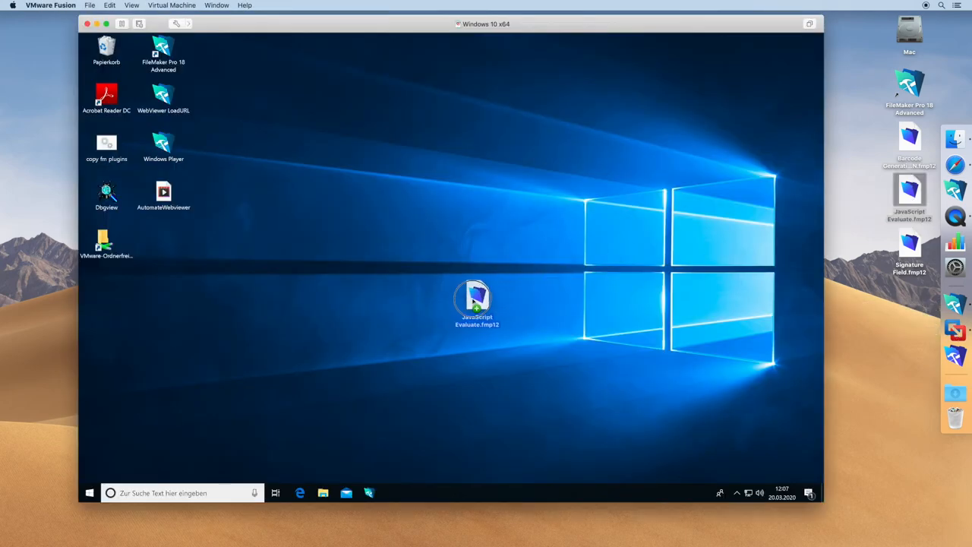
pyautogui.moveTo(476, 301); pyautogui.dragTo(448, 291)
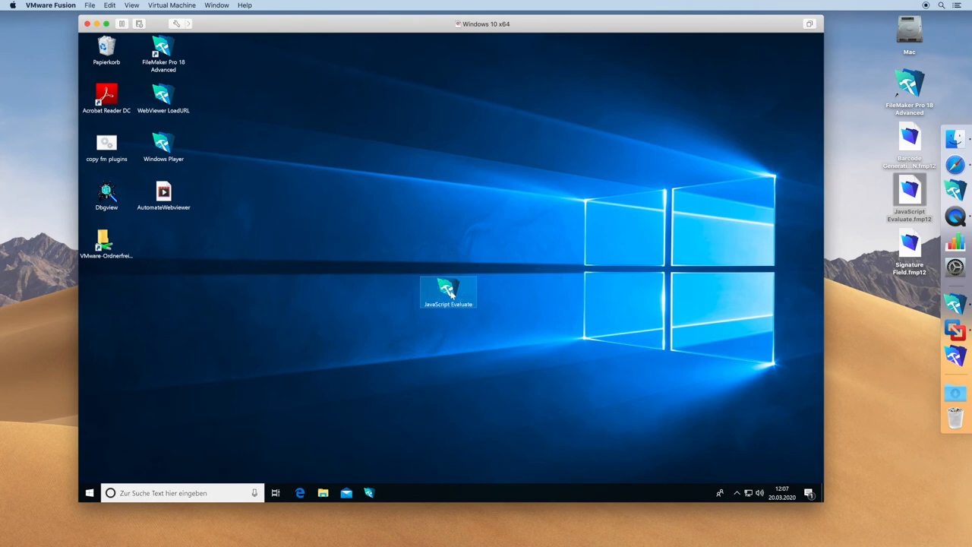
pyautogui.moveTo(908, 140); pyautogui.dragTo(583, 319)
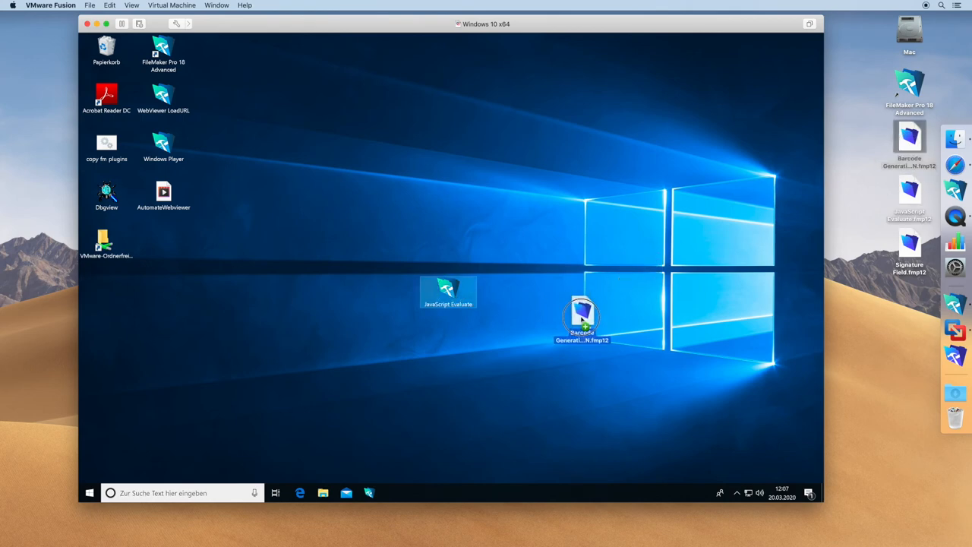
pyautogui.moveTo(583, 314); pyautogui.dragTo(562, 347)
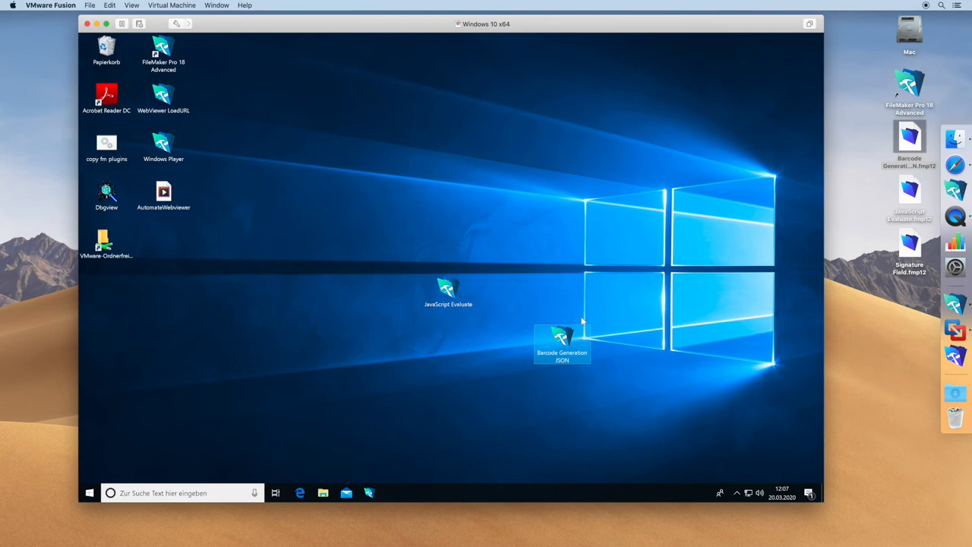
pyautogui.doubleClick(448, 289)
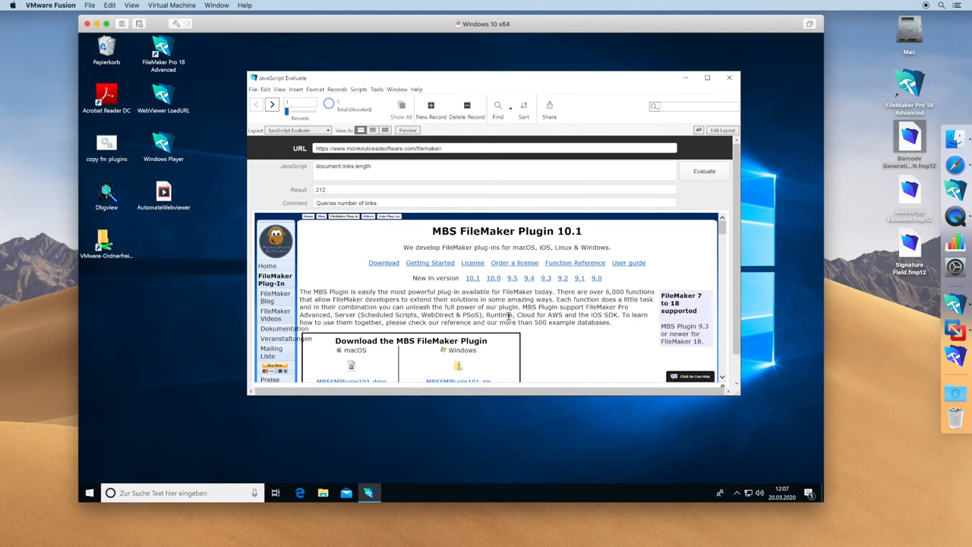
pyautogui.moveTo(474, 195)
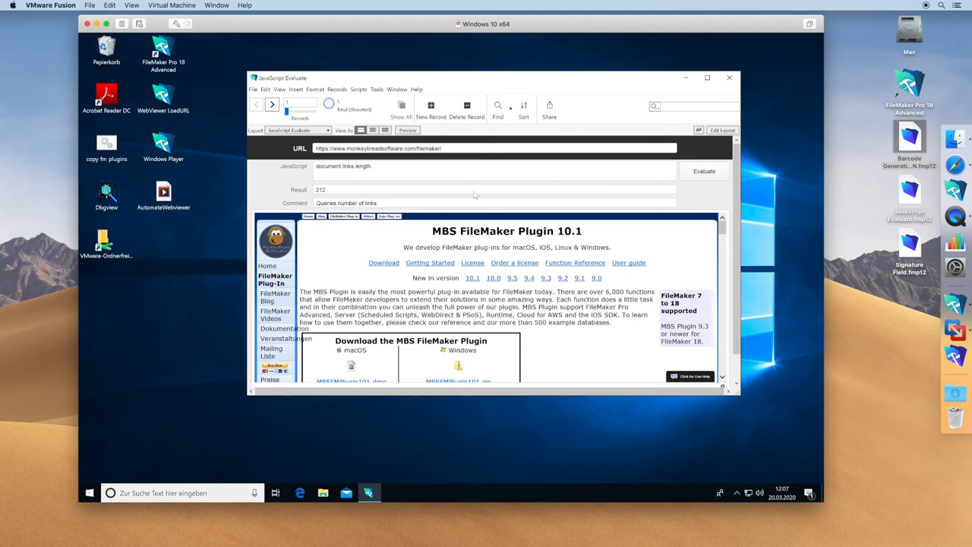
# - Evaluate the link-count script, then the Hello World alert script, dismissing the alert with OK
pyautogui.click(493, 188)
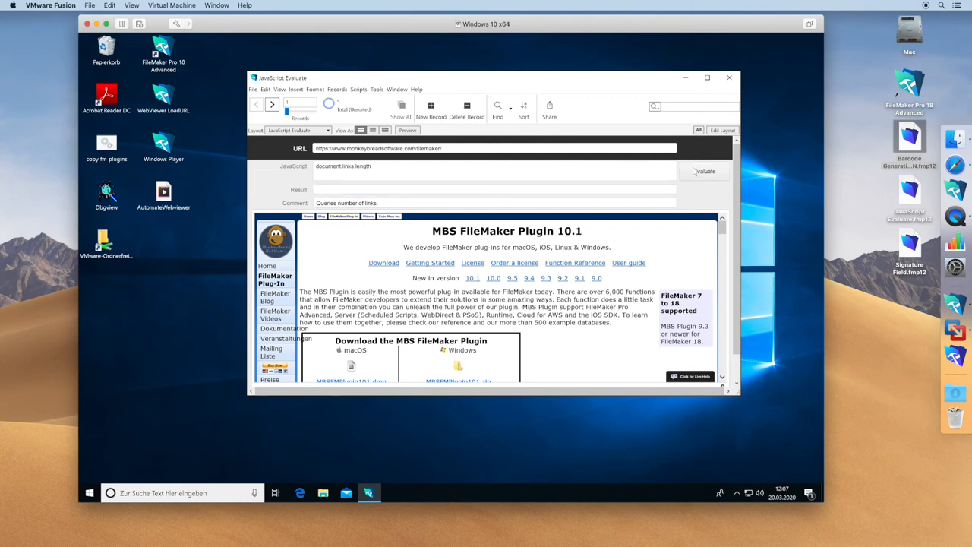
pyautogui.click(703, 170)
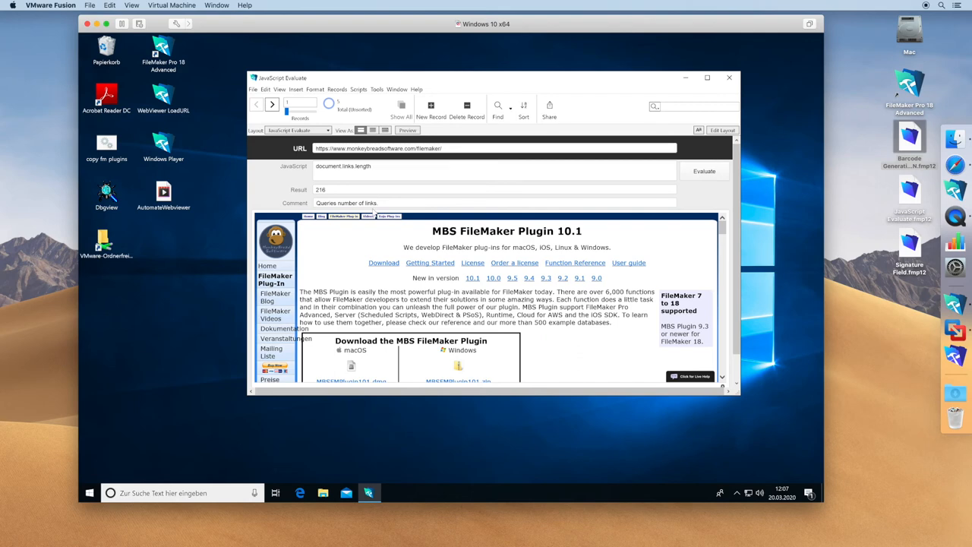
pyautogui.moveTo(374, 213)
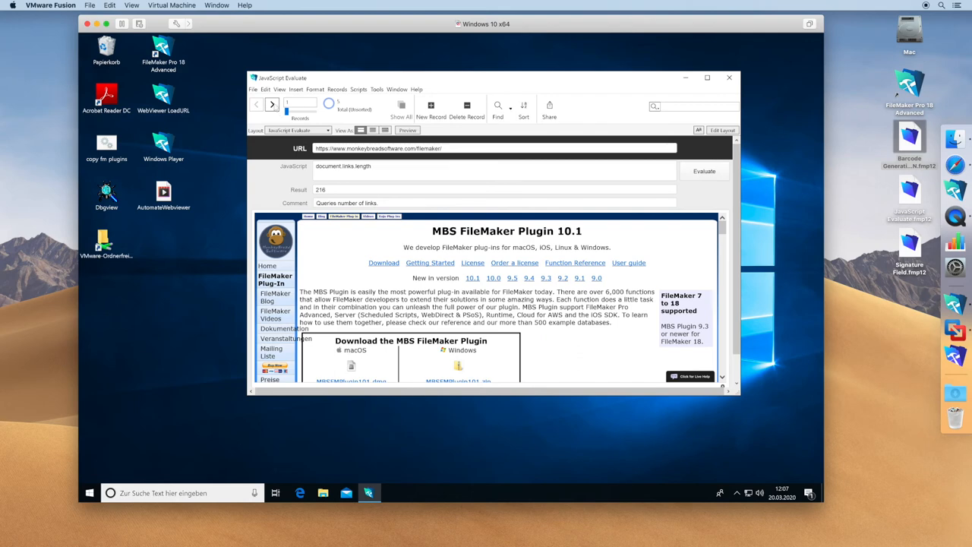
pyautogui.click(257, 104)
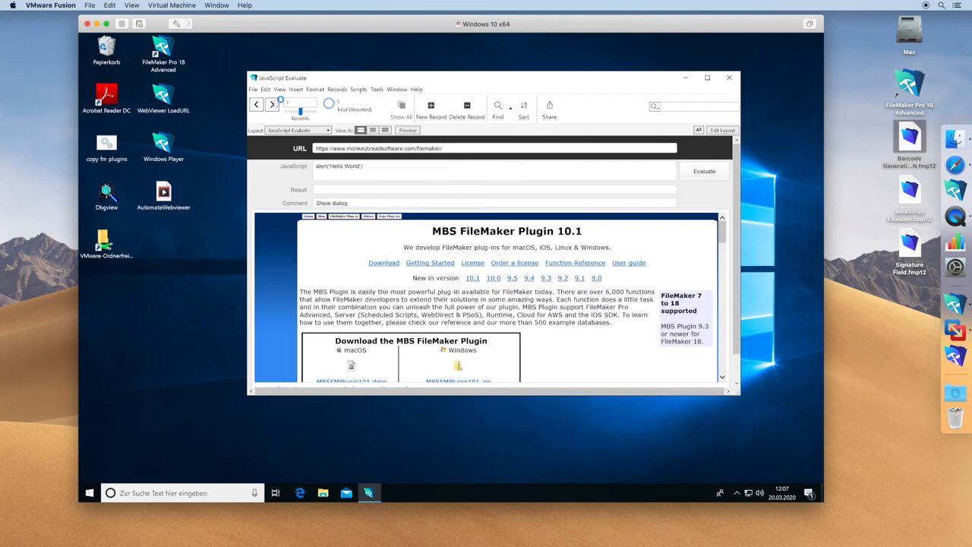
pyautogui.click(703, 170)
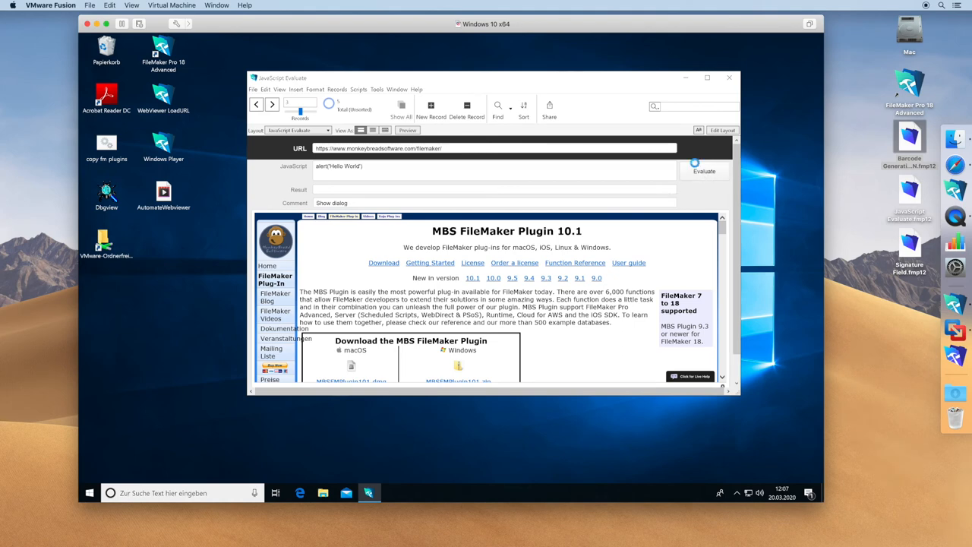
pyautogui.click(703, 170)
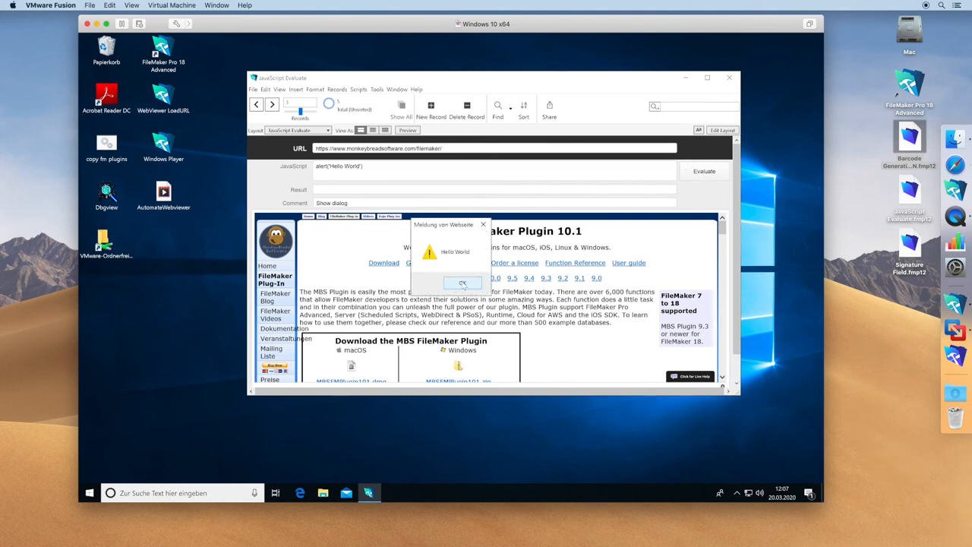
pyautogui.click(461, 283)
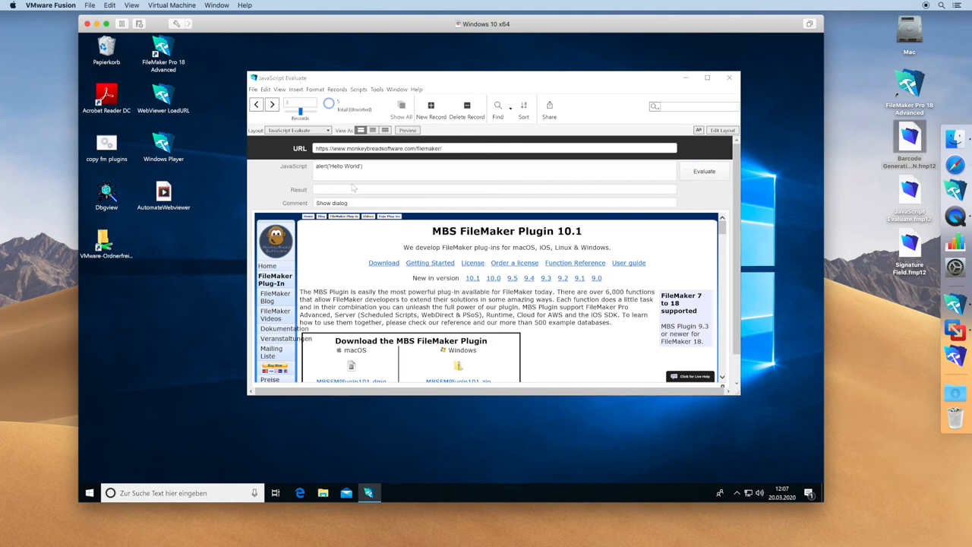
# - Read the h1 heading, edit the script to innerText = "Windows" and evaluate it to rename the heading
pyautogui.click(271, 104)
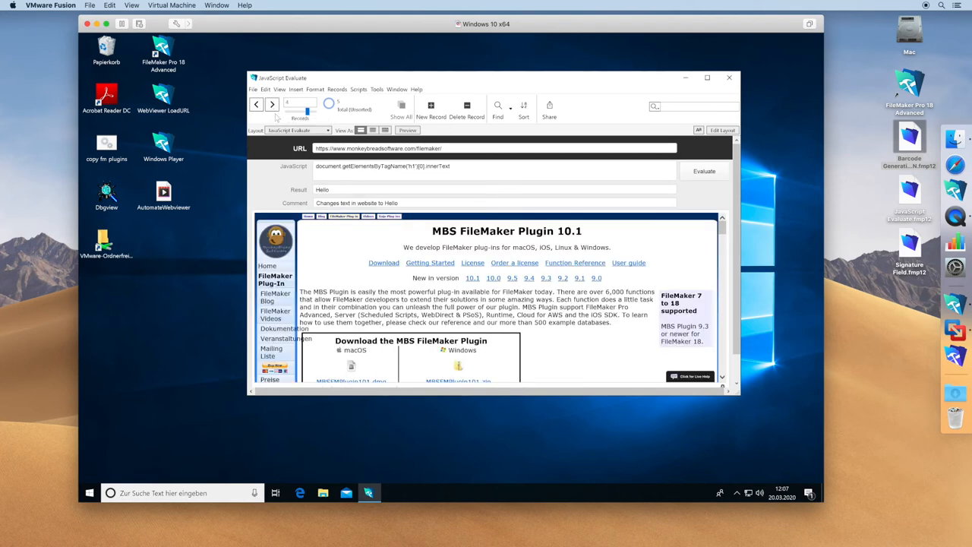
pyautogui.click(703, 170)
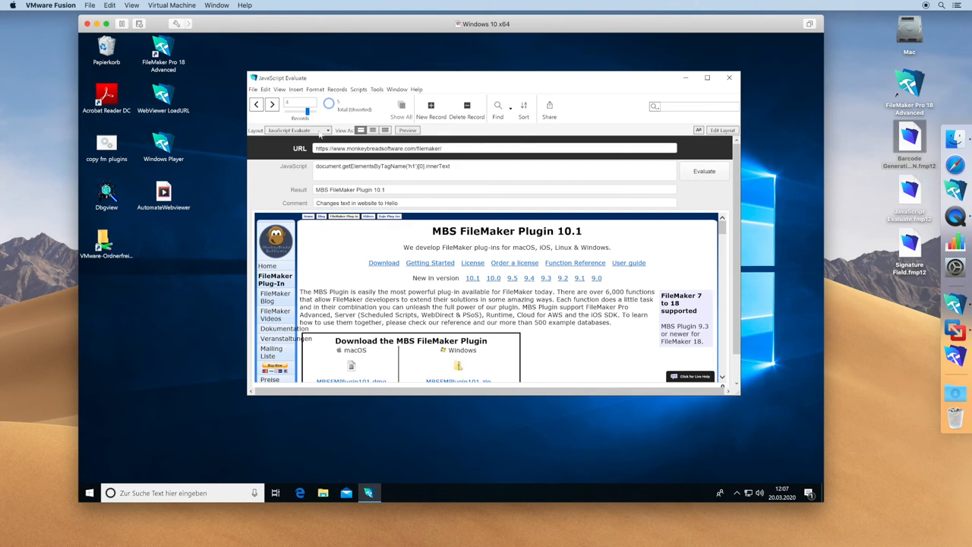
pyautogui.click(470, 170)
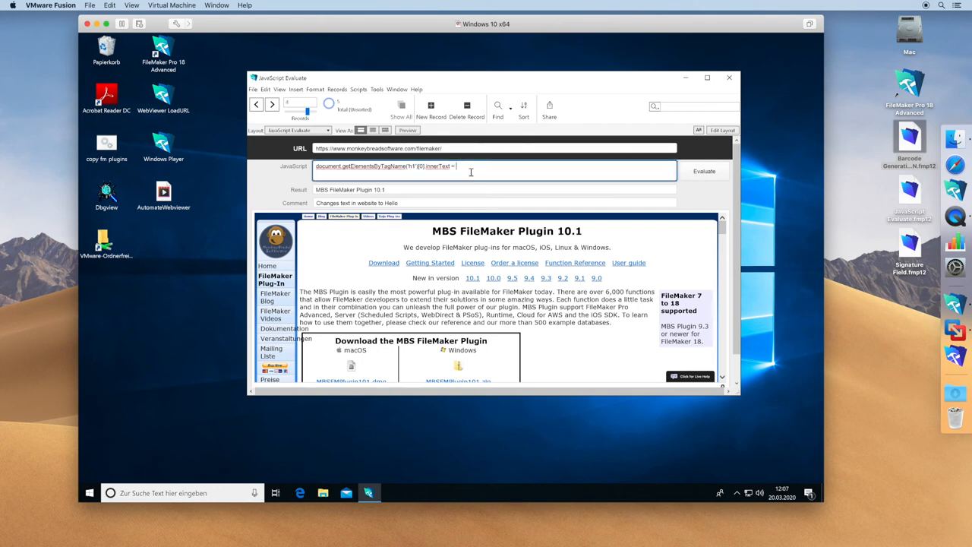
pyautogui.write('"Windows')
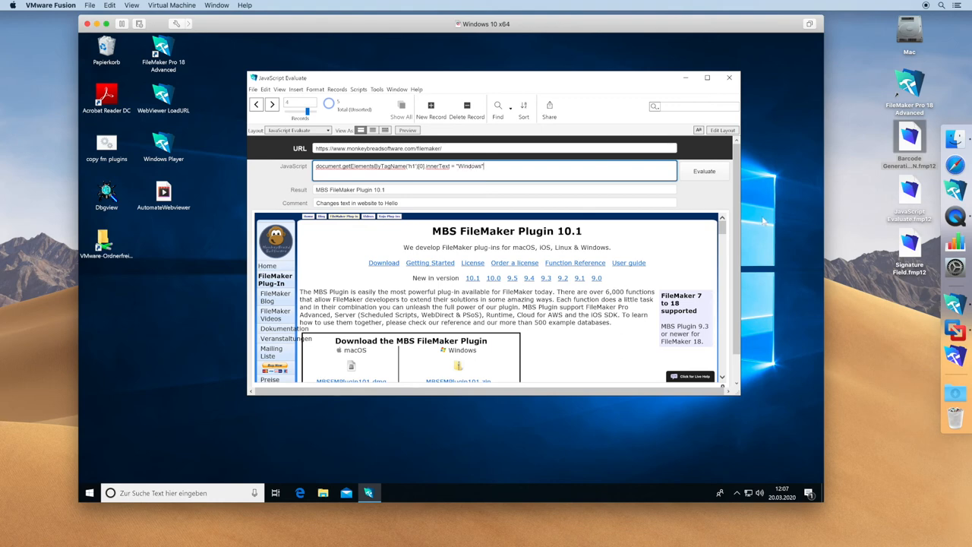
pyautogui.click(703, 170)
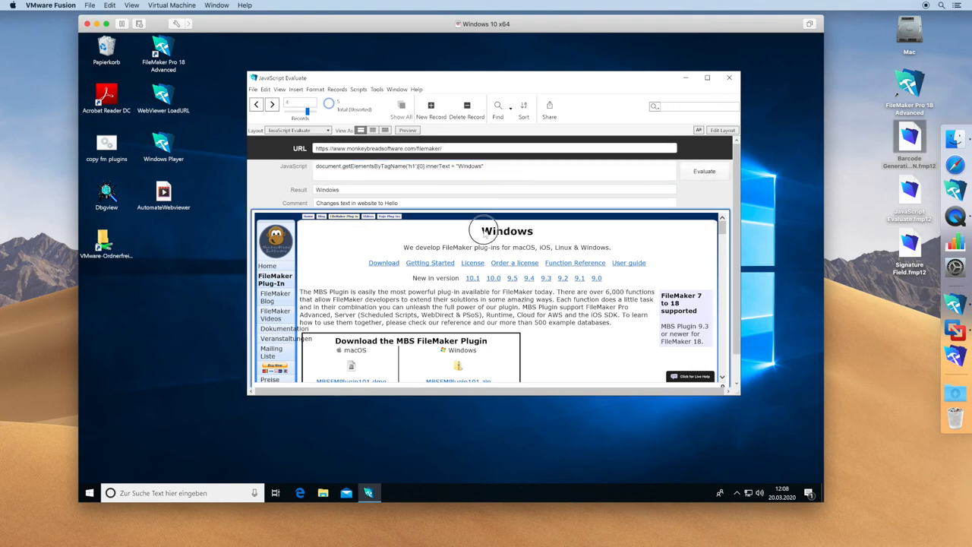
pyautogui.doubleClick(507, 231)
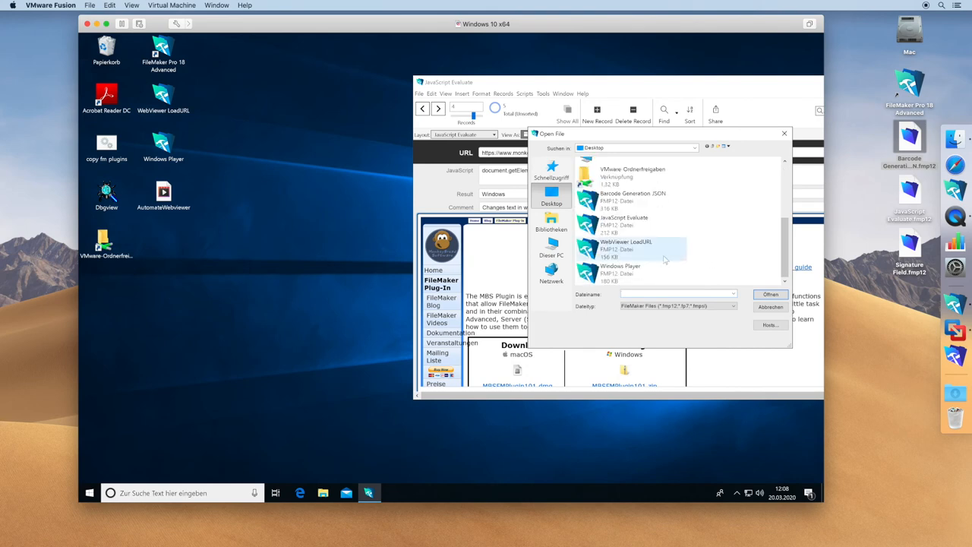
# - Open Barcode Generation JSON and generate the EAN8 and Code 39 barcode images
pyautogui.click(632, 199)
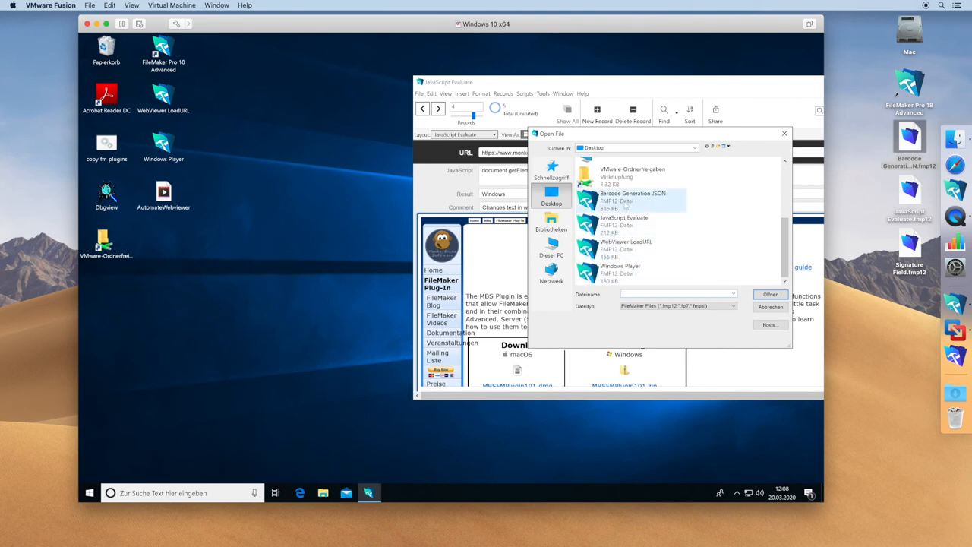
pyautogui.doubleClick(631, 193)
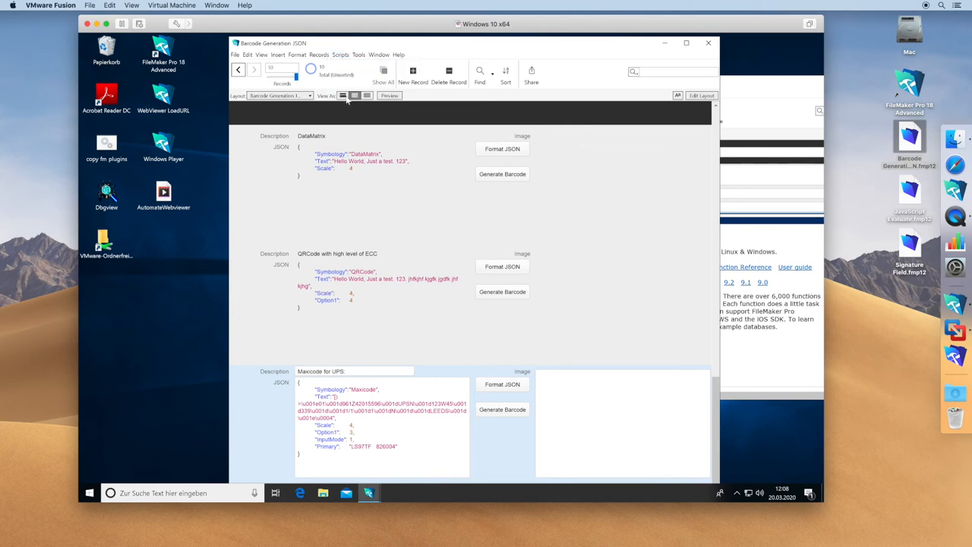
pyautogui.scroll(-3)
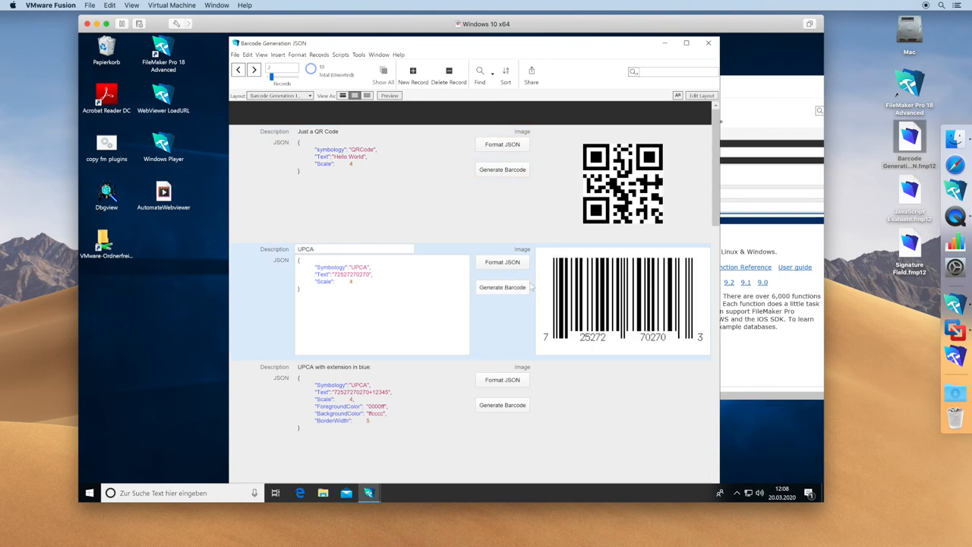
pyautogui.scroll(-3)
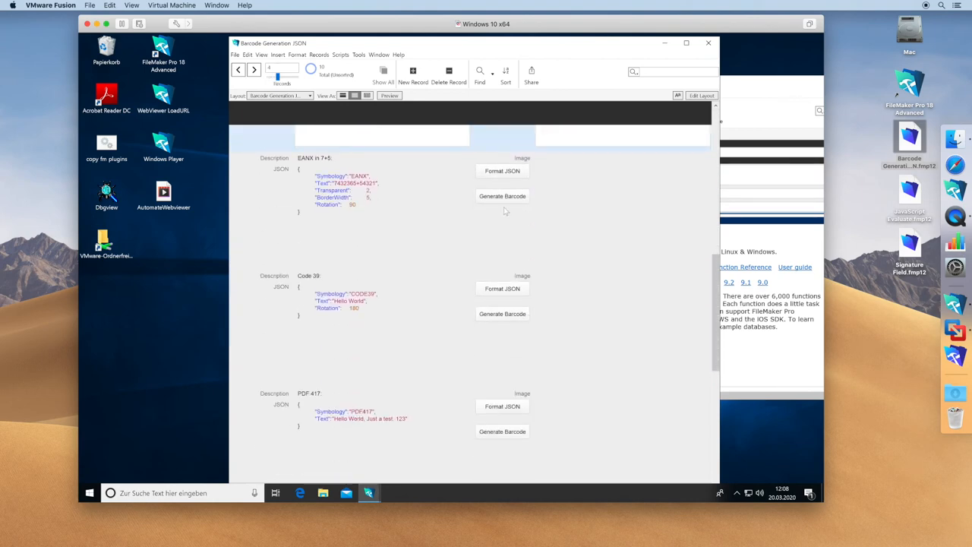
pyautogui.click(501, 313)
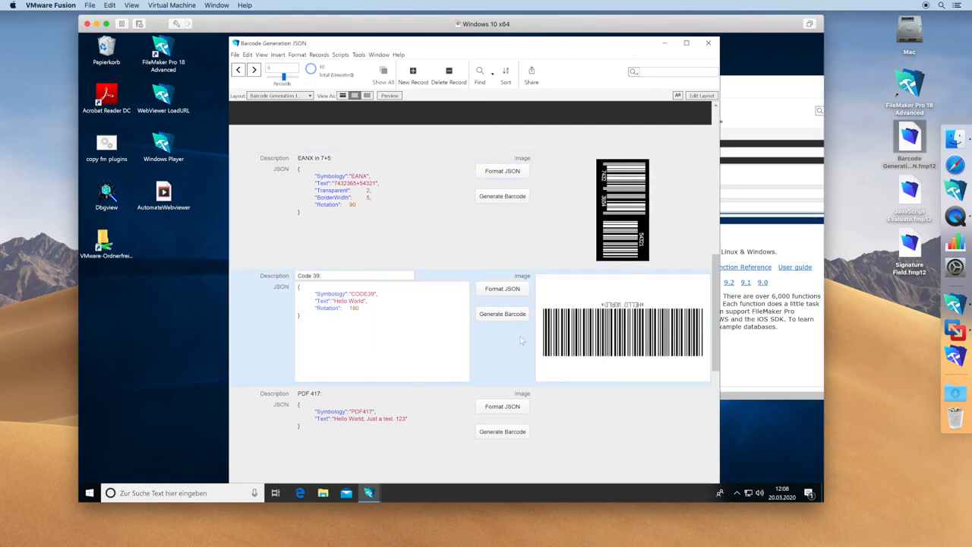
# - Generate the MaxiCode for UPS barcode on the later record
pyautogui.scroll(-3)
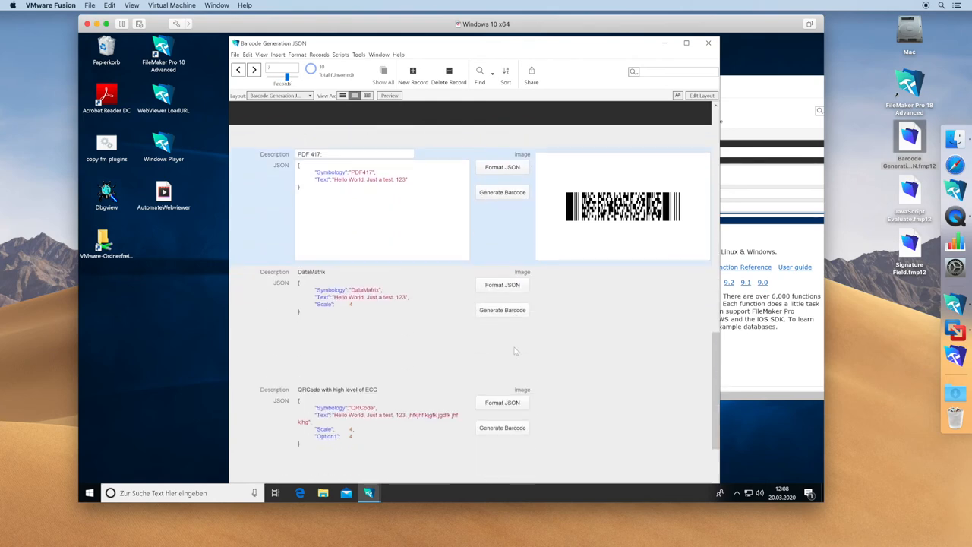
pyautogui.scroll(-3)
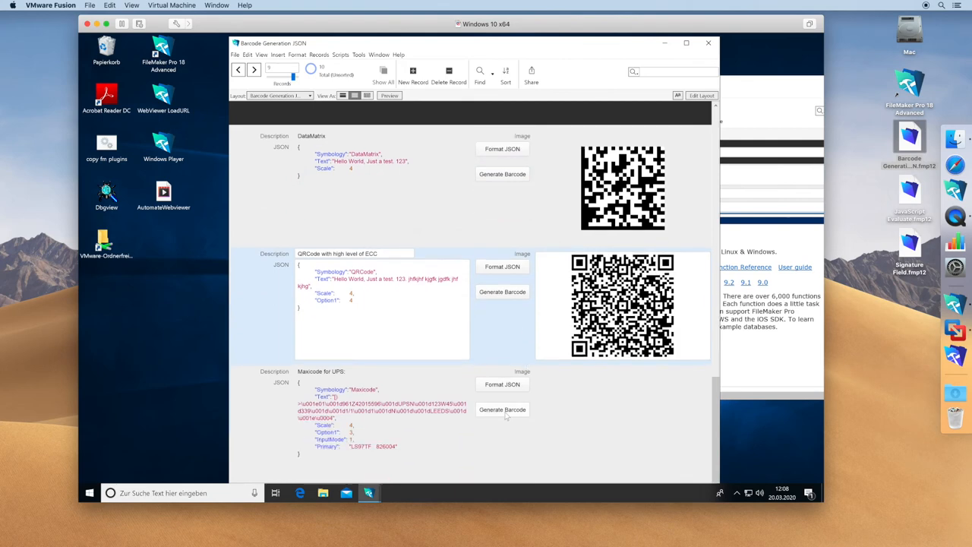
pyautogui.click(501, 410)
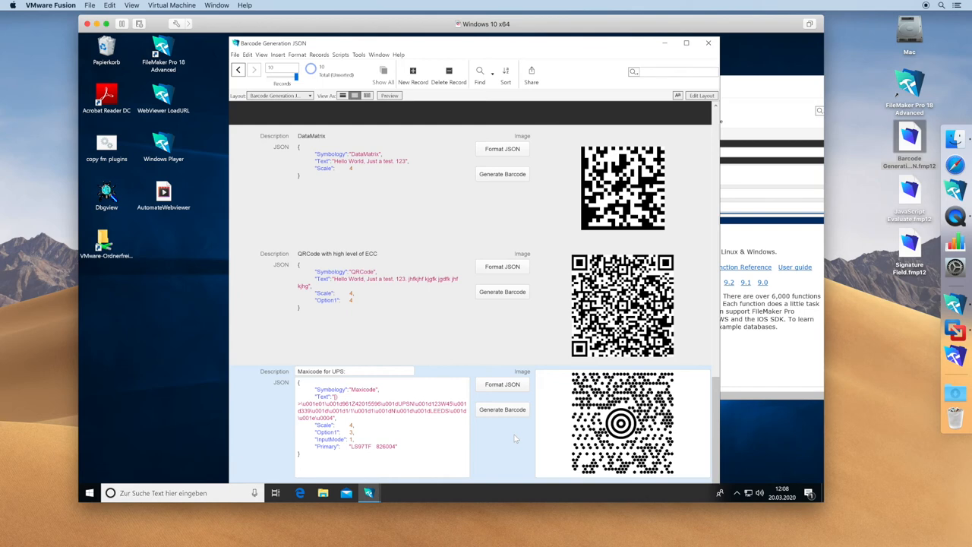
pyautogui.click(236, 54)
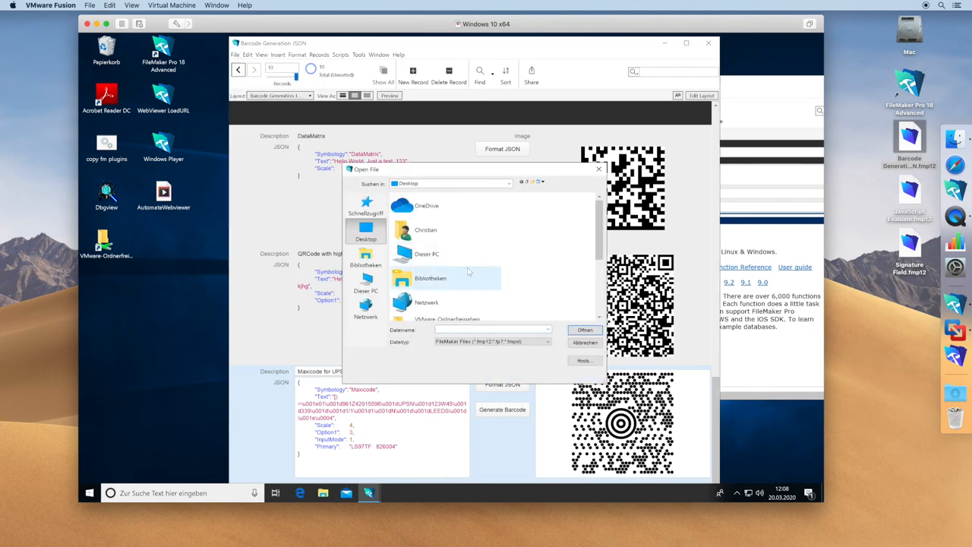
# - Open WebViewer LoadURL.fmp12 and set Load WhatIsMyBrowser's variable to MBS("WebView.PostURL"; "web"; URL)
pyautogui.scroll(-3)
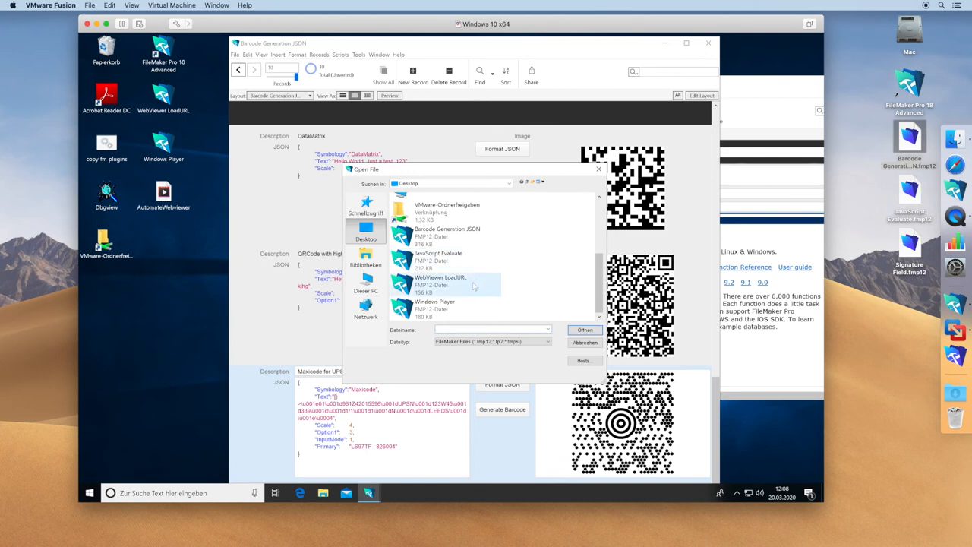
pyautogui.doubleClick(441, 286)
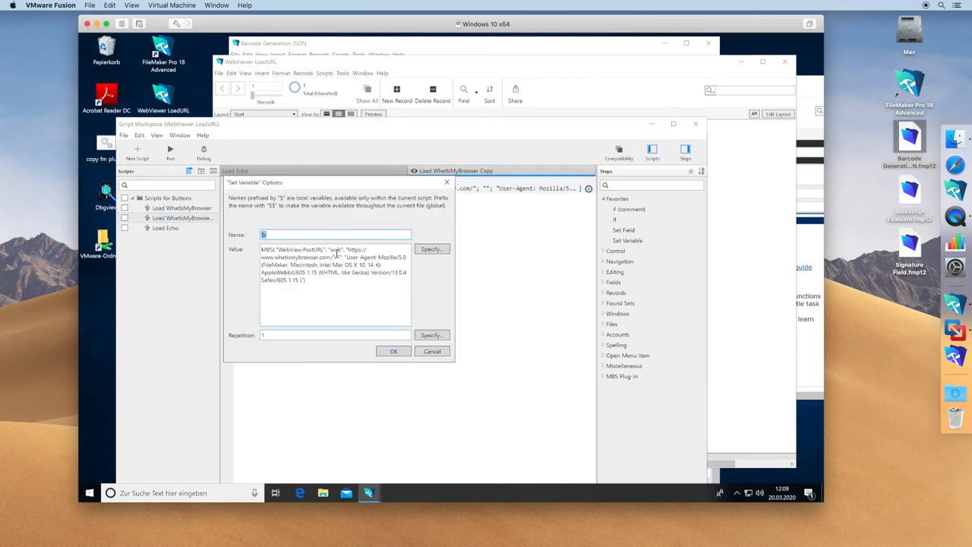
pyautogui.moveTo(341, 255)
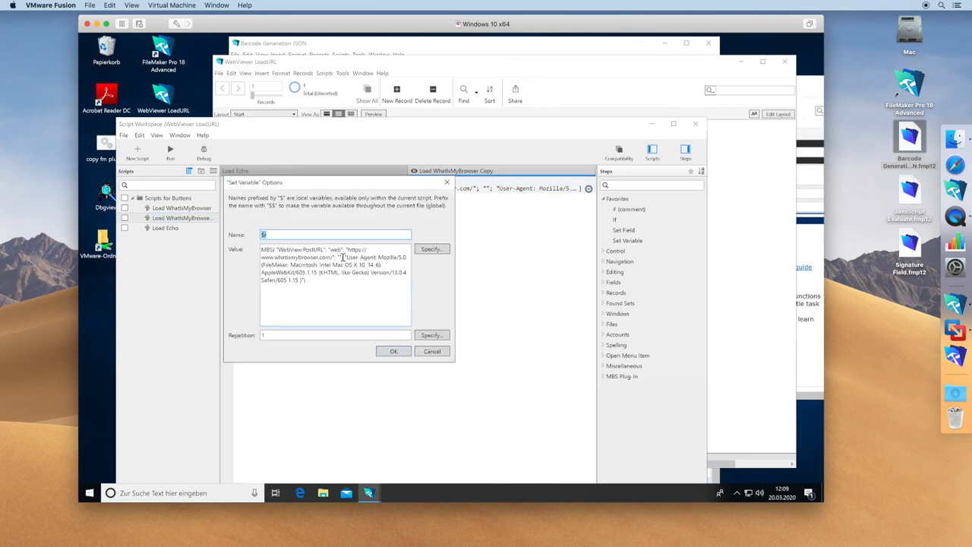
pyautogui.write('r')
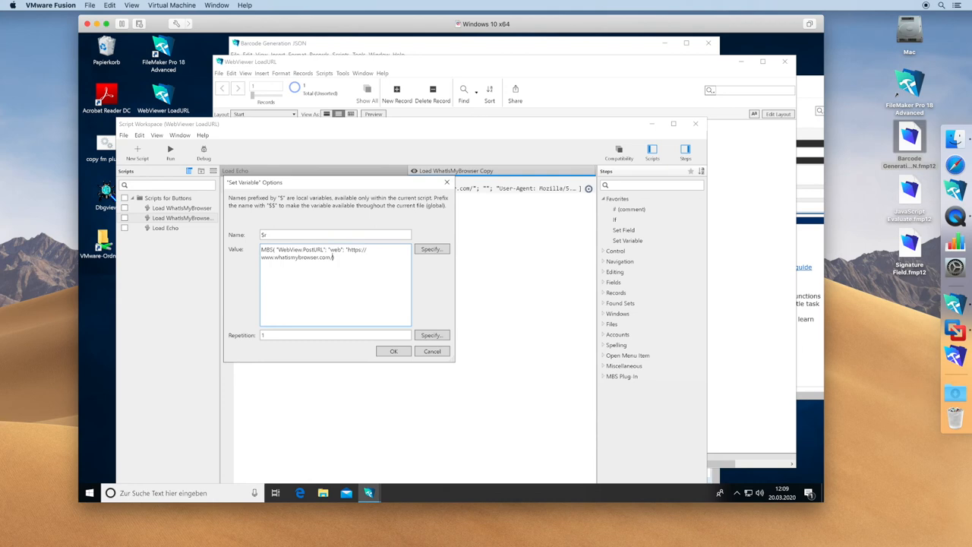
pyautogui.click(393, 351)
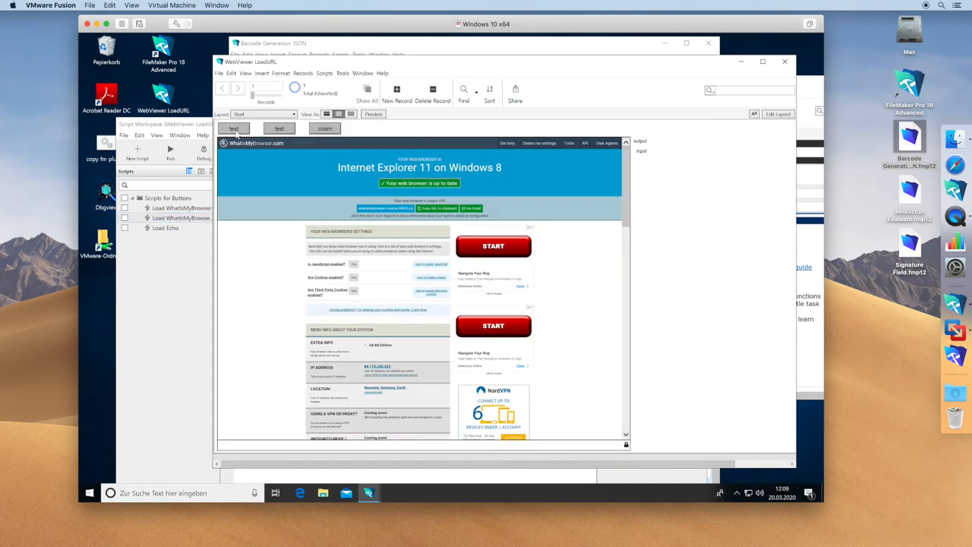
# - Review Load Echo's Set Variable headers and user agent, confirm, and select the Load Echo script
pyautogui.click(166, 227)
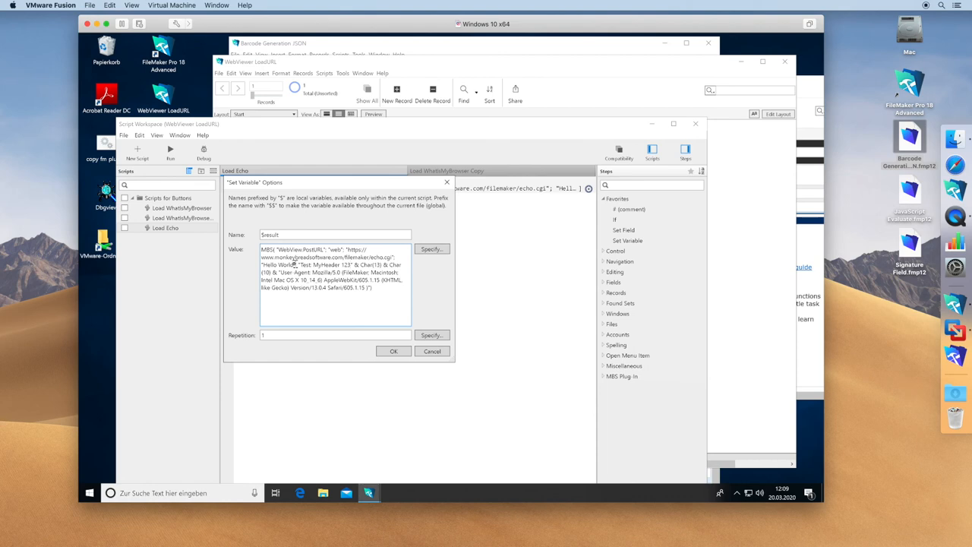
pyautogui.doubleClick(276, 264)
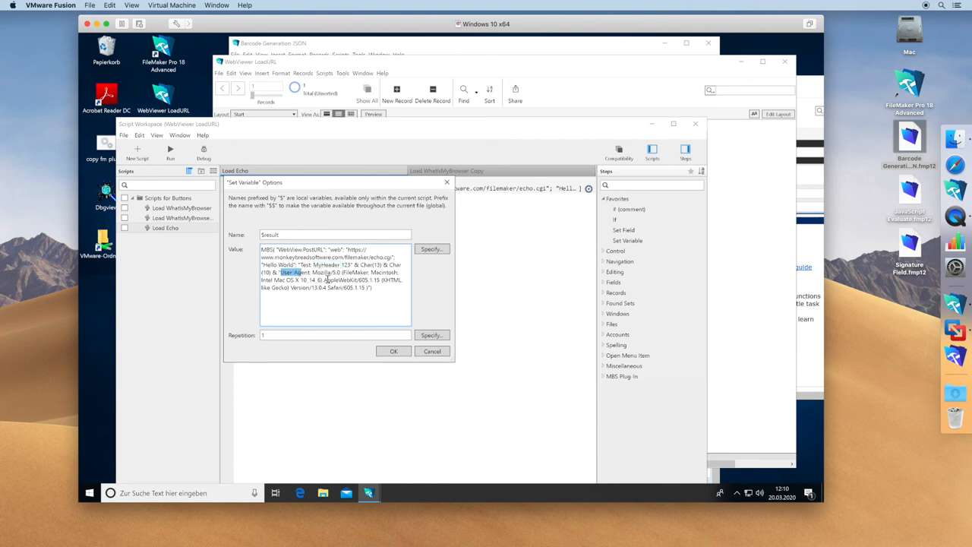
pyautogui.doubleClick(334, 287)
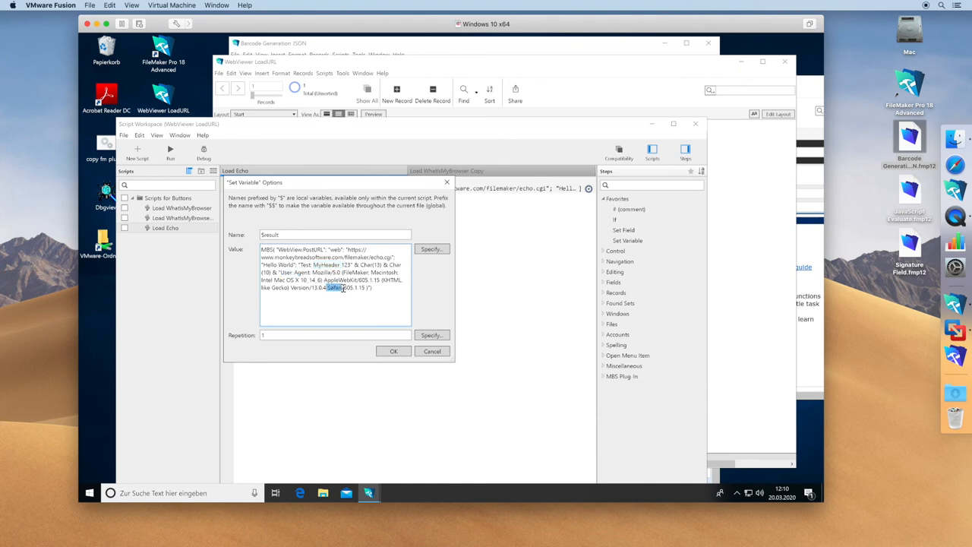
pyautogui.click(393, 351)
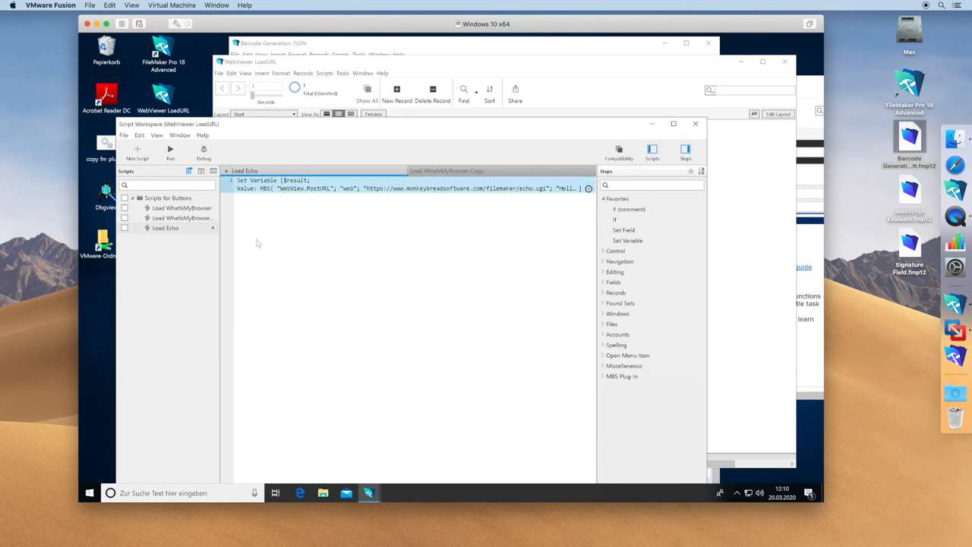
pyautogui.click(166, 228)
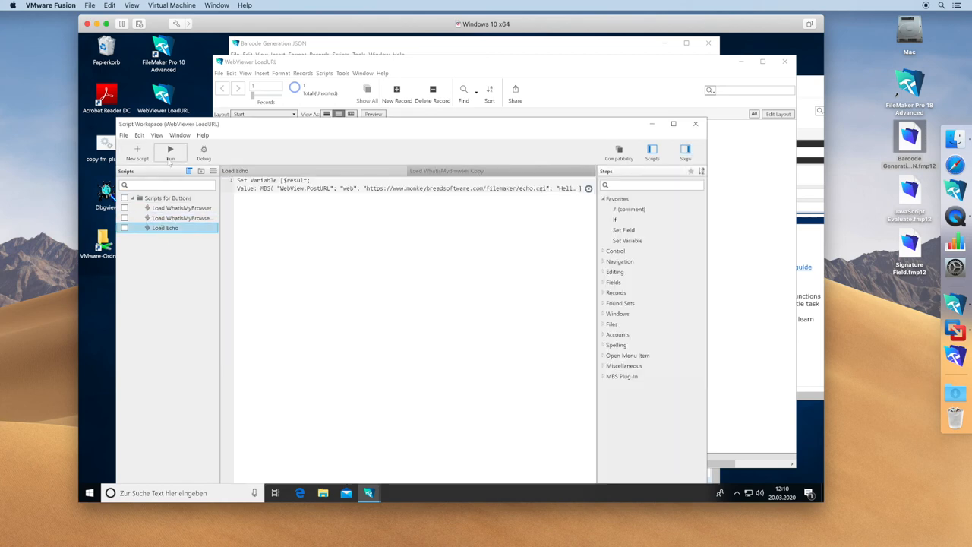
# - Run Load Echo to post Hello World and highlight the echoed post data line
pyautogui.click(170, 151)
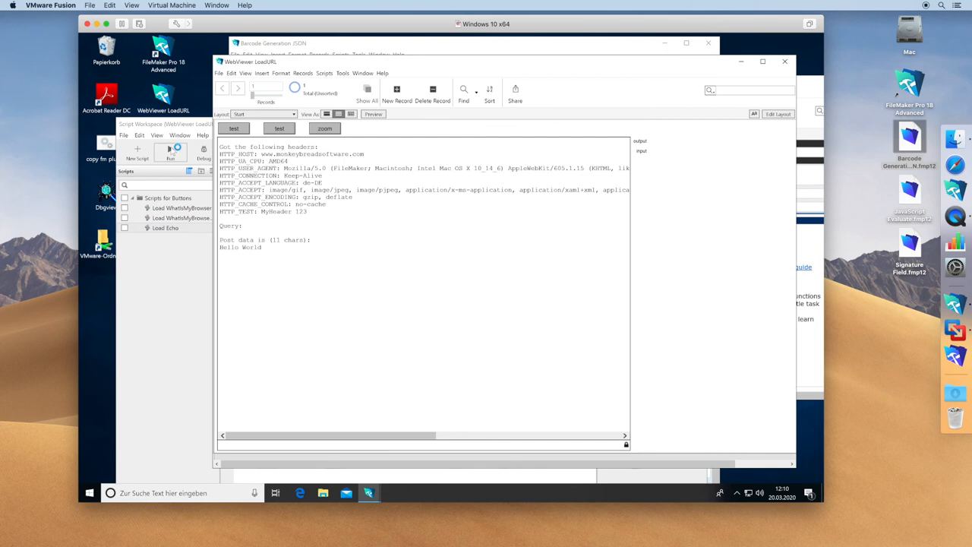
pyautogui.click(170, 149)
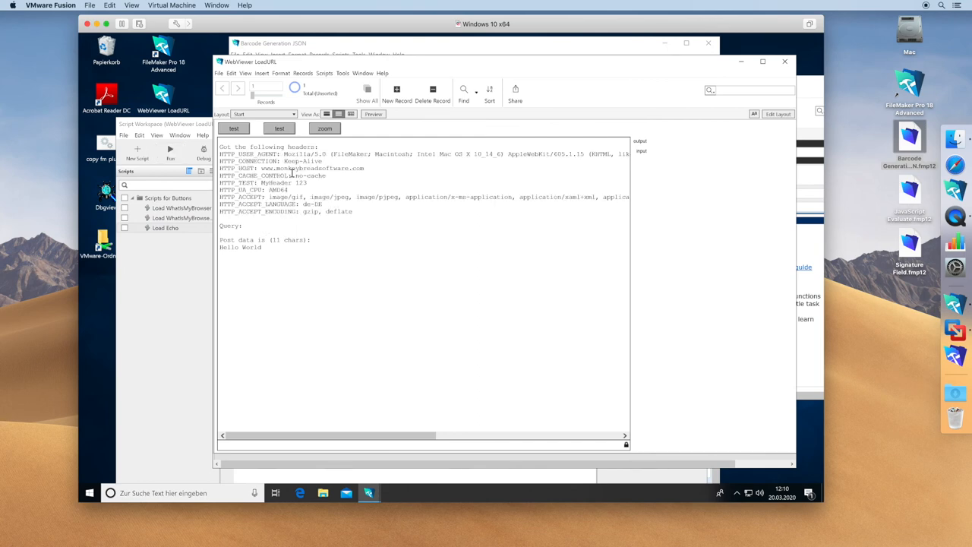
pyautogui.moveTo(224, 244)
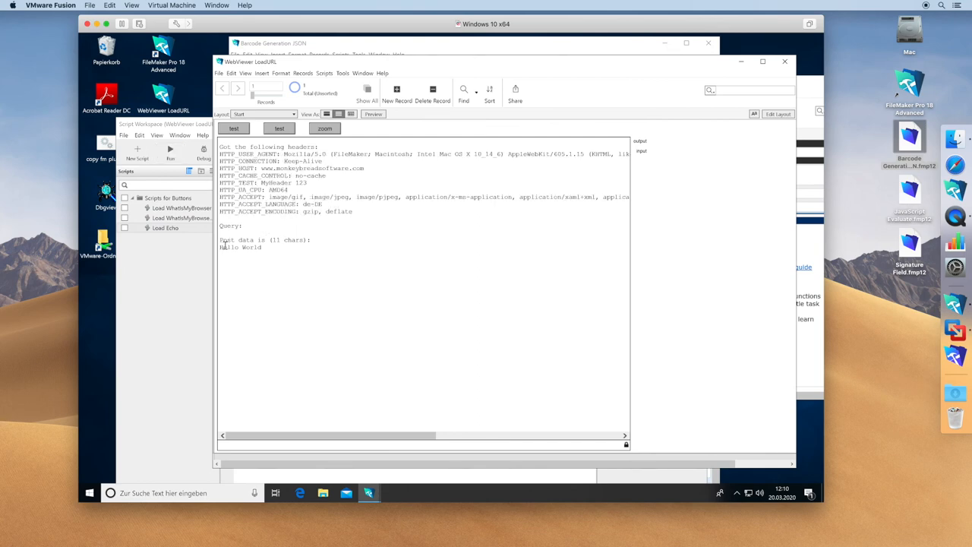
pyautogui.doubleClick(240, 248)
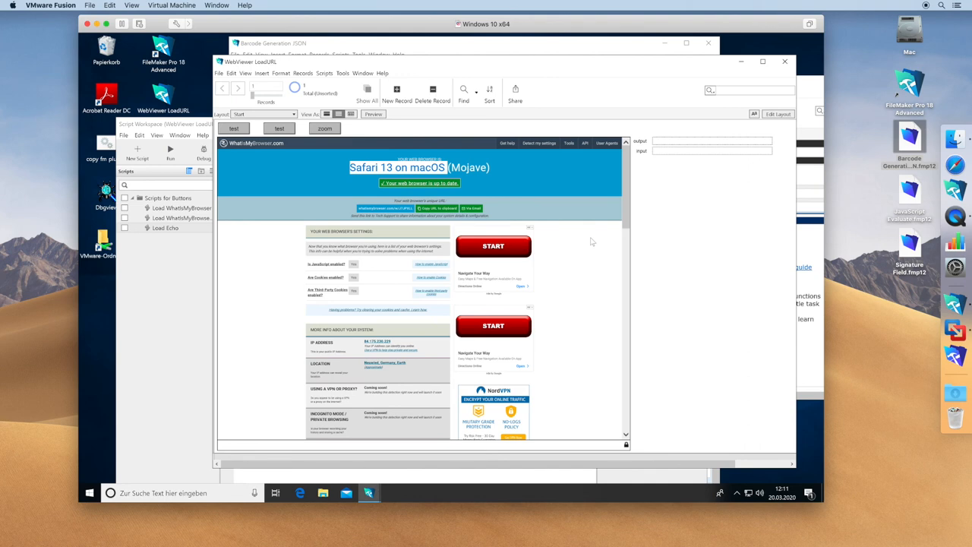
# - Open the Windows Player example from Open Recent and load the AutomaticWebviewer movie from the Desktop
pyautogui.click(219, 72)
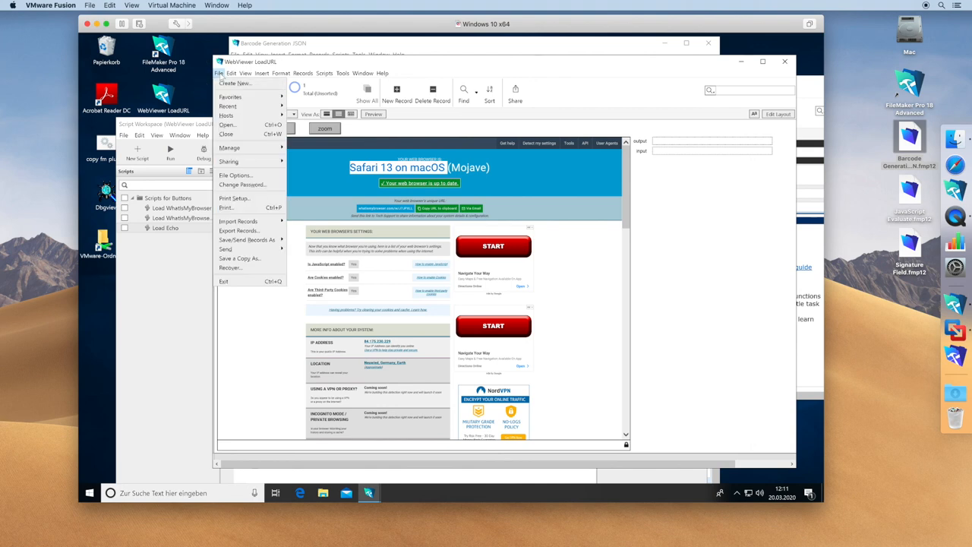
pyautogui.click(228, 124)
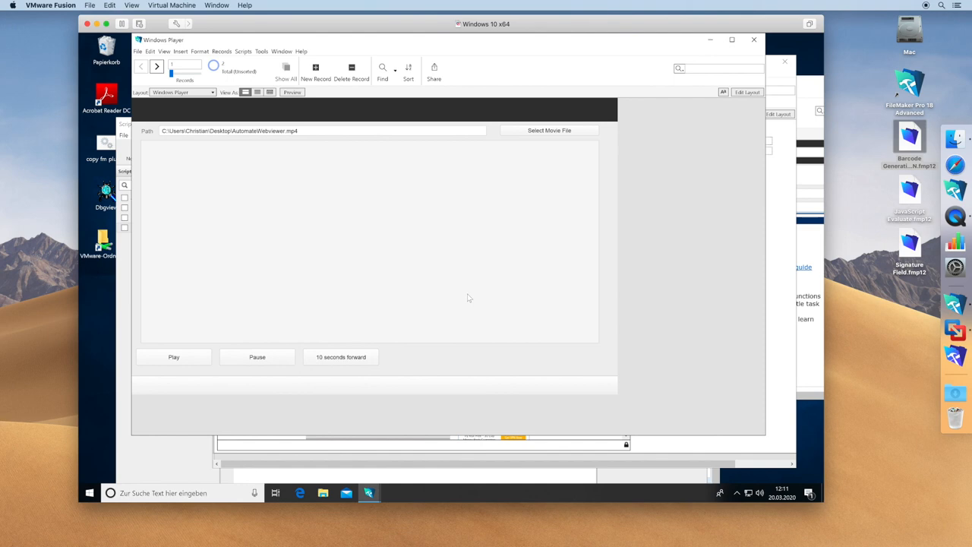
pyautogui.moveTo(270, 140)
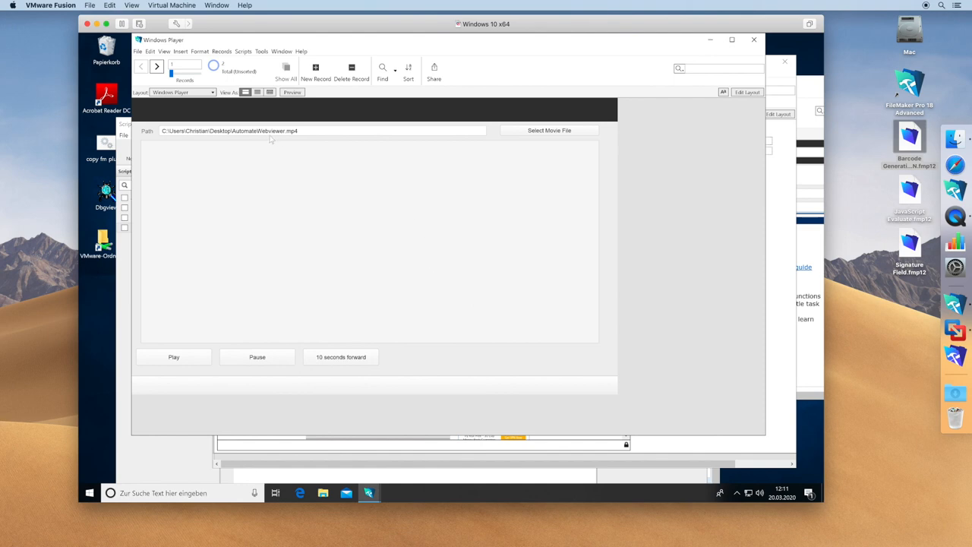
pyautogui.click(550, 130)
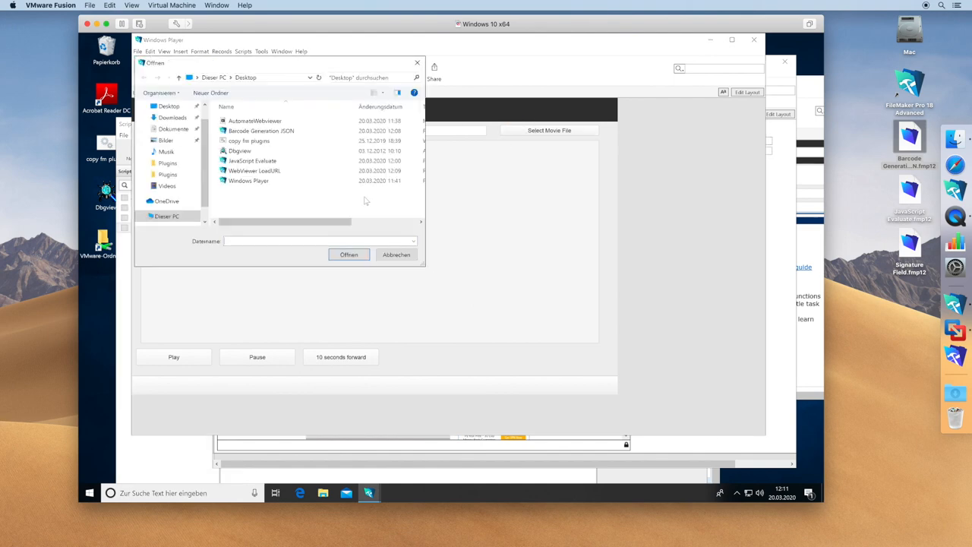
pyautogui.click(256, 121)
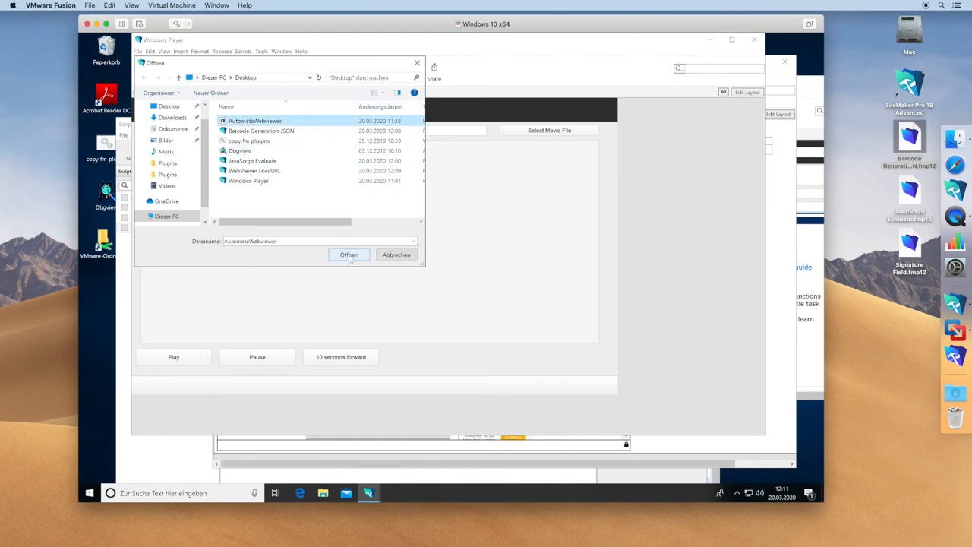
pyautogui.click(349, 255)
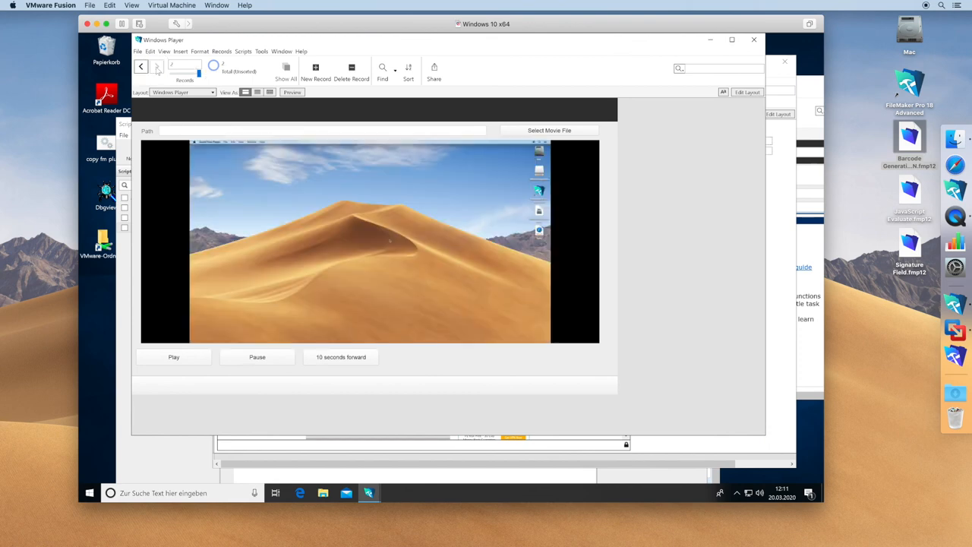
# - Start playback of the AutomaticWebviewer movie with the Play button
pyautogui.click(157, 67)
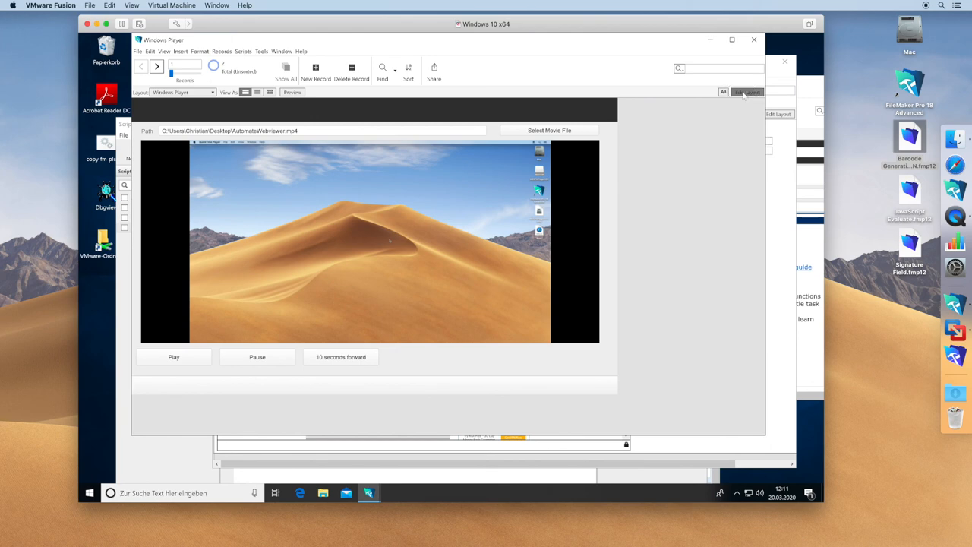
pyautogui.click(747, 92)
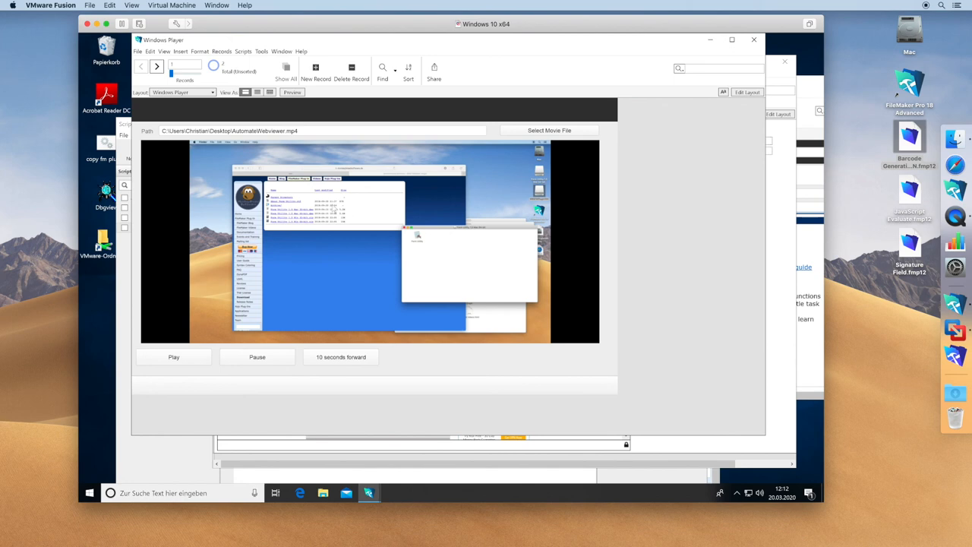
pyautogui.moveTo(362, 218)
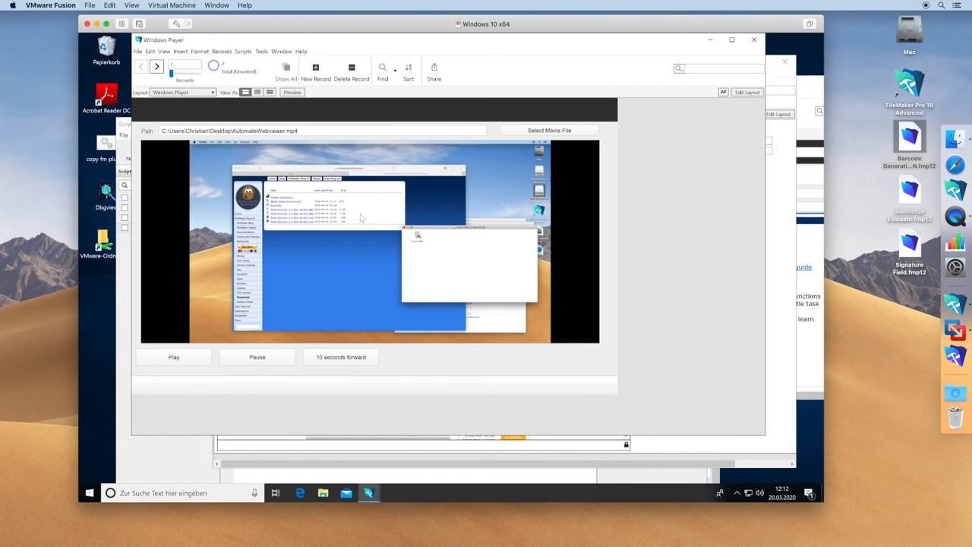
pyautogui.moveTo(277, 140)
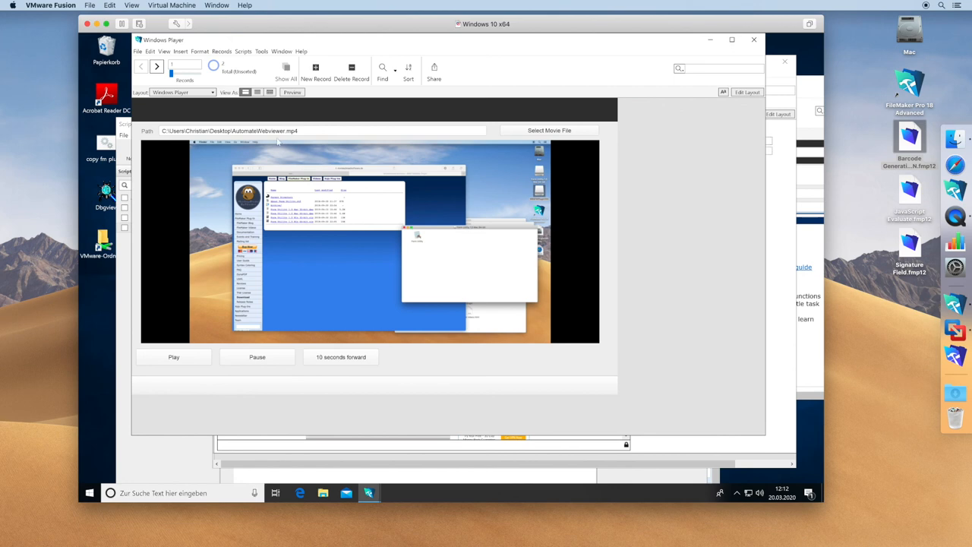
pyautogui.click(322, 130)
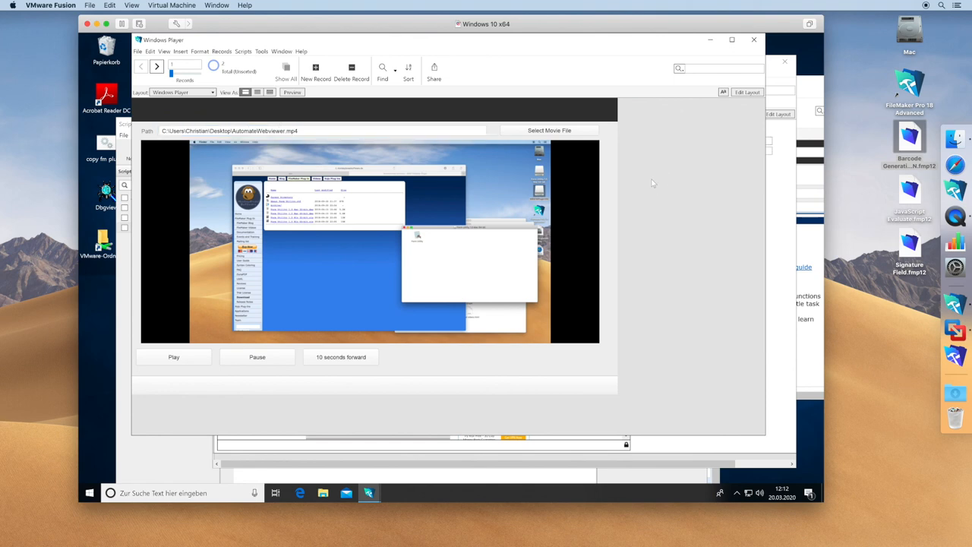
pyautogui.moveTo(651, 186)
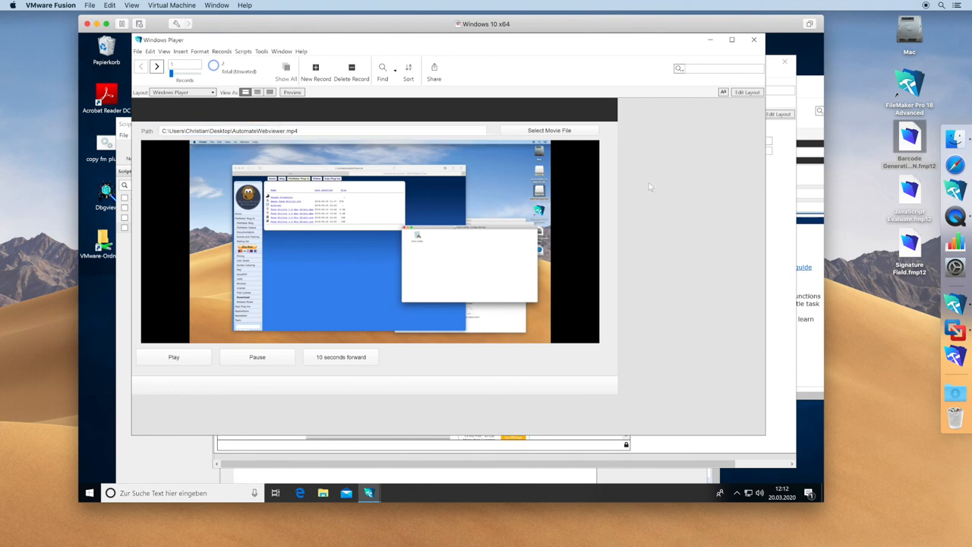